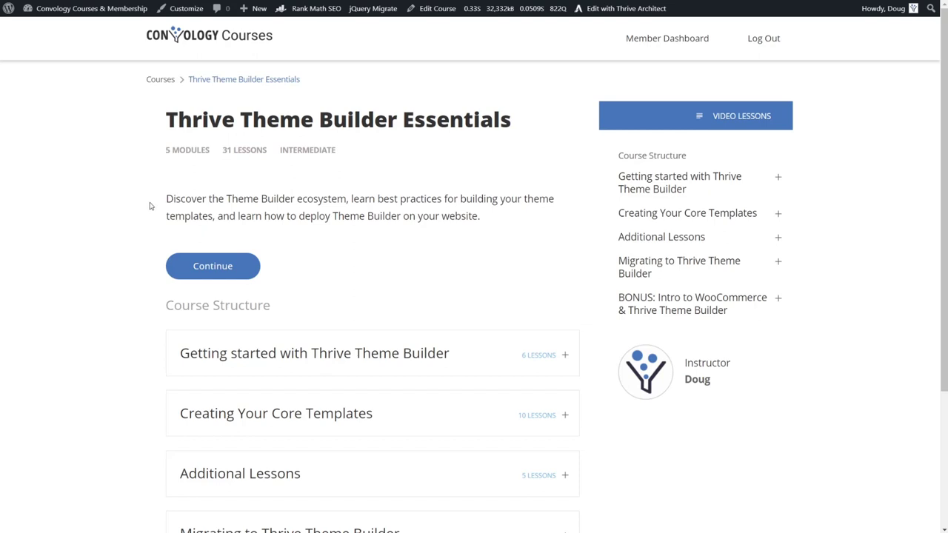
mouse_move(165, 216)
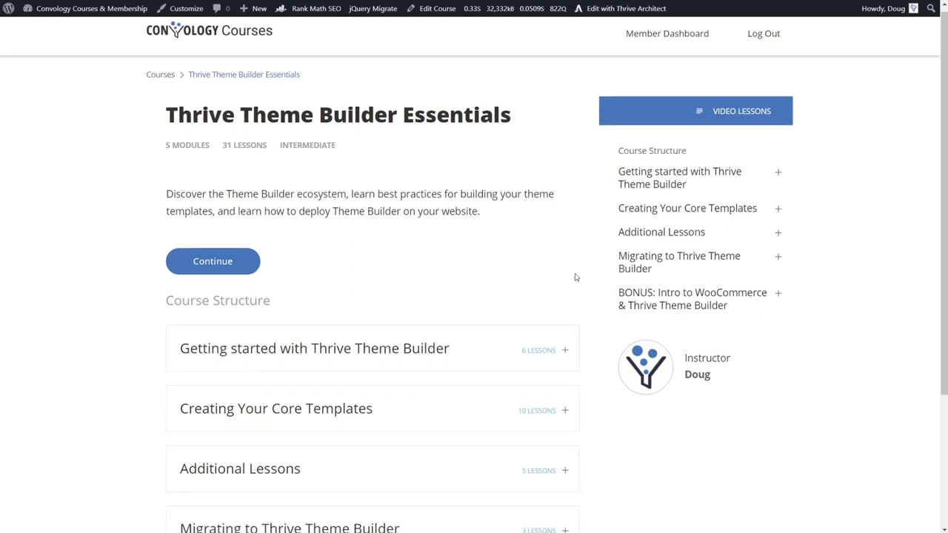
Step: Open the 'Building a Homepage using Prebuilt Templates' lesson and scroll to its video player
scroll("down", 3)
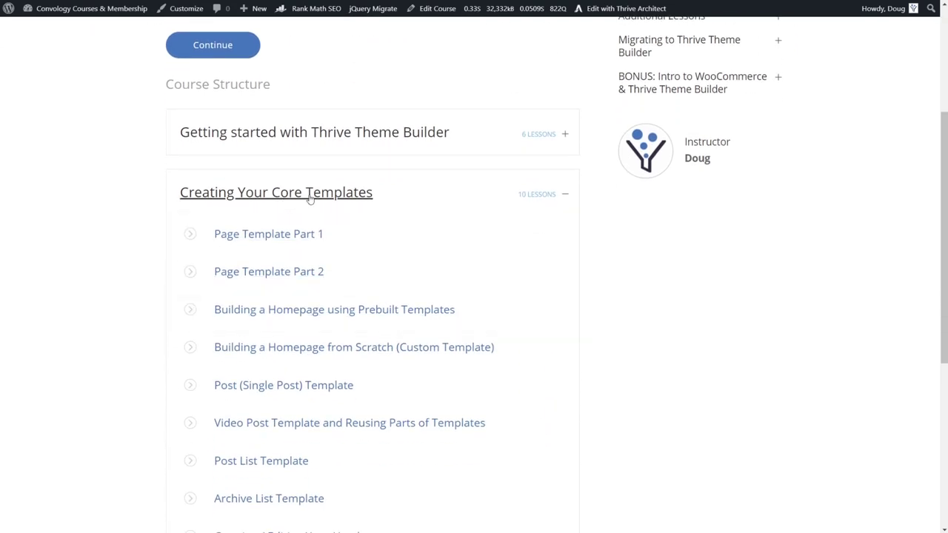
left_click(334, 310)
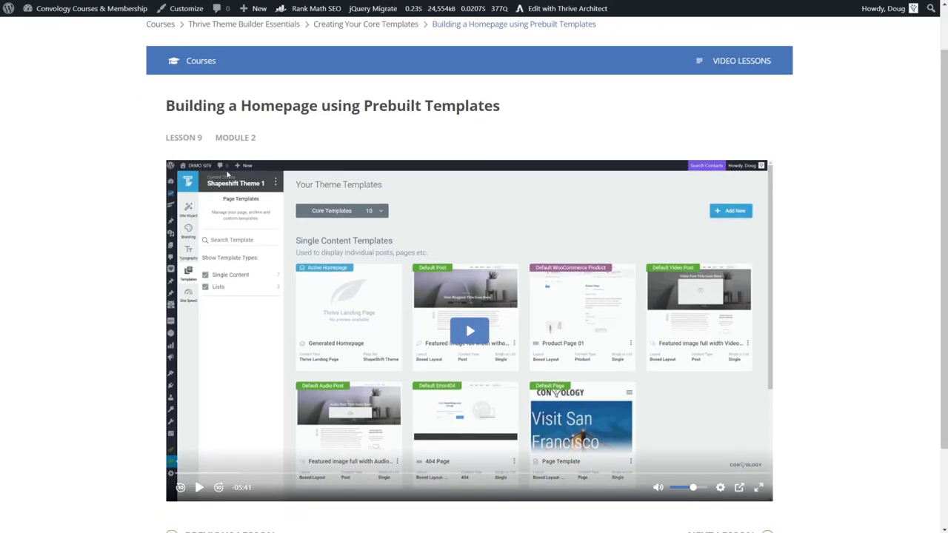
mouse_move(781, 210)
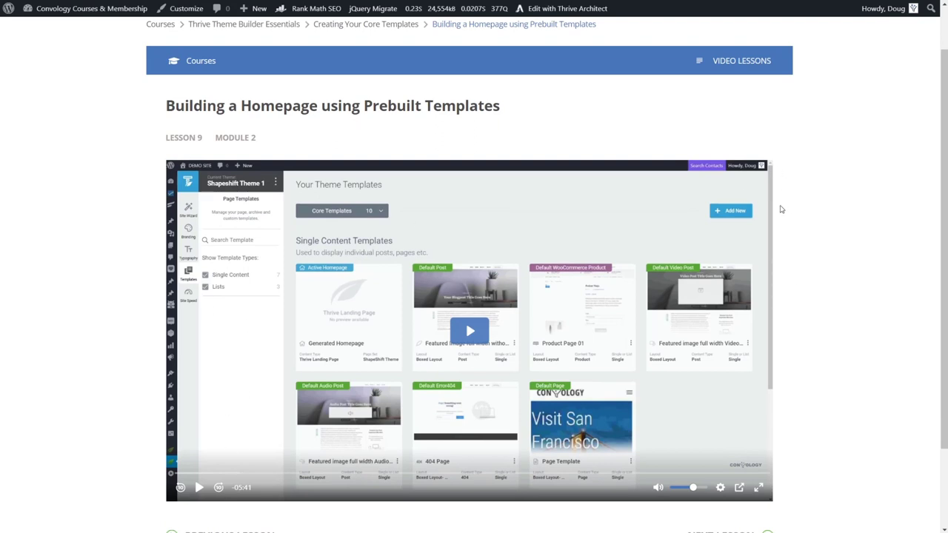
scroll("down", 3)
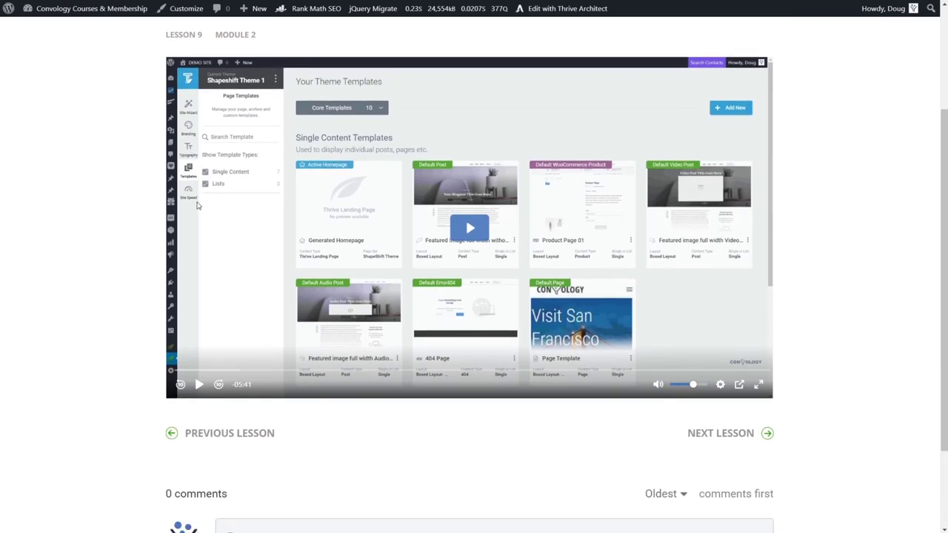
mouse_move(263, 222)
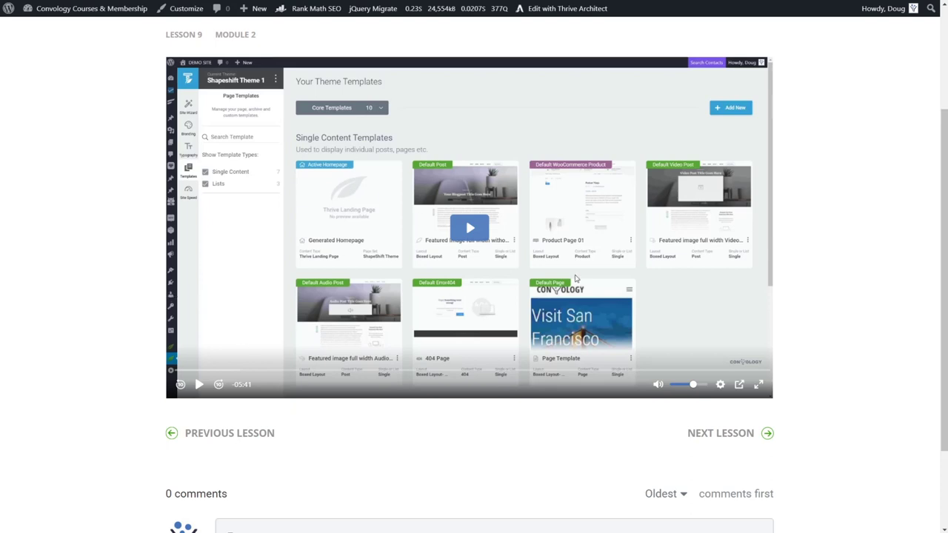
mouse_move(720, 385)
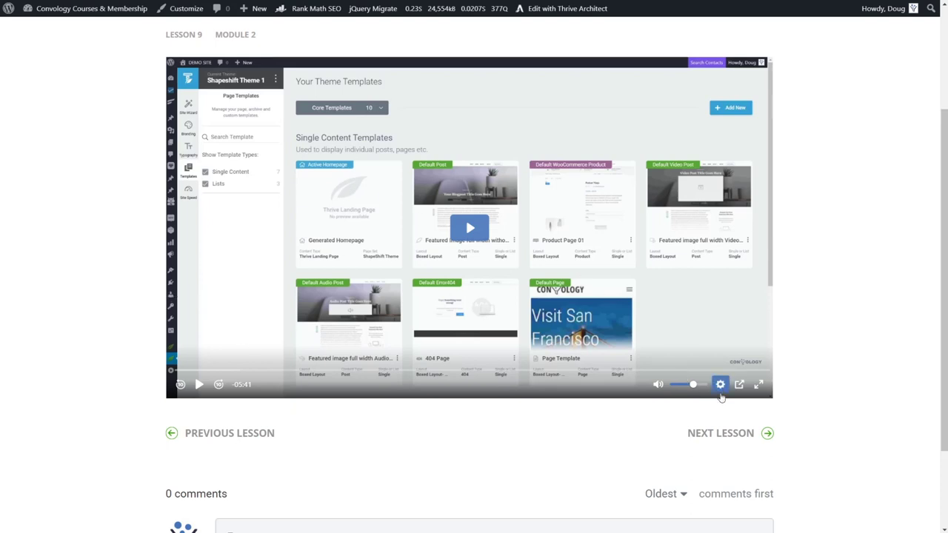
Step: Show the lesson video's playback speed options, with Normal selected
left_click(720, 383)
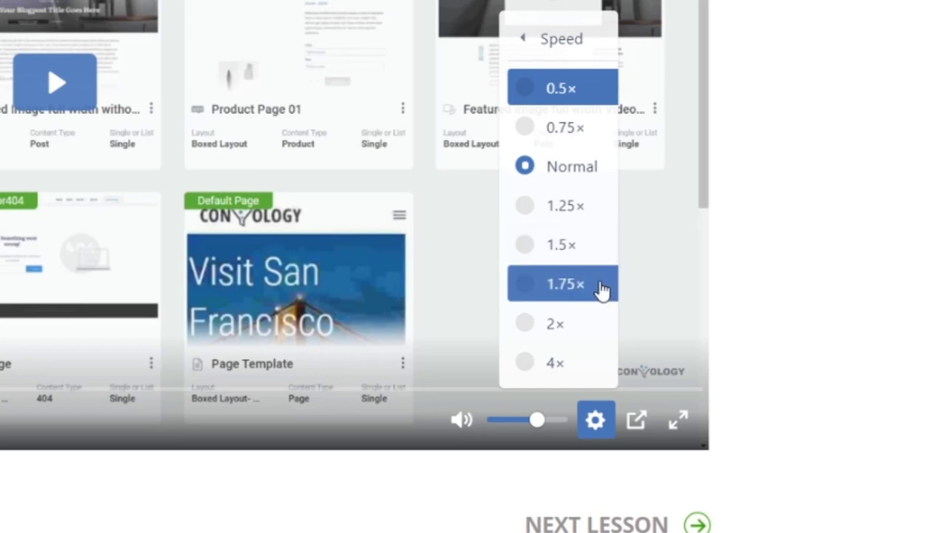
mouse_move(562, 245)
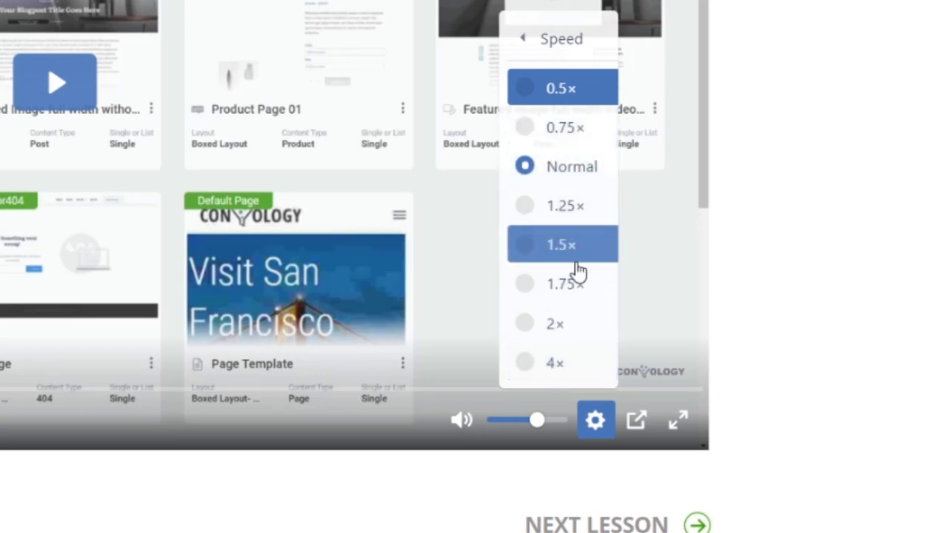
mouse_move(576, 59)
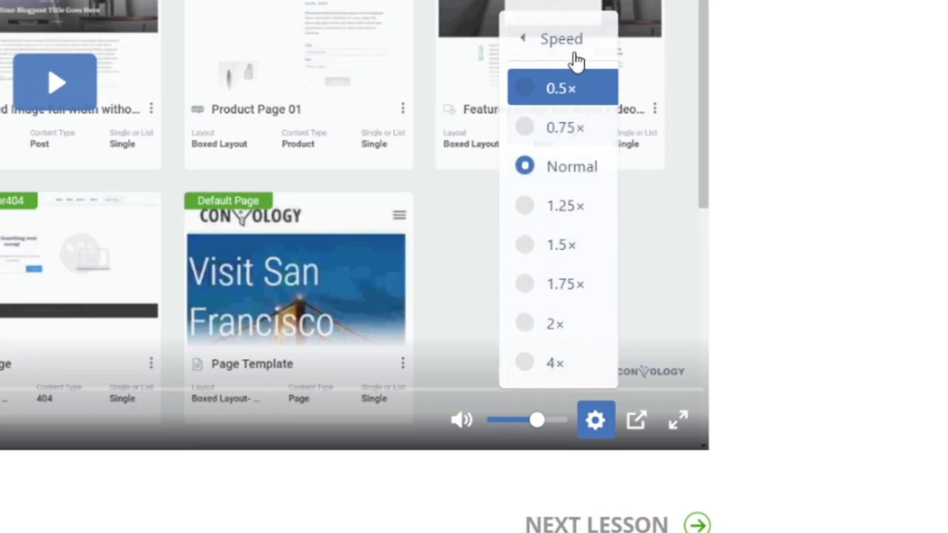
mouse_move(566, 289)
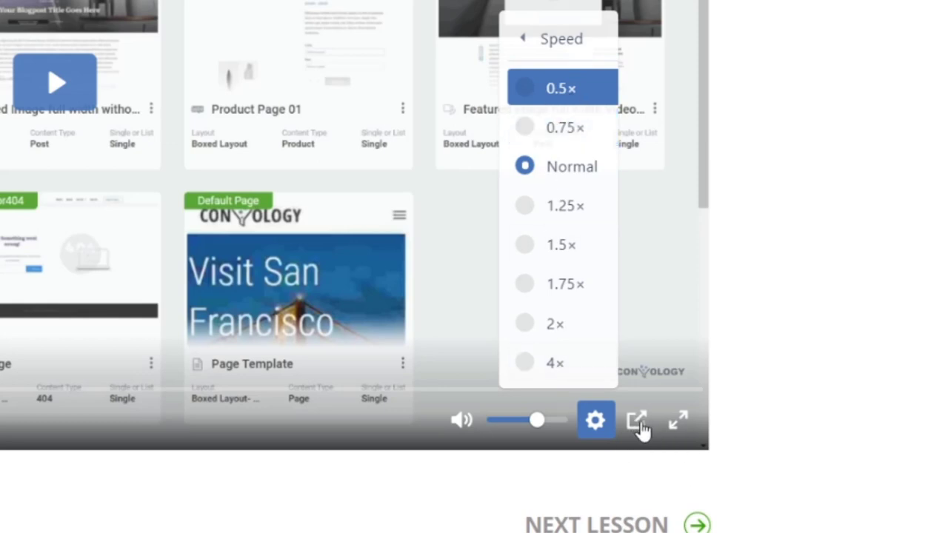
mouse_move(500, 481)
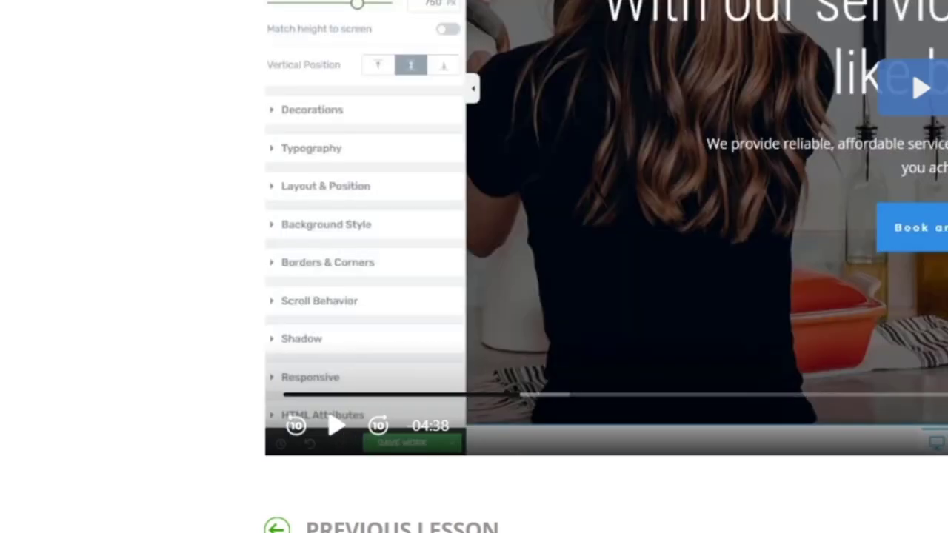
Step: Return to the course page and open the setup wizard configuration lesson
left_click(336, 426)
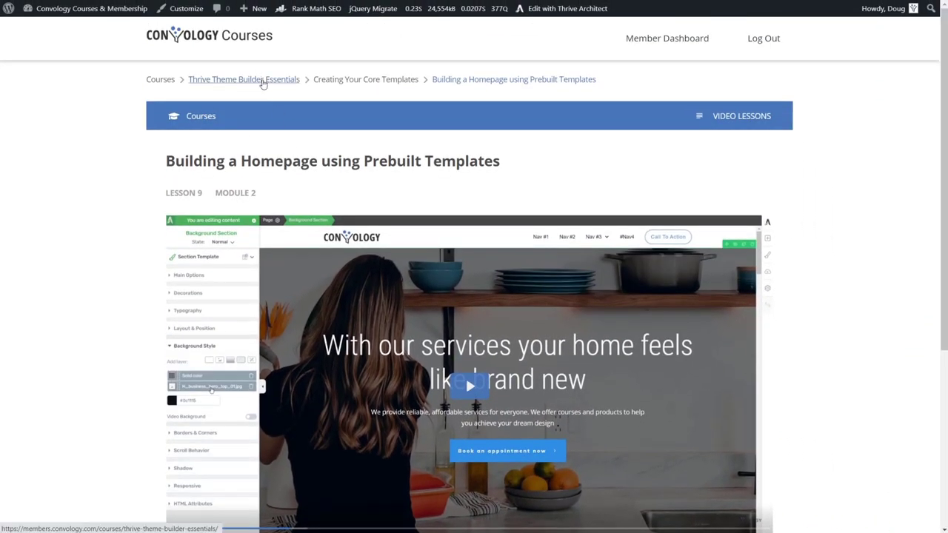
left_click(244, 79)
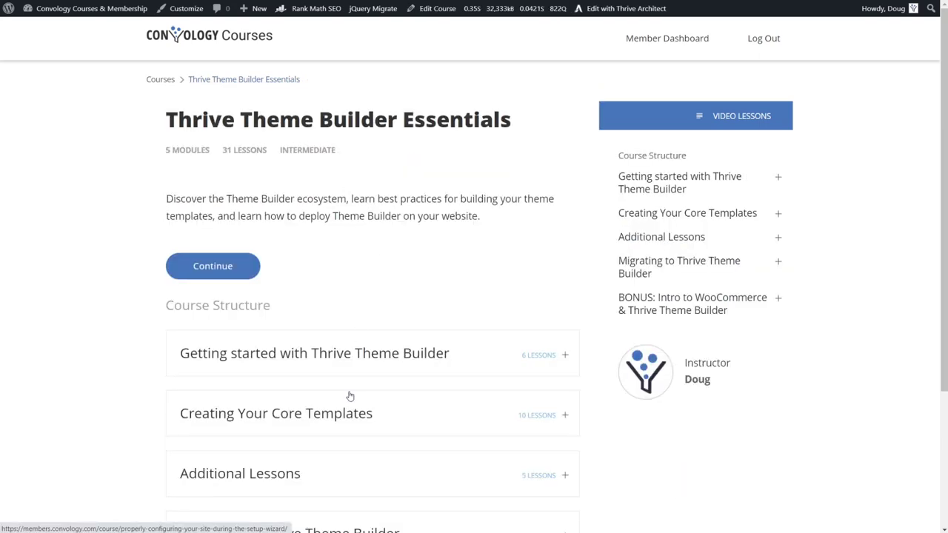
left_click(314, 353)
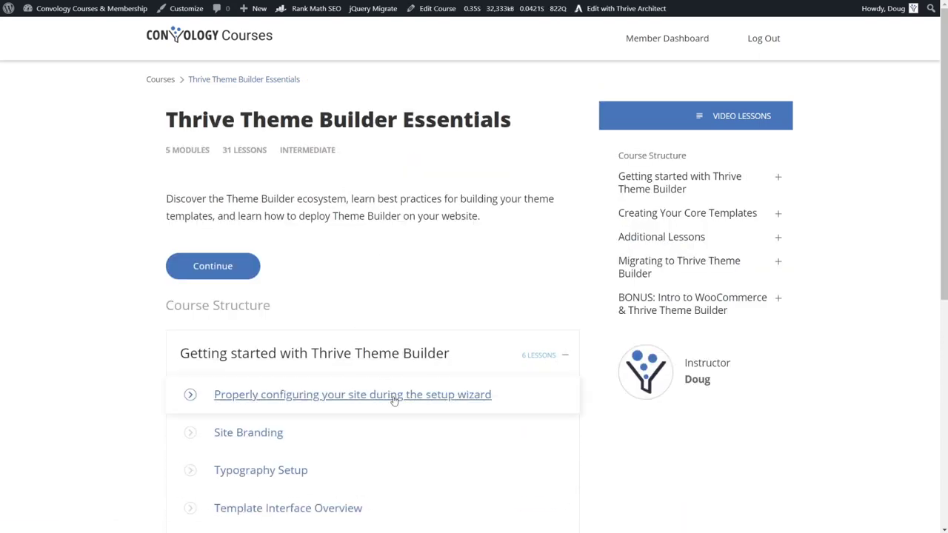
left_click(351, 394)
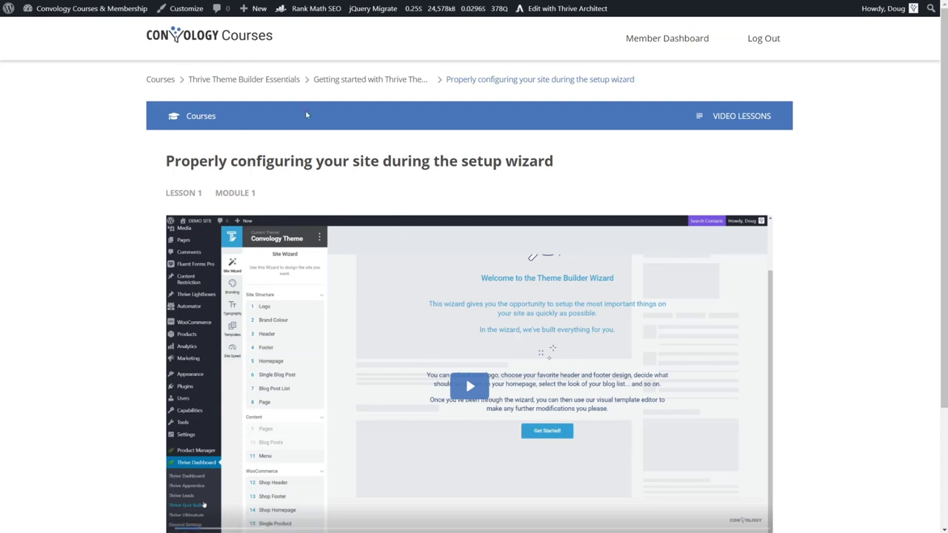
Step: Go back to the course overview and reopen the prebuilt templates homepage lesson
left_click(243, 80)
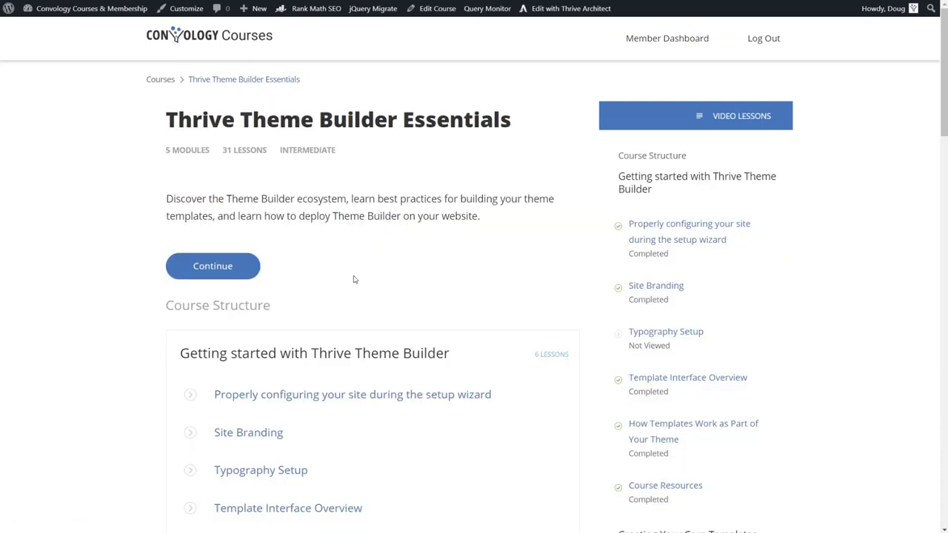
scroll("down", 3)
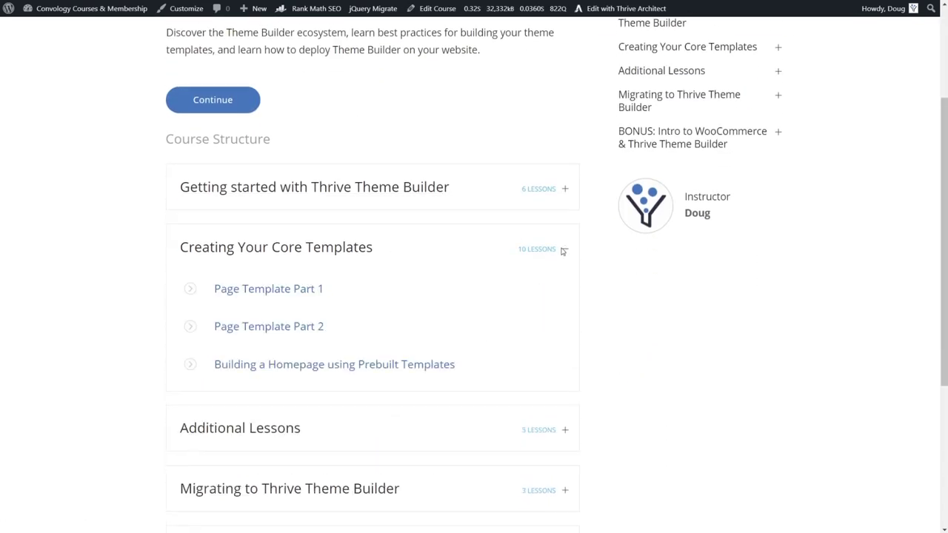
left_click(334, 363)
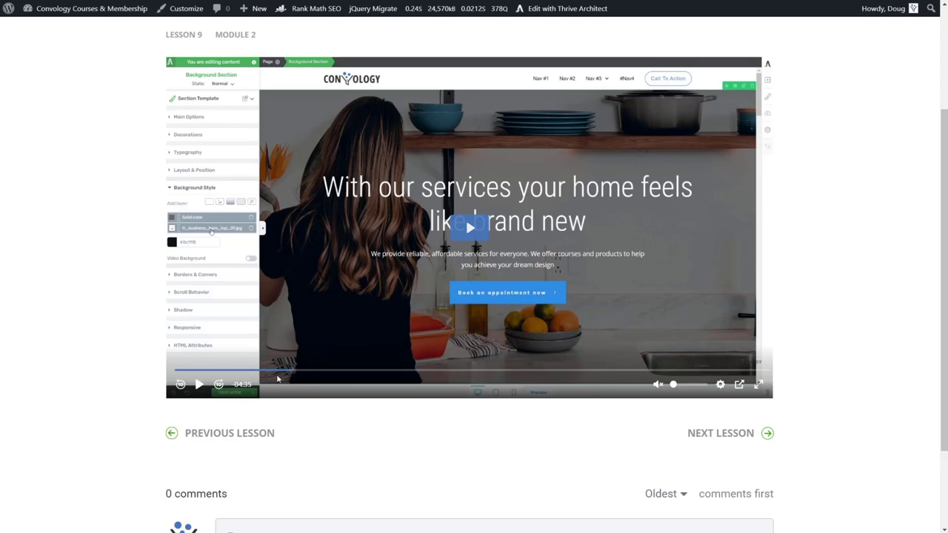
mouse_move(330, 465)
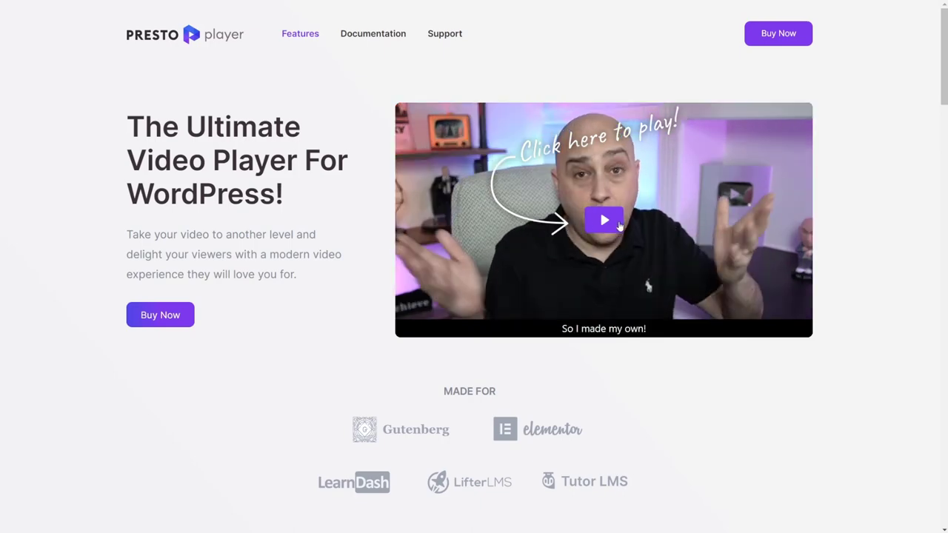
Step: Play the homepage intro video from its overlay and scroll down to the features grid
left_click(604, 219)
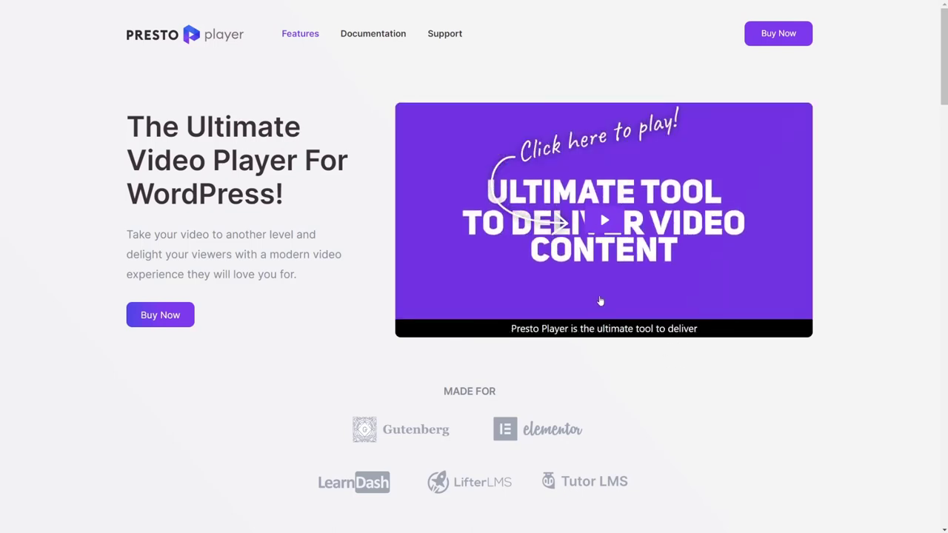
mouse_move(583, 297)
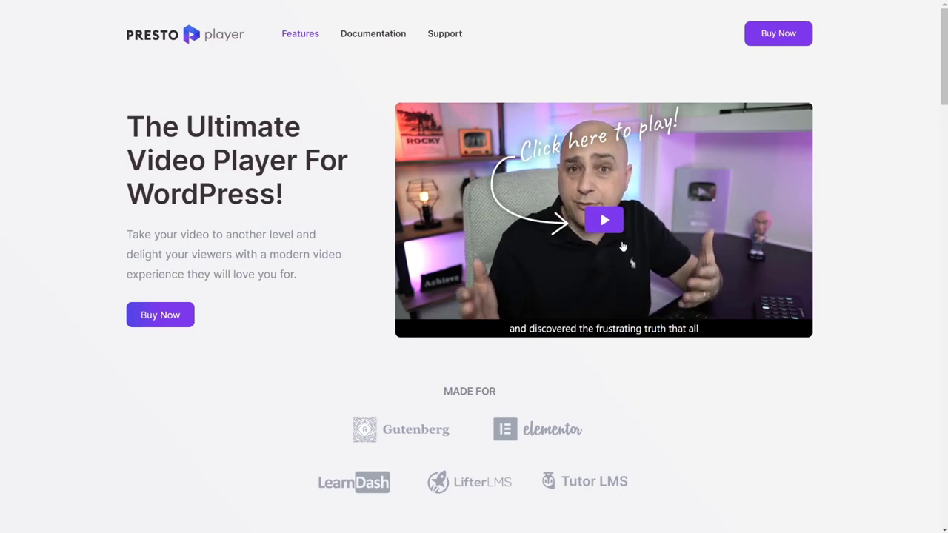
scroll("down", 3)
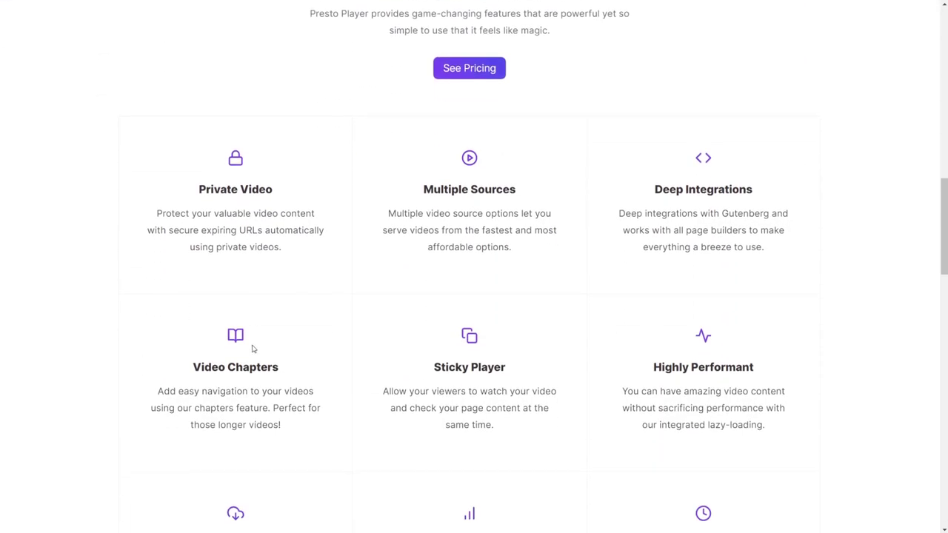
Step: Scroll to the BunnyNet Integration, Integrated Analytics and Playback Speed cards
scroll("down", 3)
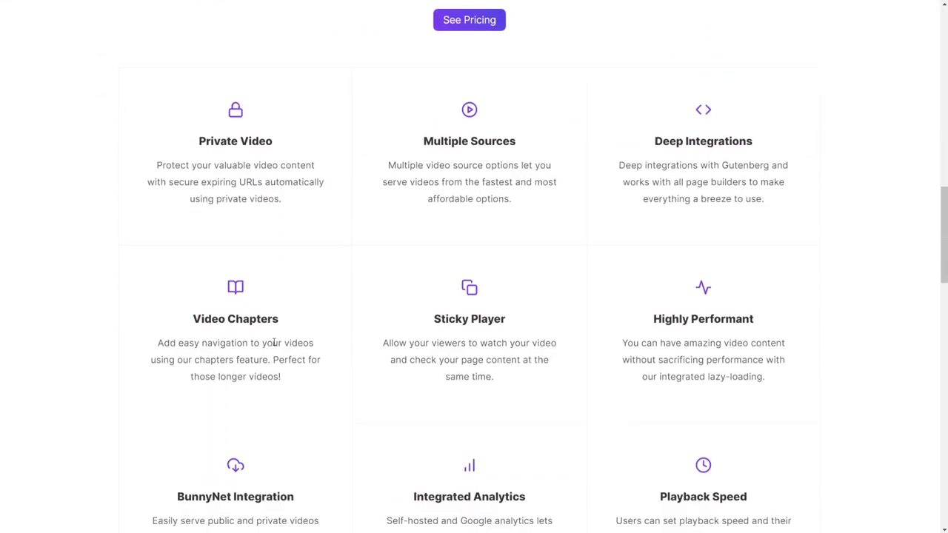
scroll("down", 3)
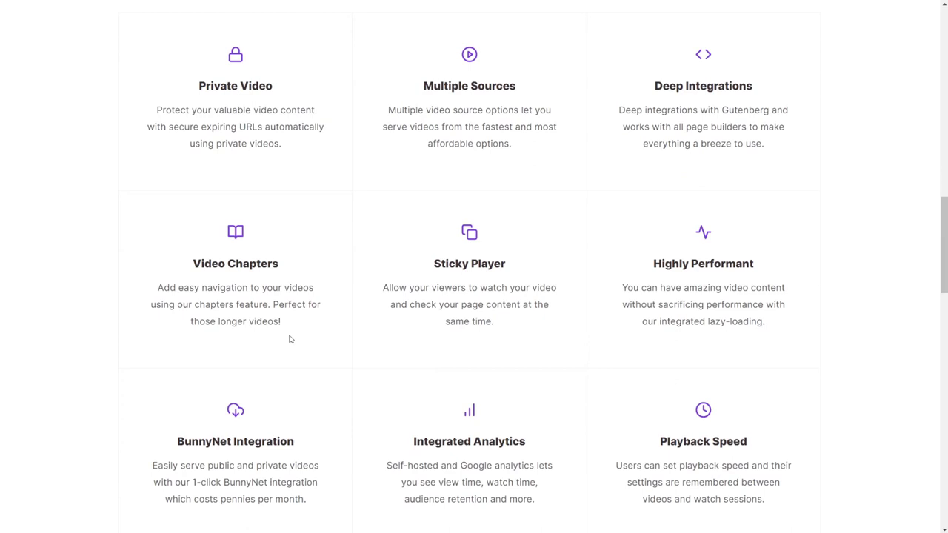
mouse_move(296, 143)
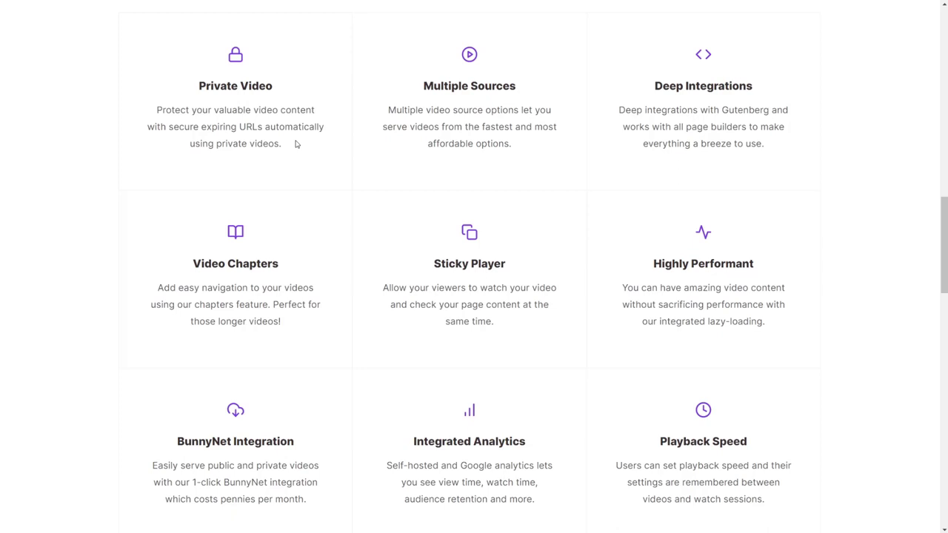
mouse_move(523, 159)
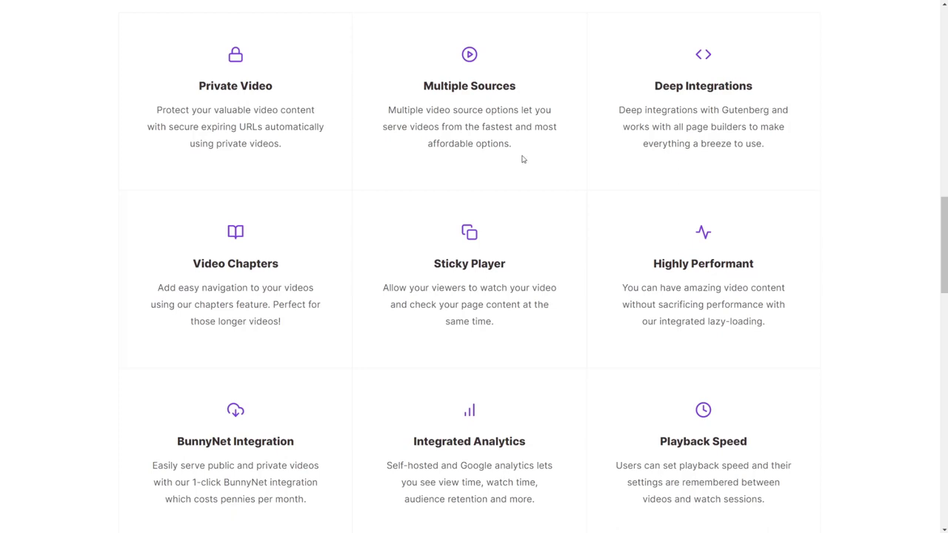
mouse_move(508, 154)
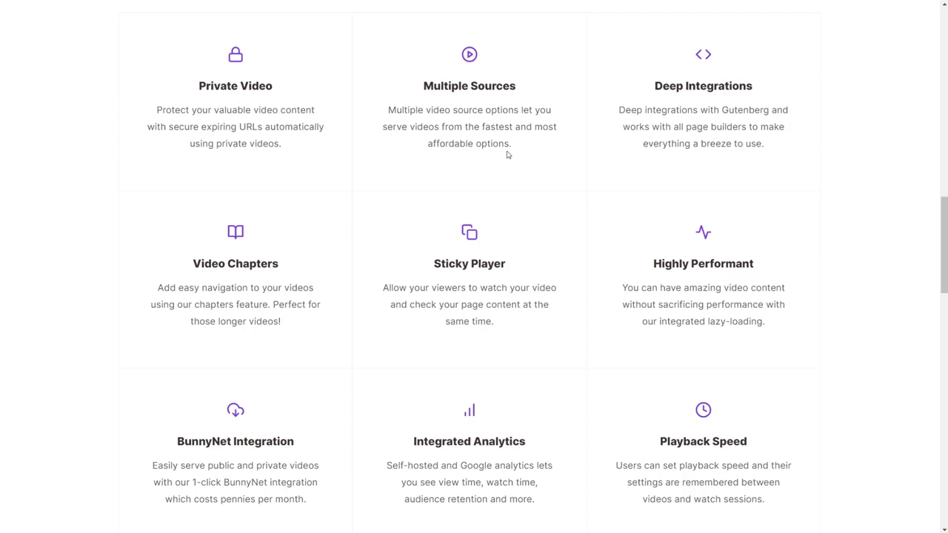
mouse_move(671, 121)
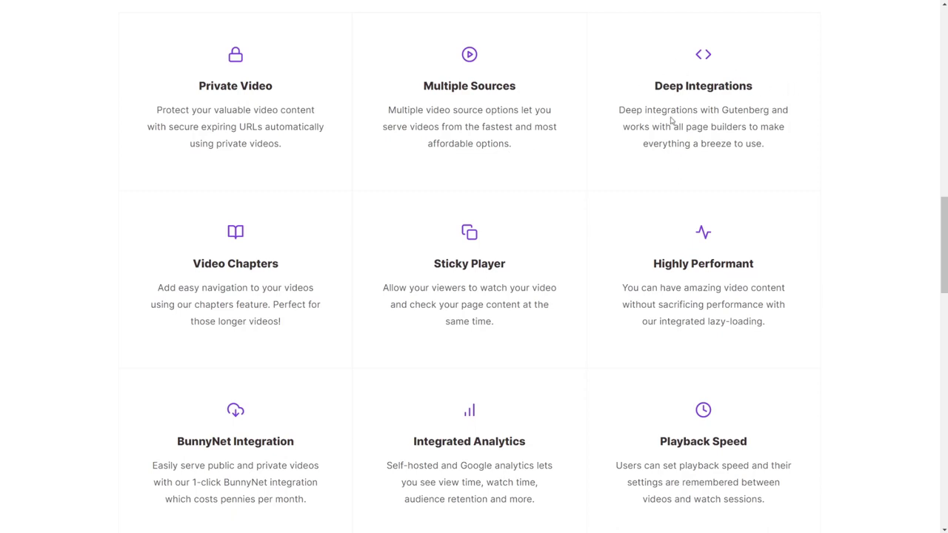
mouse_move(671, 118)
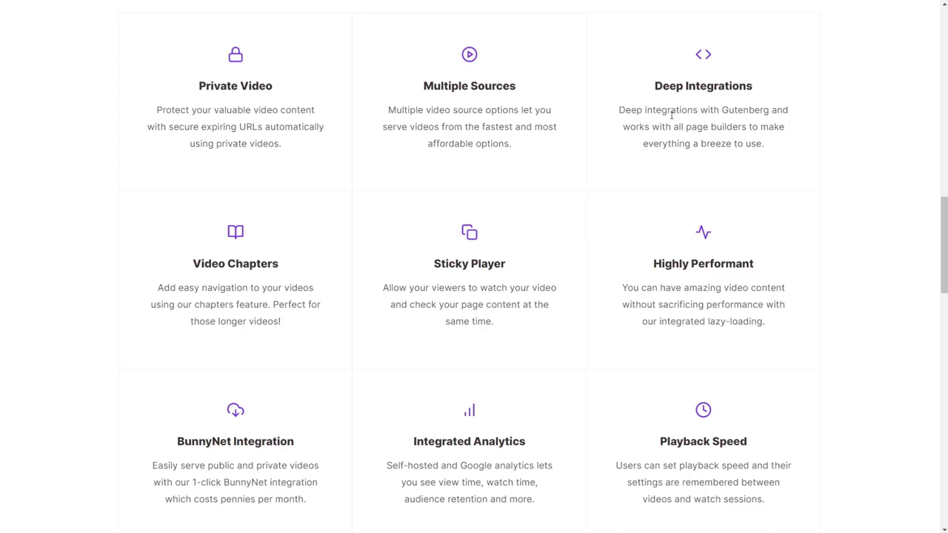
mouse_move(705, 104)
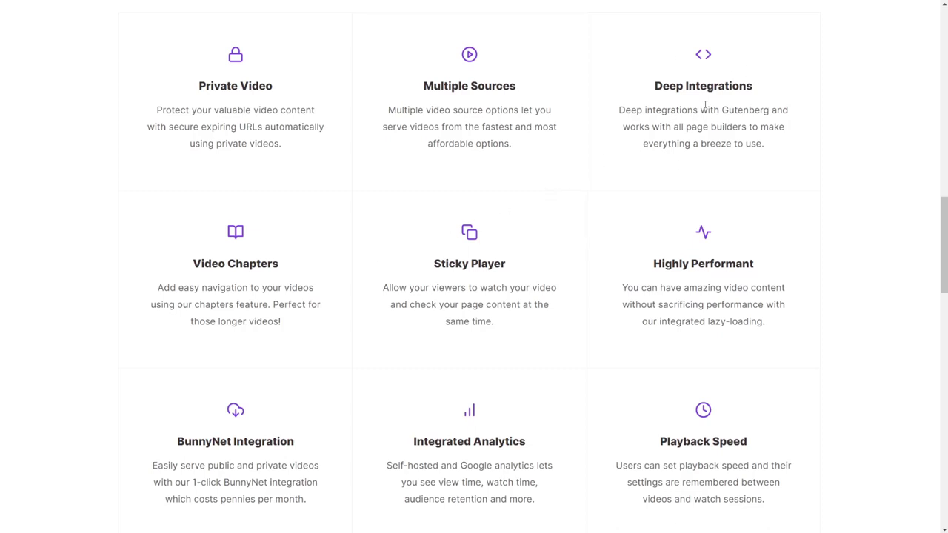
mouse_move(196, 258)
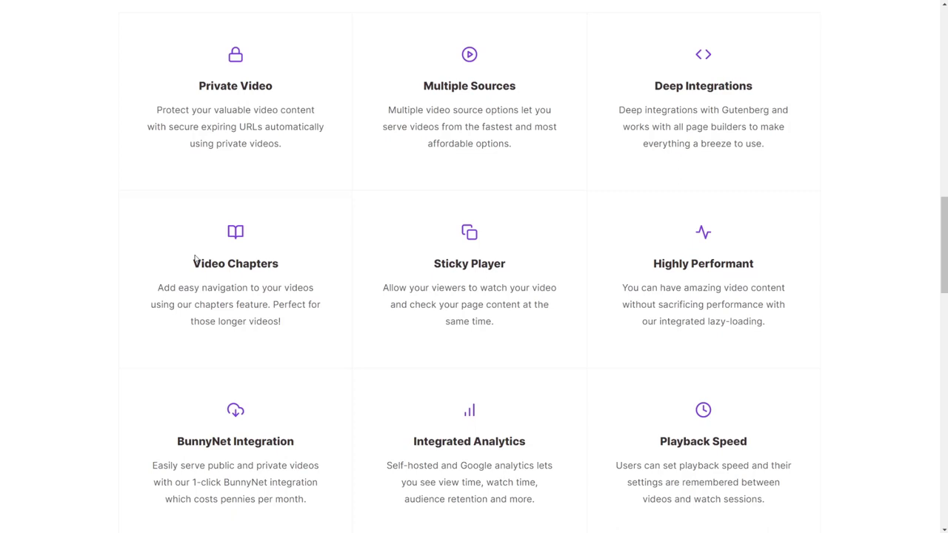
mouse_move(437, 259)
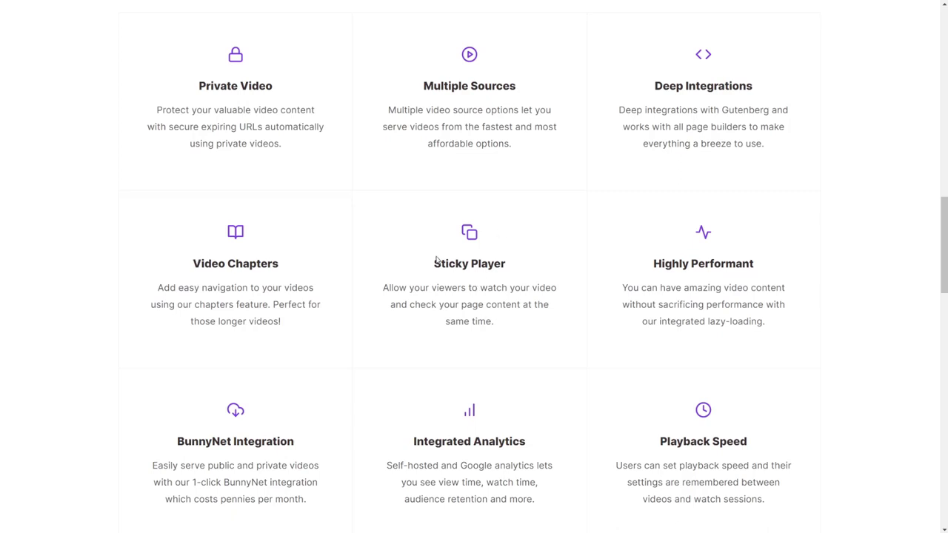
mouse_move(426, 209)
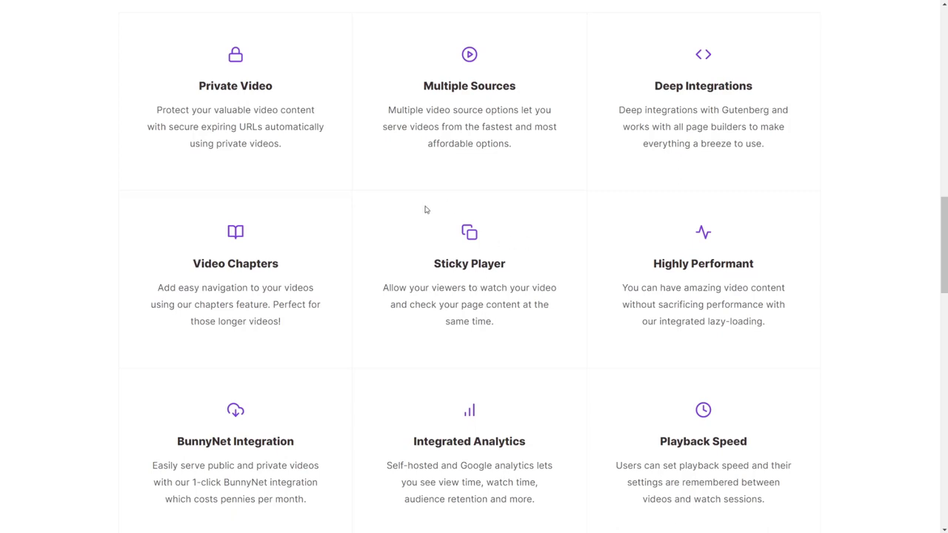
mouse_move(460, 304)
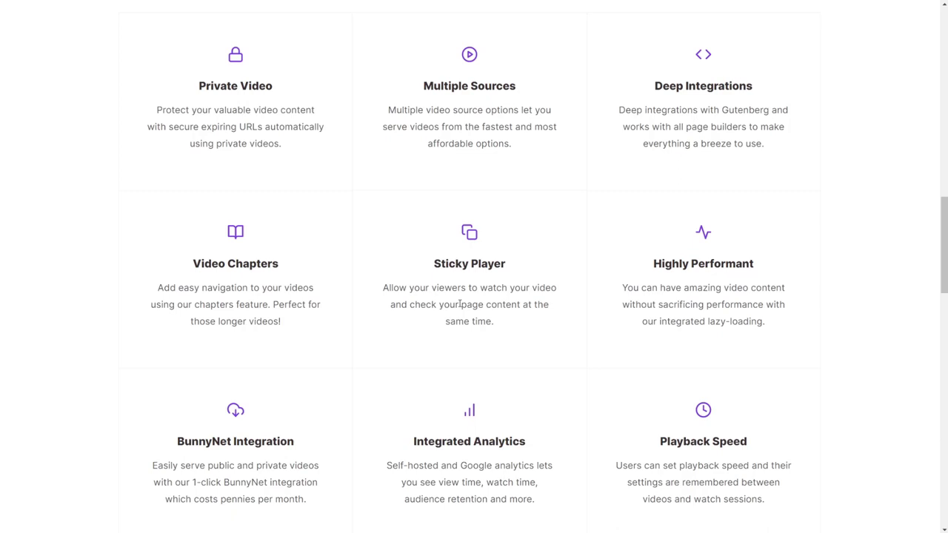
mouse_move(702, 377)
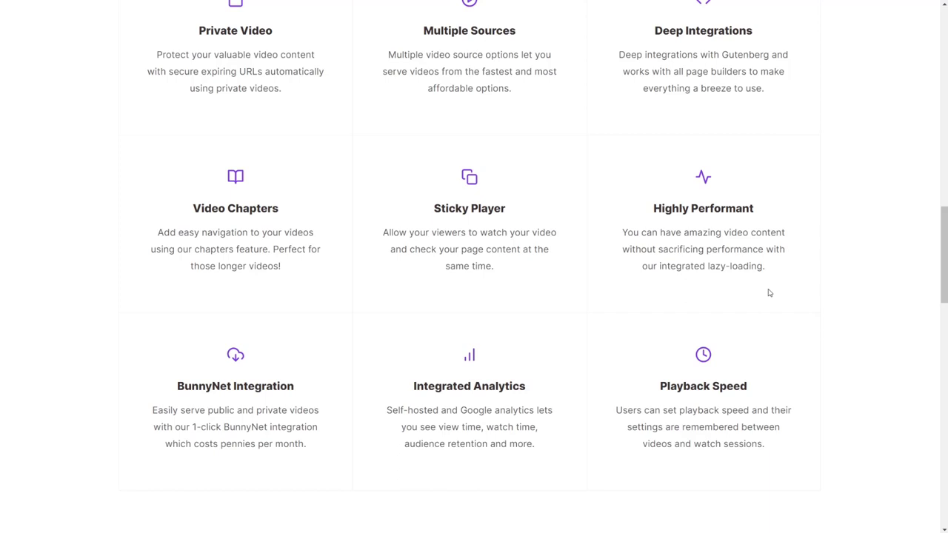
scroll("down", 3)
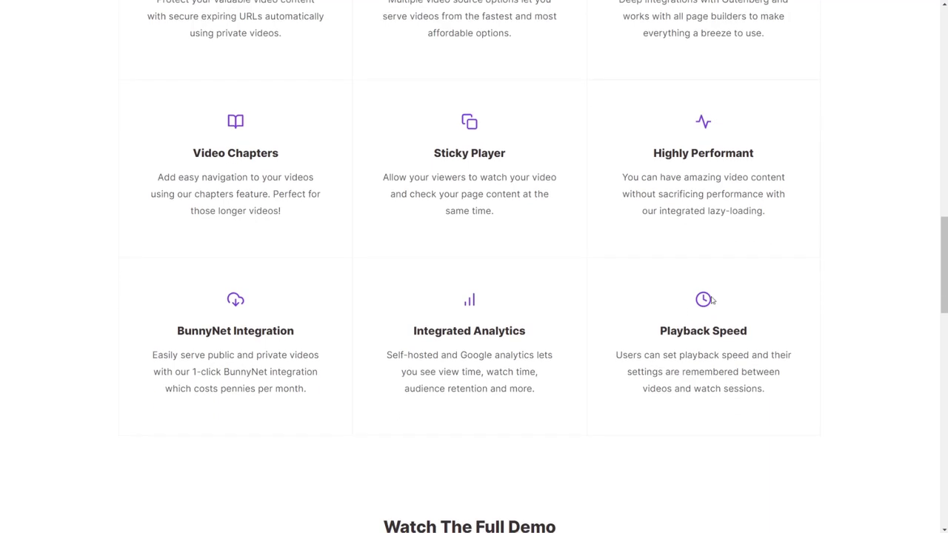
left_click_drag(658, 330, 766, 389)
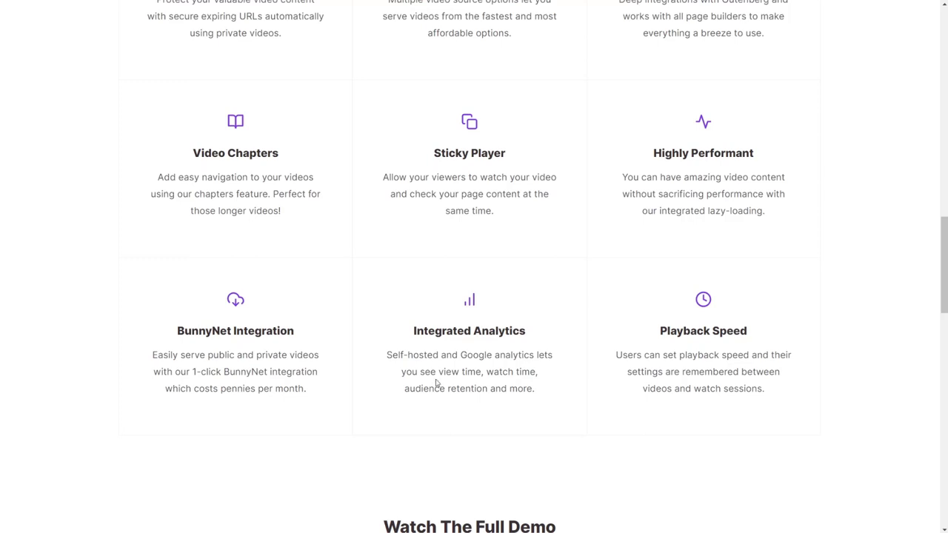
left_click_drag(413, 331, 534, 389)
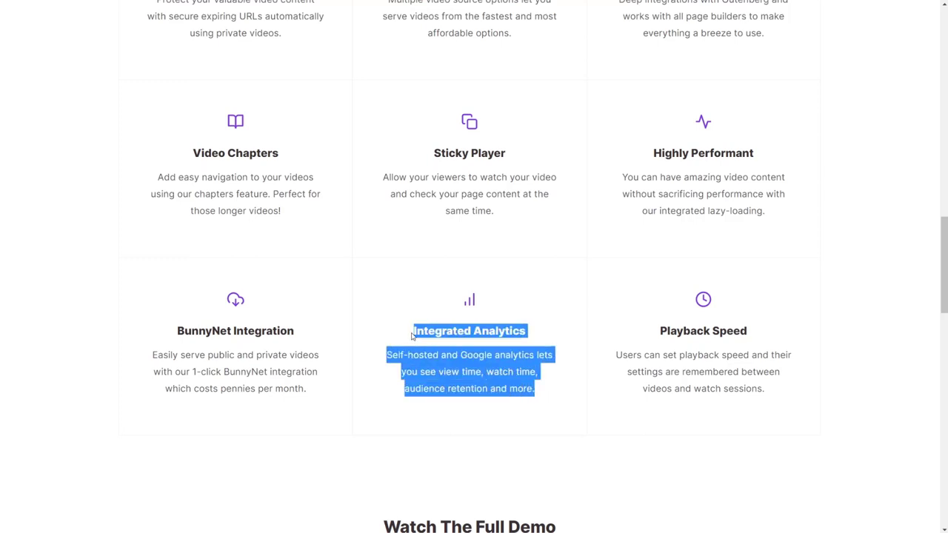
left_click(452, 372)
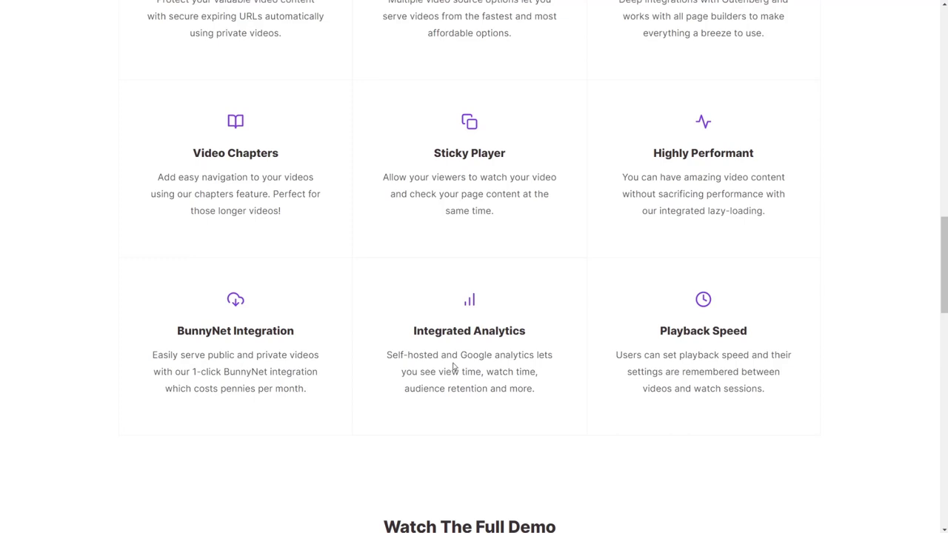
mouse_move(419, 347)
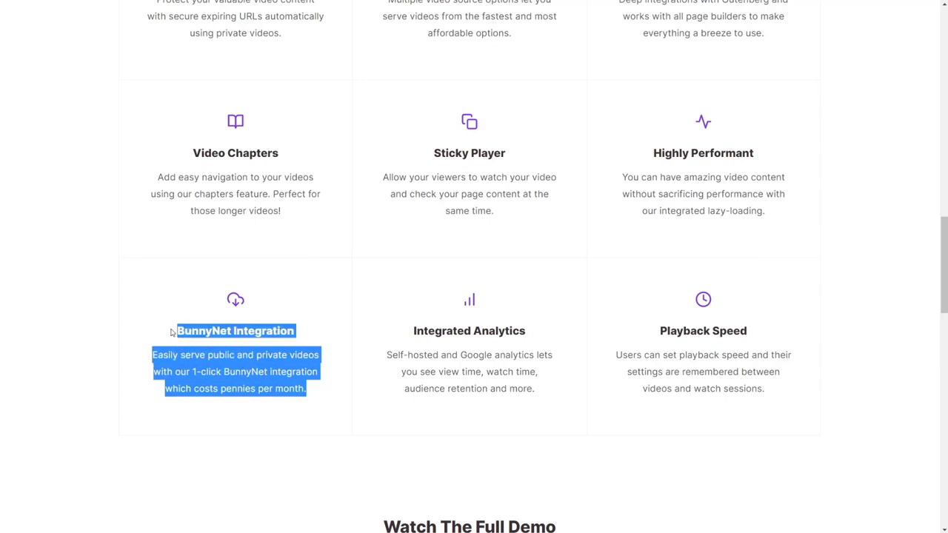
left_click(246, 437)
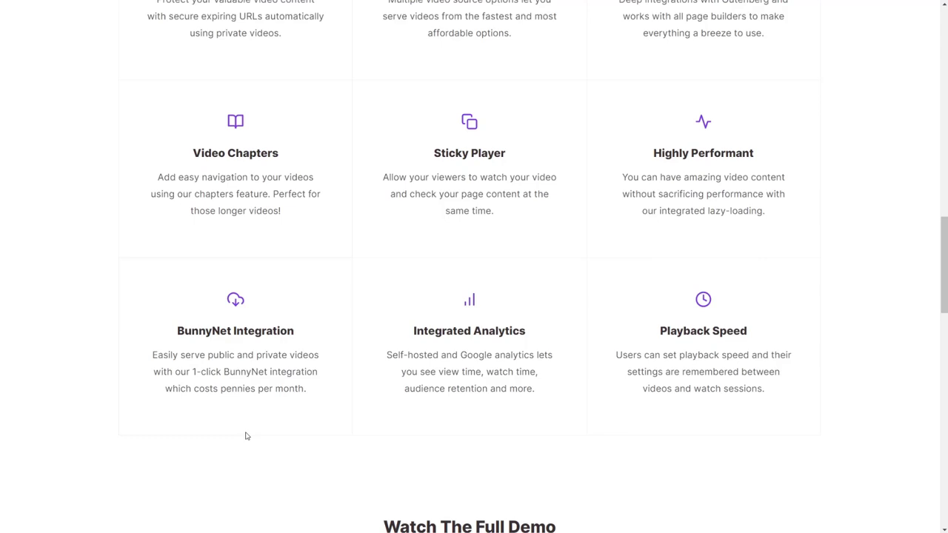
mouse_move(230, 424)
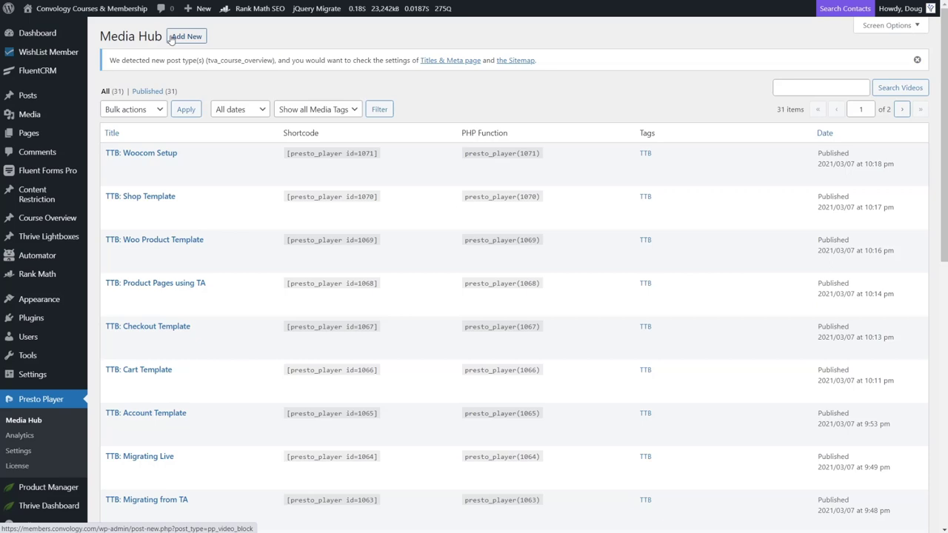
Step: Scroll through the Media Hub's list of 31 published videos and shortcodes
scroll("down", 3)
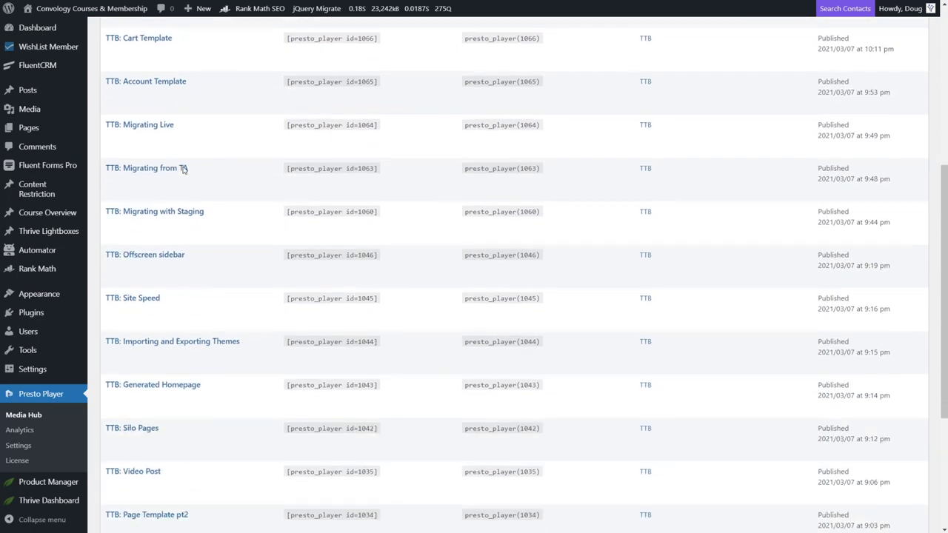
scroll("down", 3)
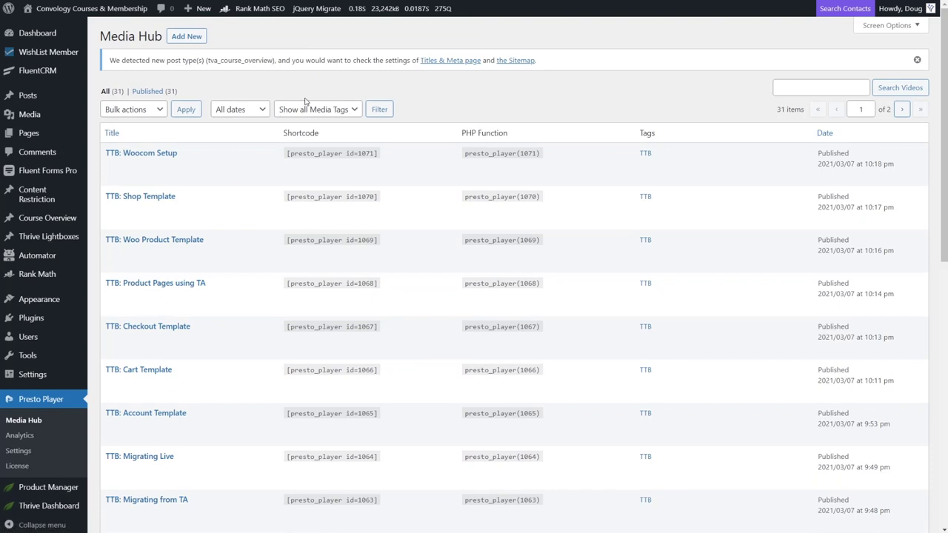
mouse_move(233, 86)
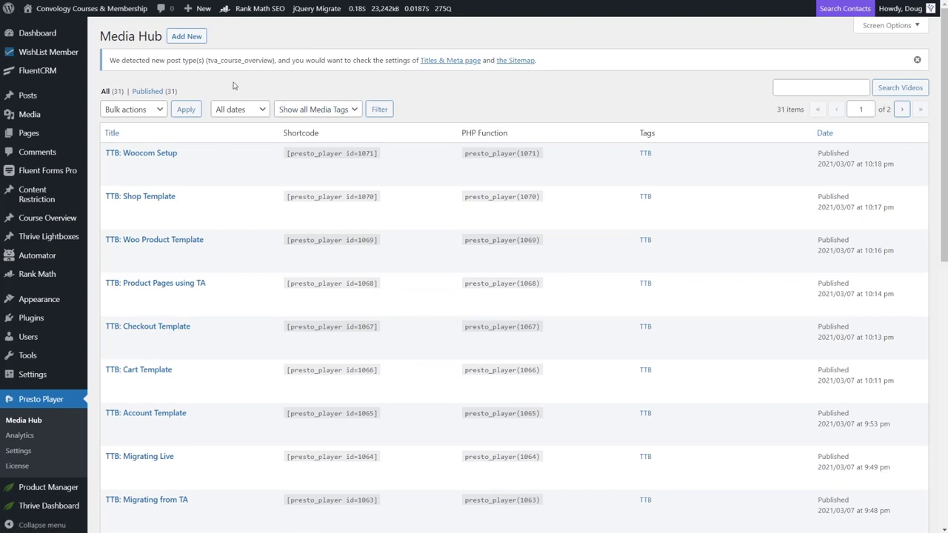
mouse_move(196, 86)
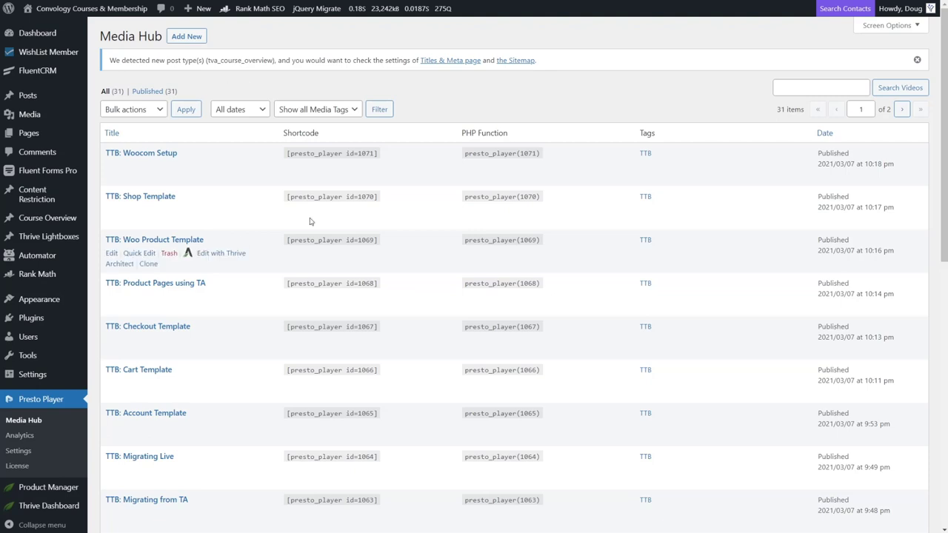
mouse_move(320, 68)
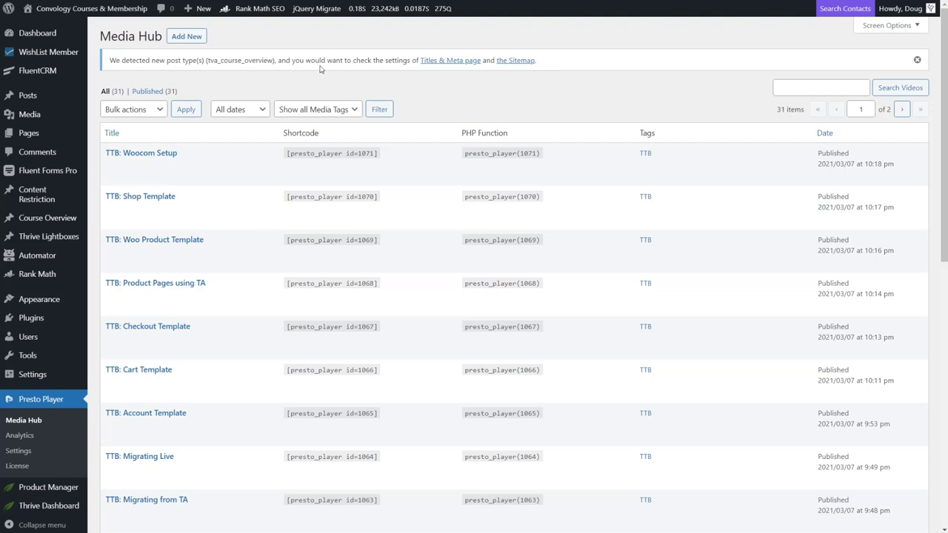
mouse_move(308, 74)
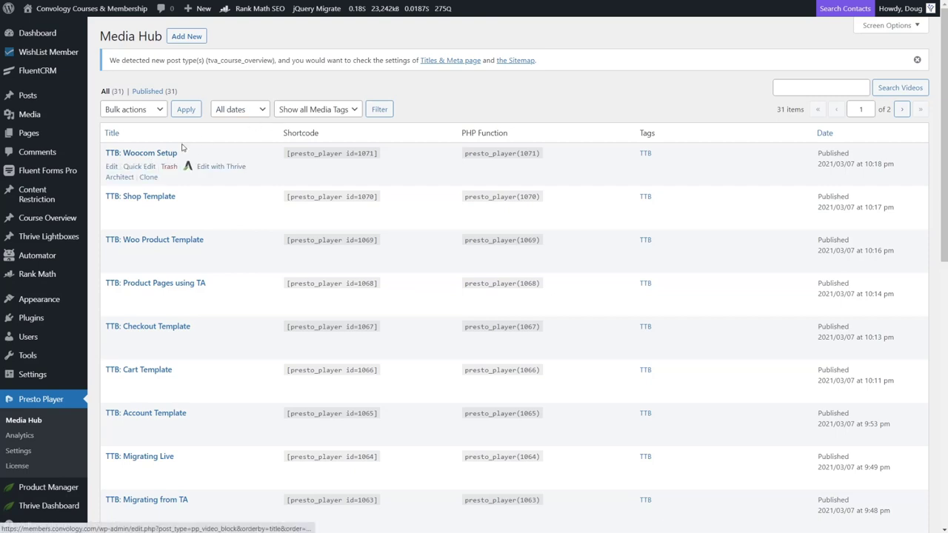
mouse_move(167, 121)
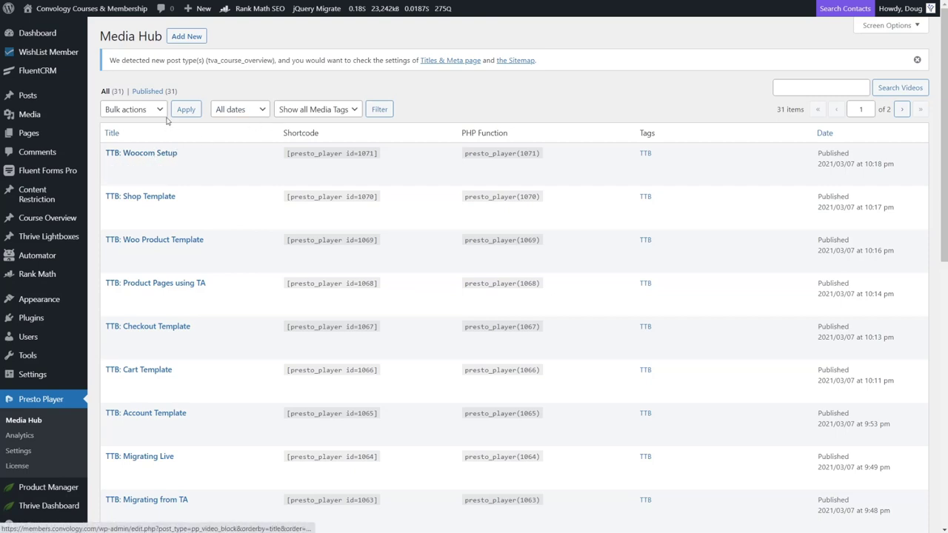
mouse_move(141, 153)
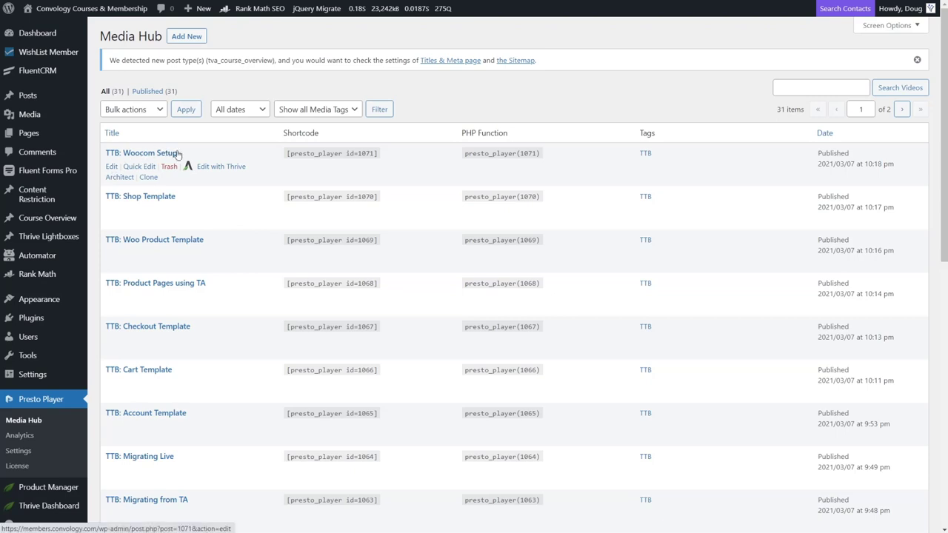
mouse_move(177, 156)
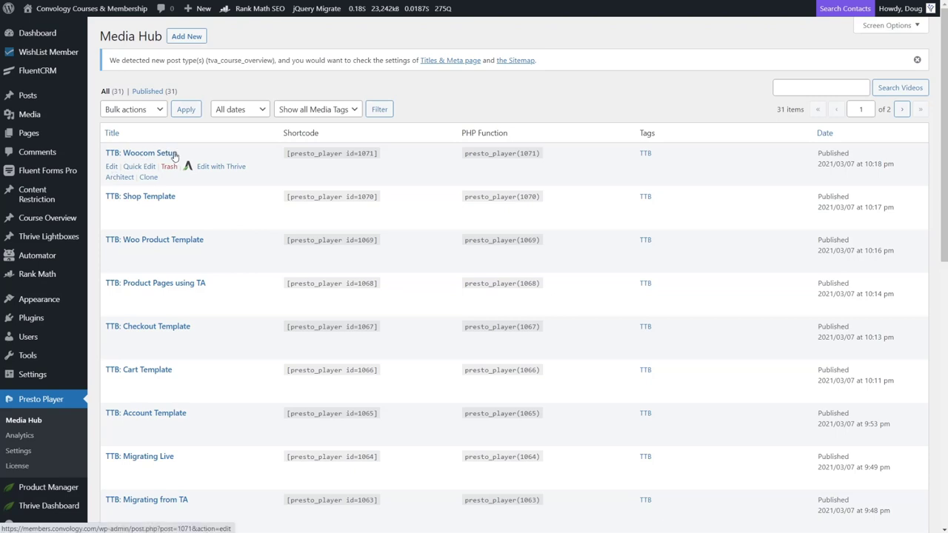
Step: Open 'TTB: Woocom Setup' for editing and select its Bunny.net video block
left_click(111, 166)
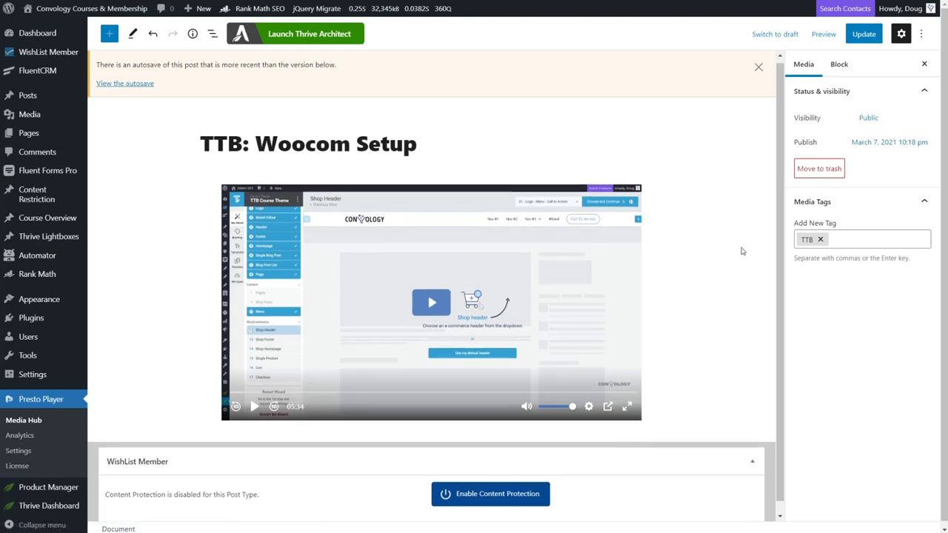
scroll("down", 3)
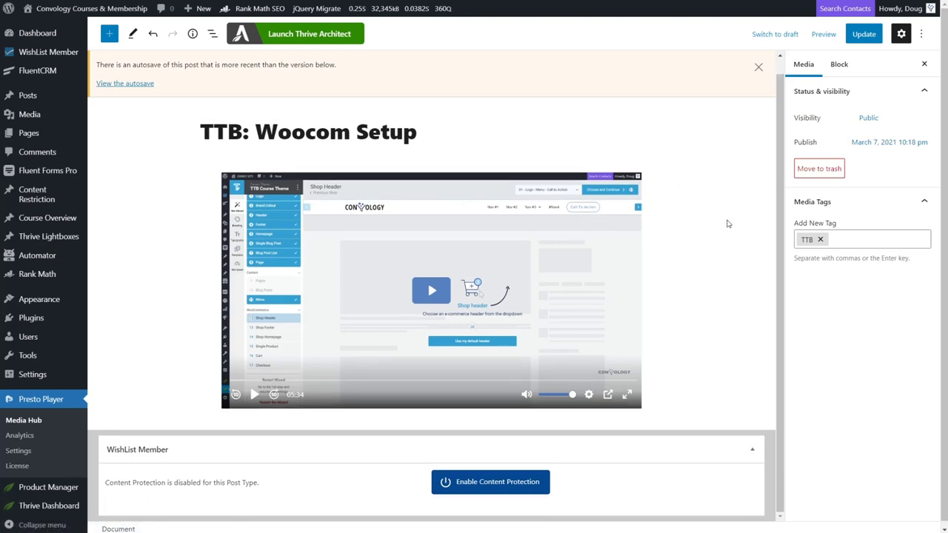
left_click(430, 289)
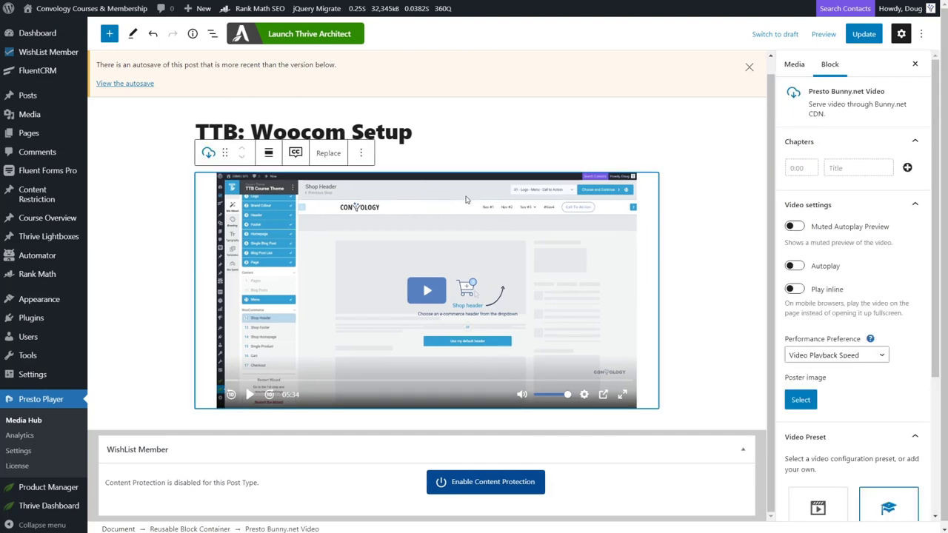
mouse_move(446, 230)
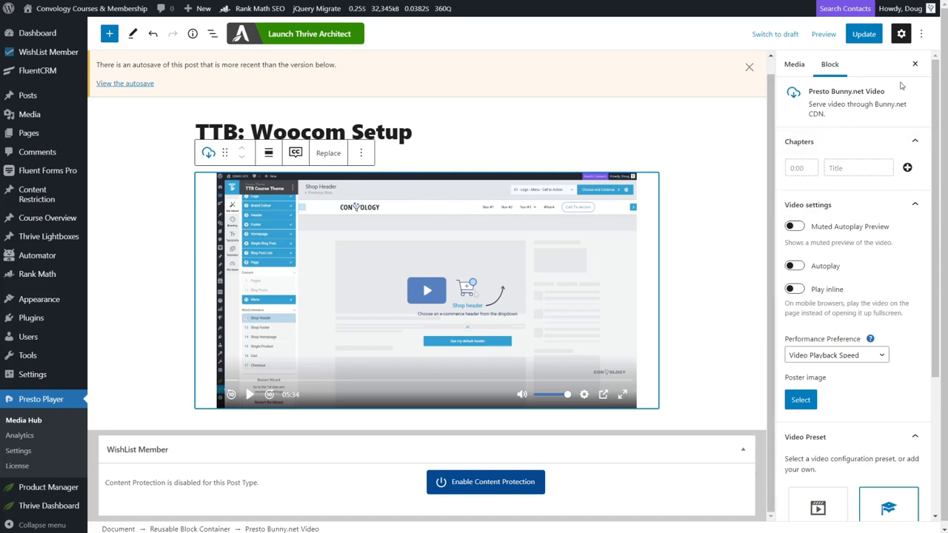
mouse_move(853, 80)
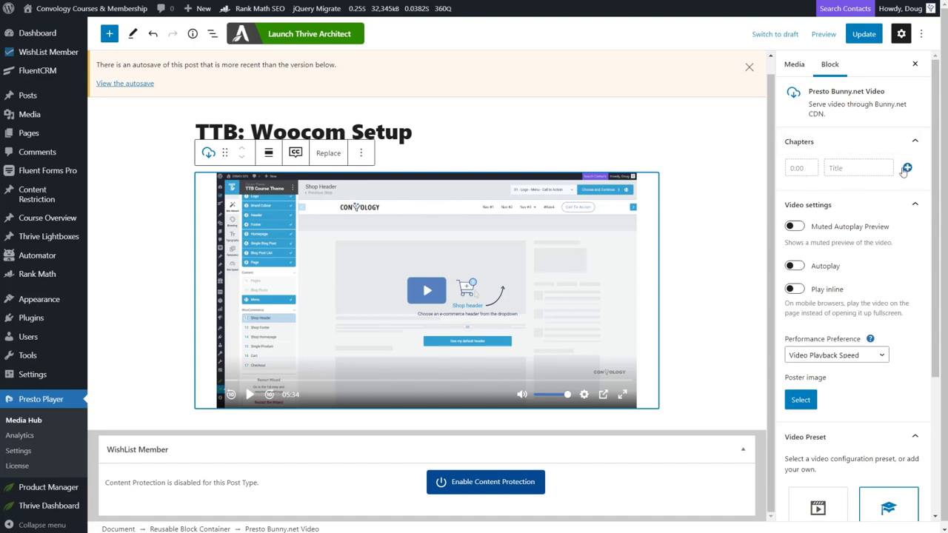
mouse_move(907, 167)
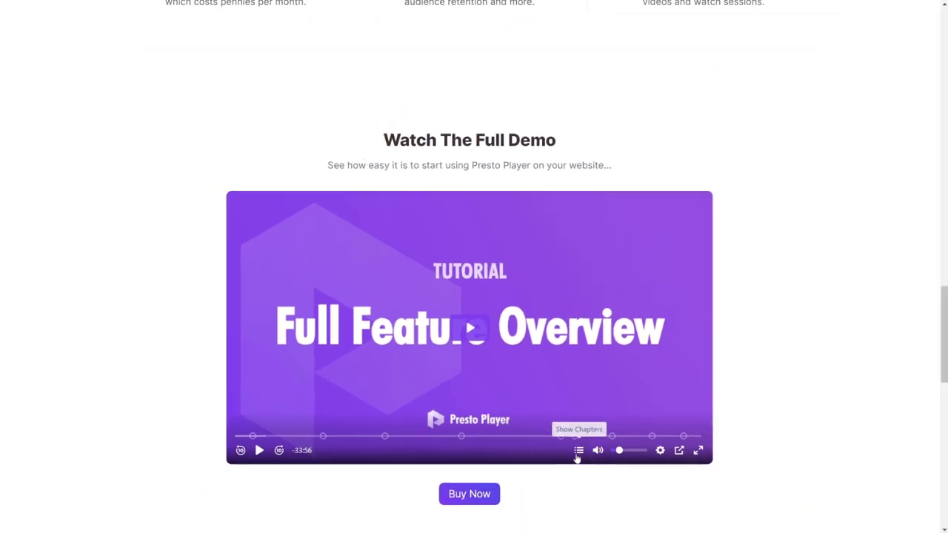
left_click(579, 450)
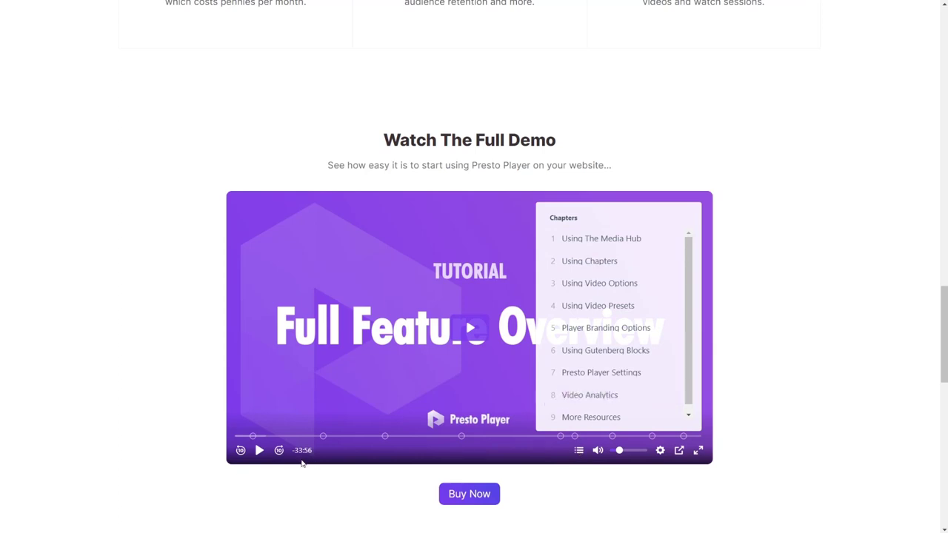
left_click(579, 450)
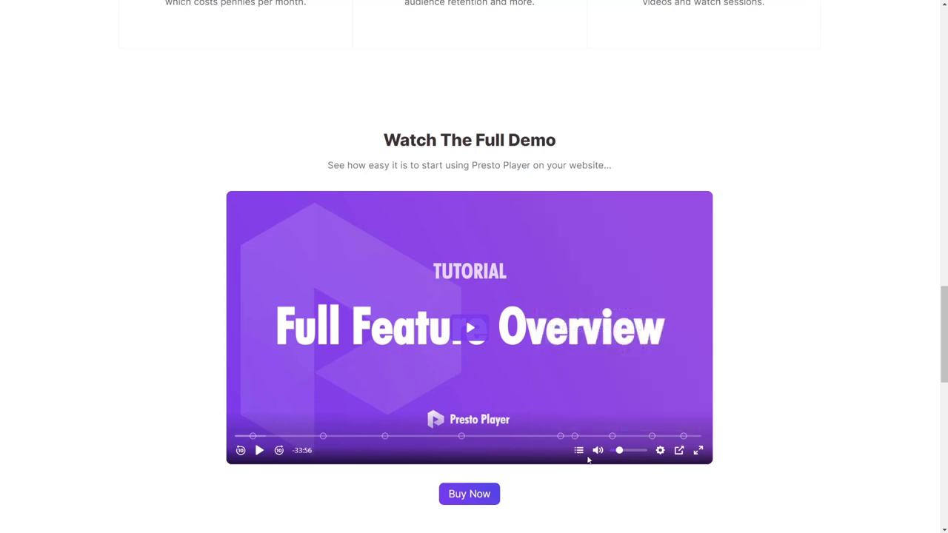
mouse_move(578, 451)
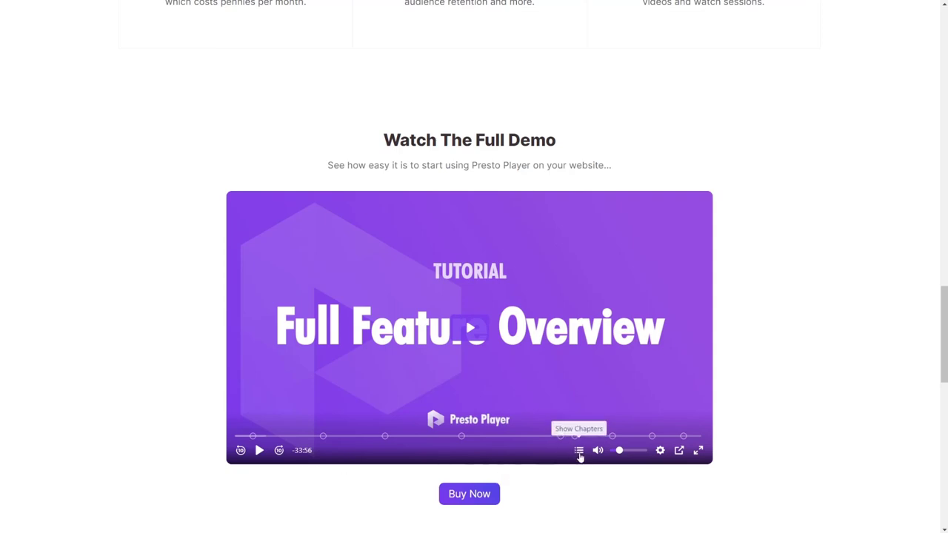
mouse_move(760, 476)
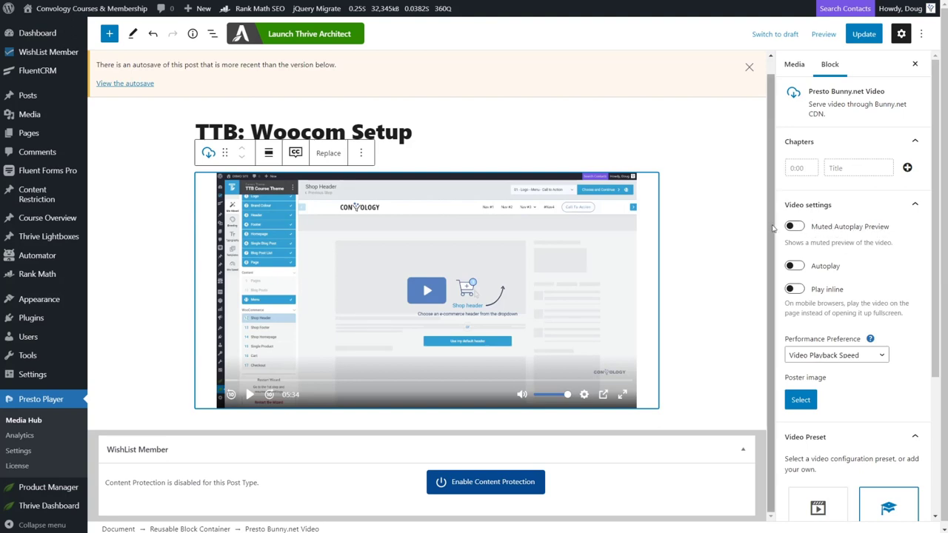
mouse_move(602, 3)
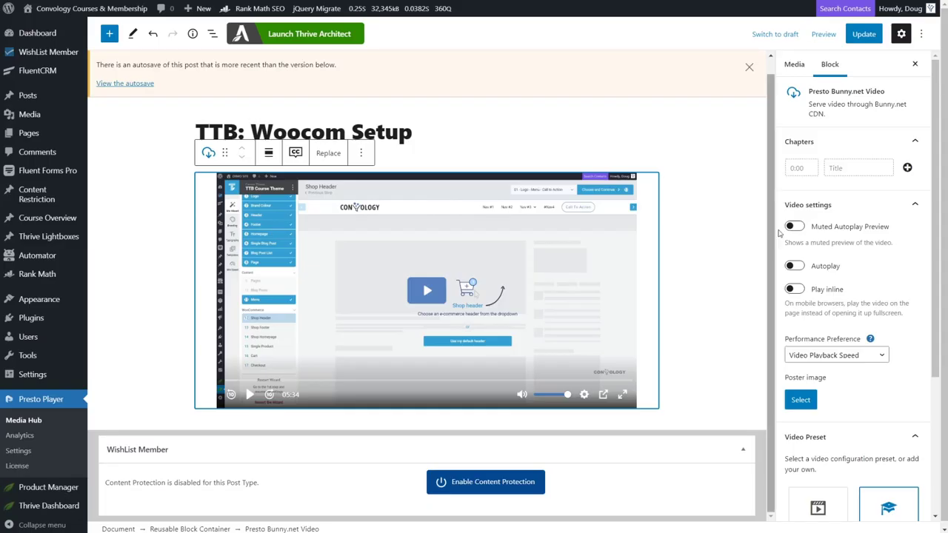
mouse_move(784, 264)
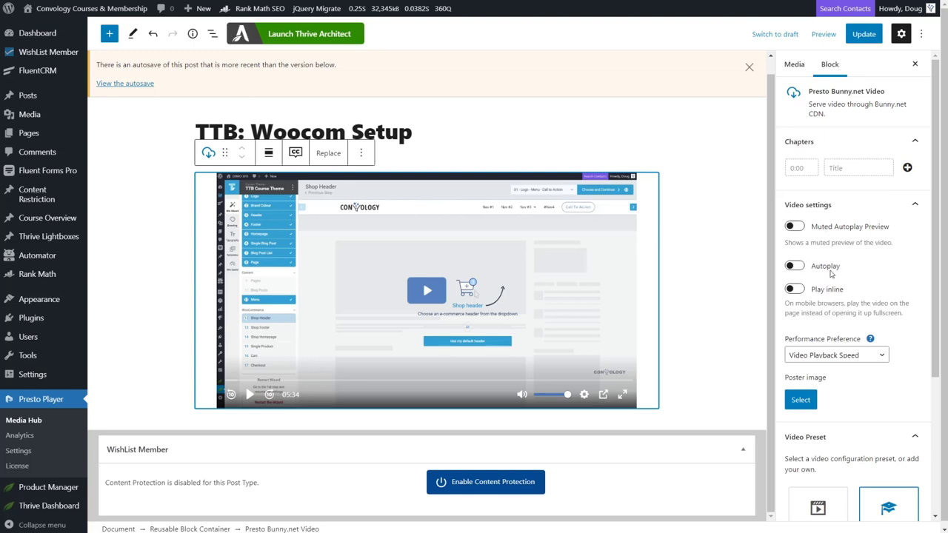
mouse_move(787, 300)
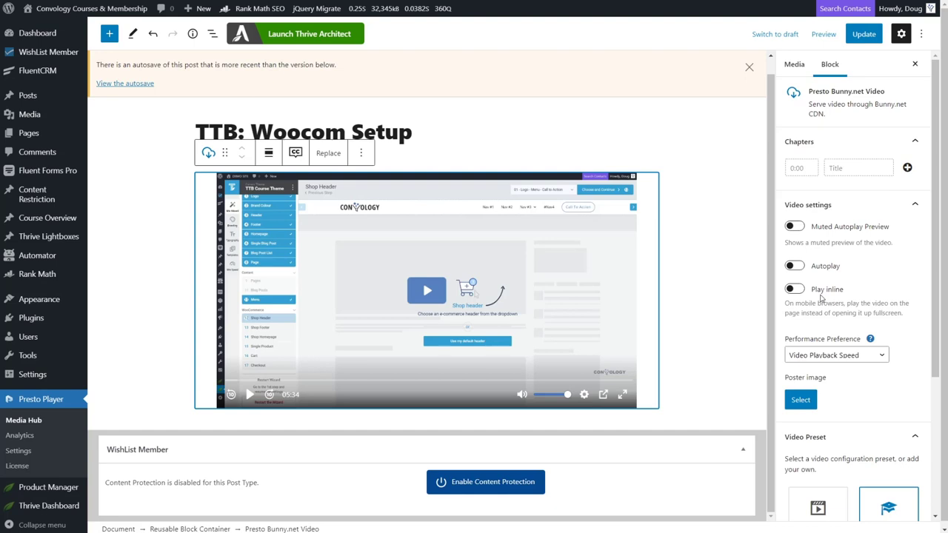
mouse_move(819, 289)
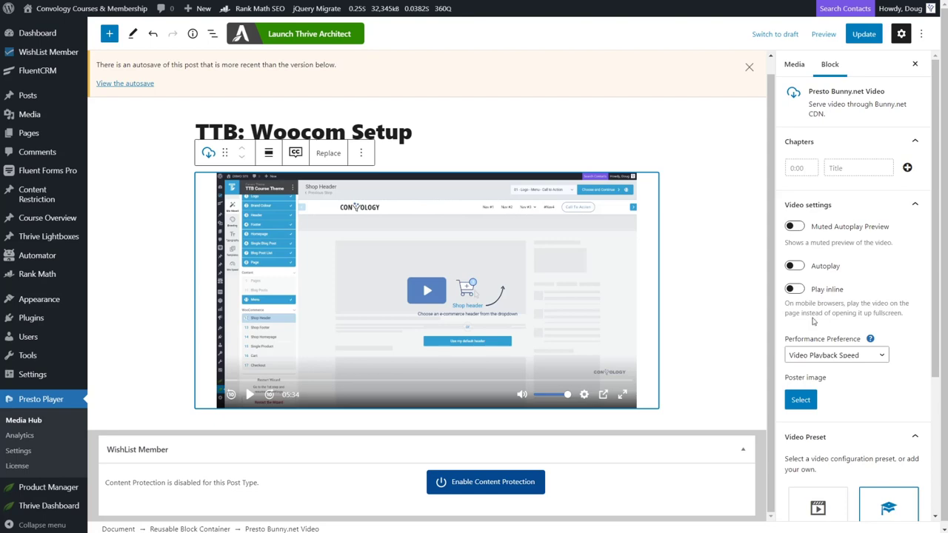
mouse_move(820, 294)
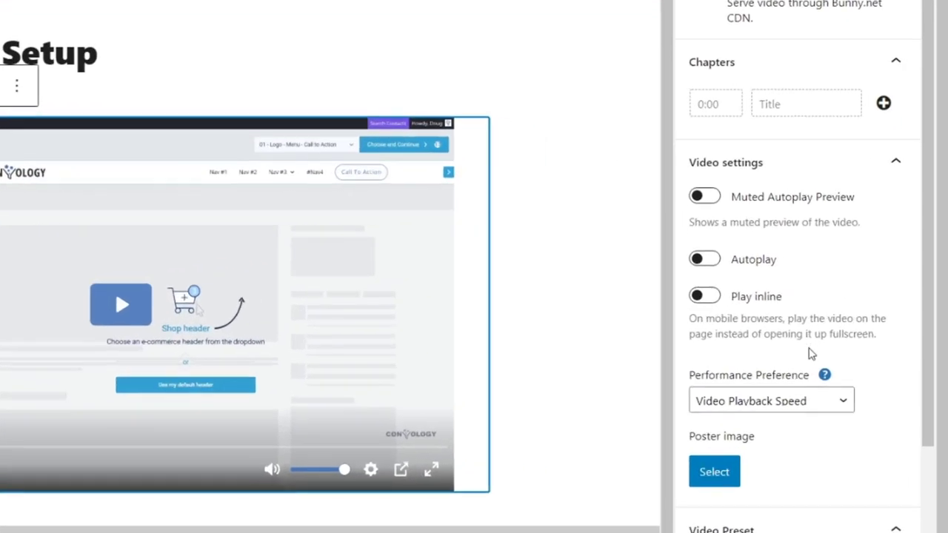
scroll("down", 3)
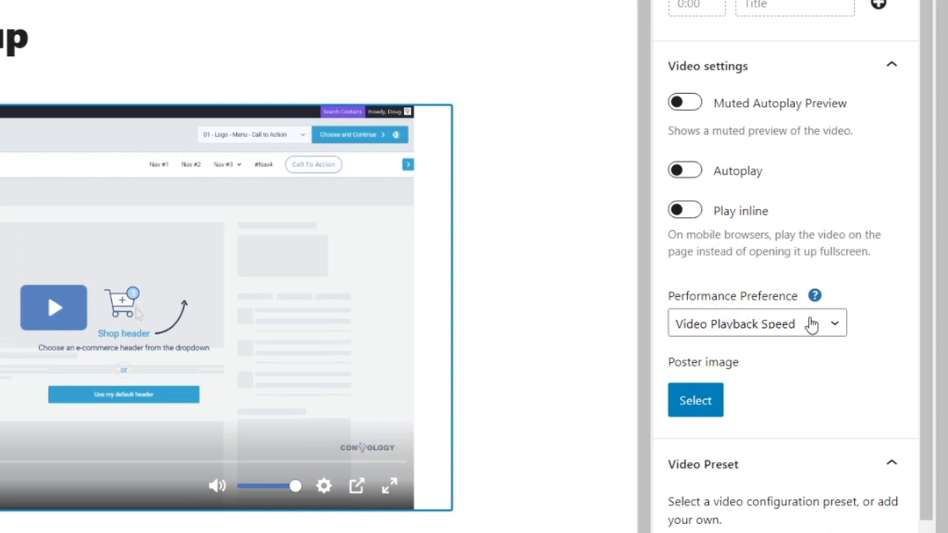
mouse_move(841, 327)
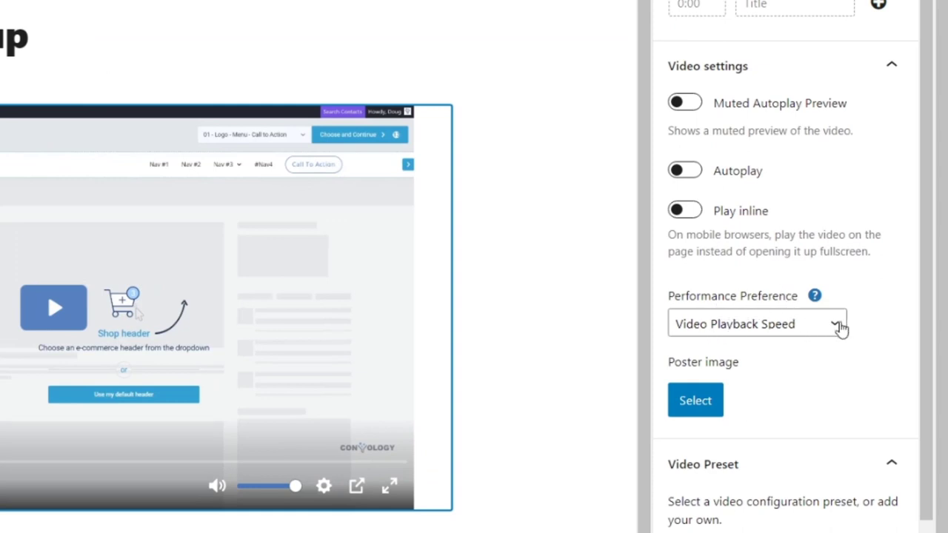
left_click(756, 324)
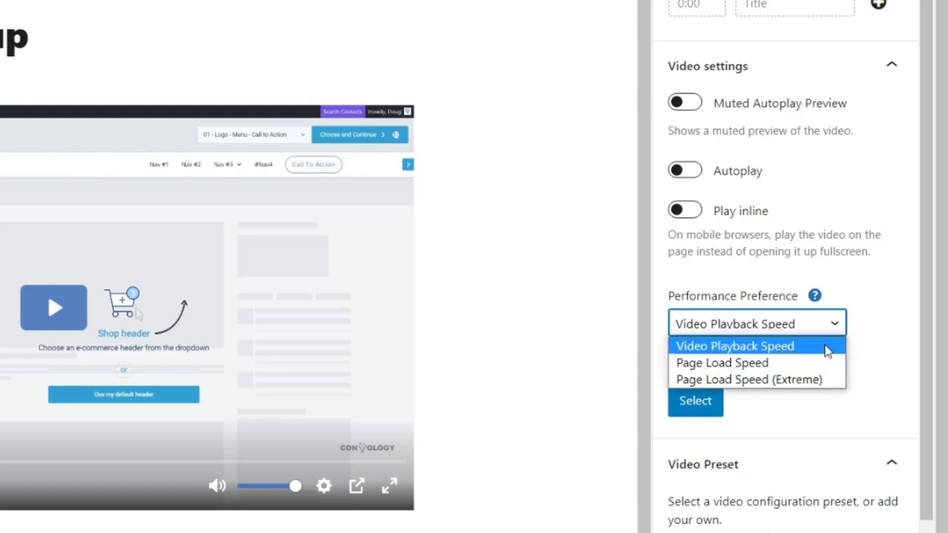
mouse_move(734, 356)
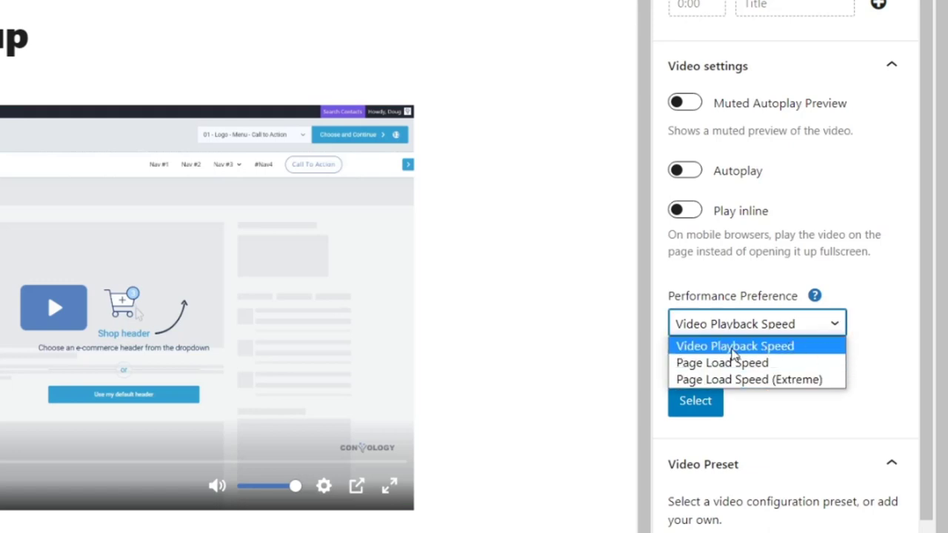
mouse_move(722, 362)
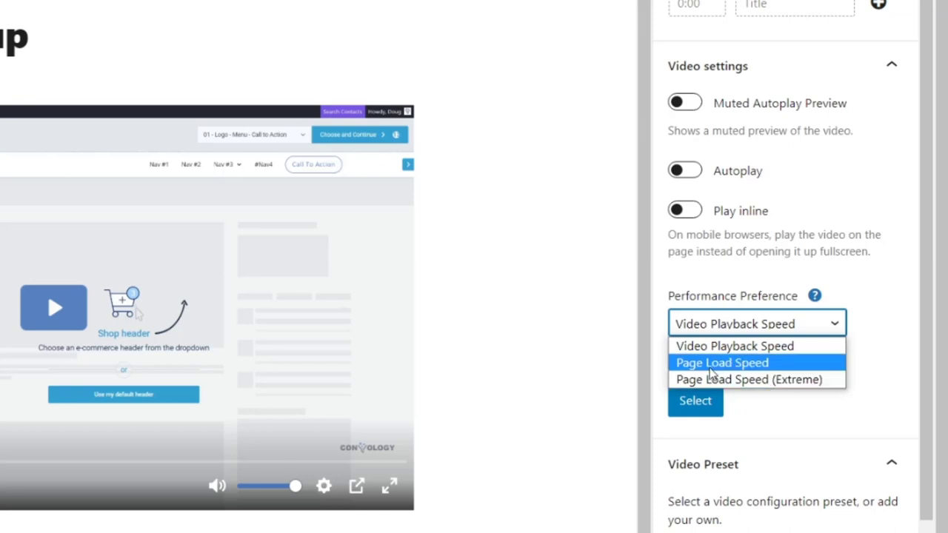
mouse_move(806, 364)
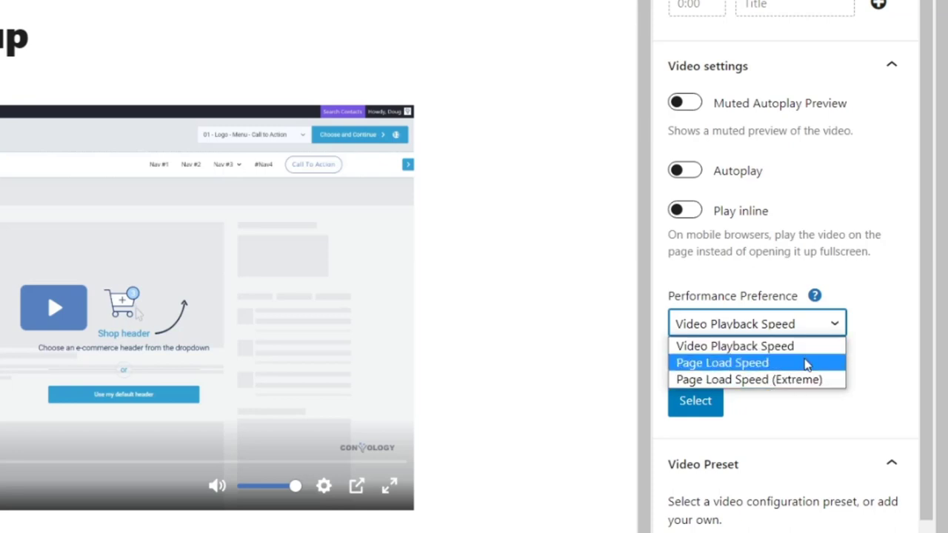
mouse_move(815, 371)
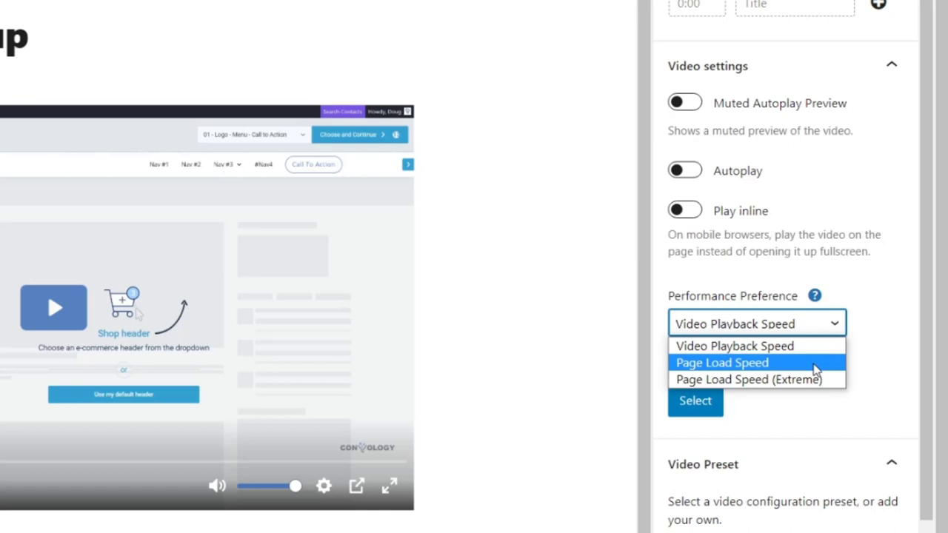
mouse_move(748, 380)
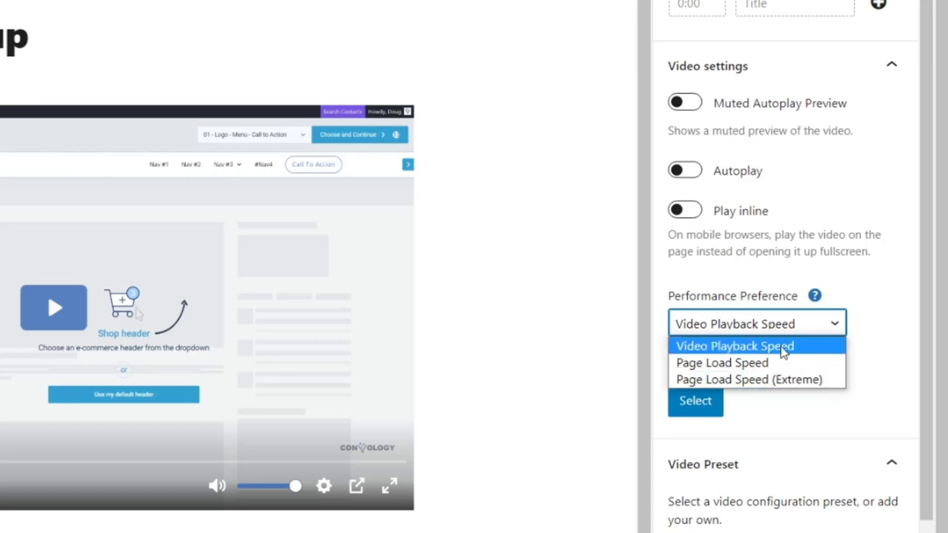
mouse_move(774, 379)
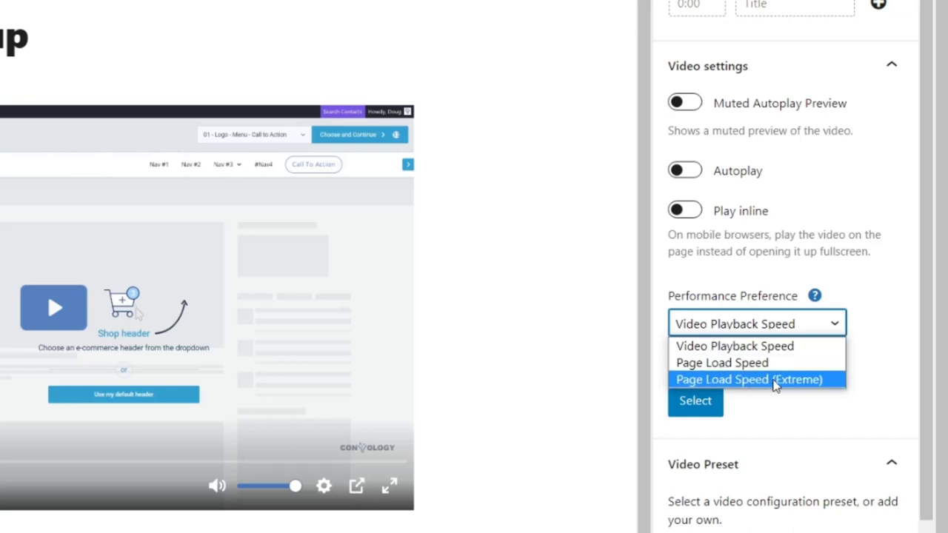
mouse_move(881, 340)
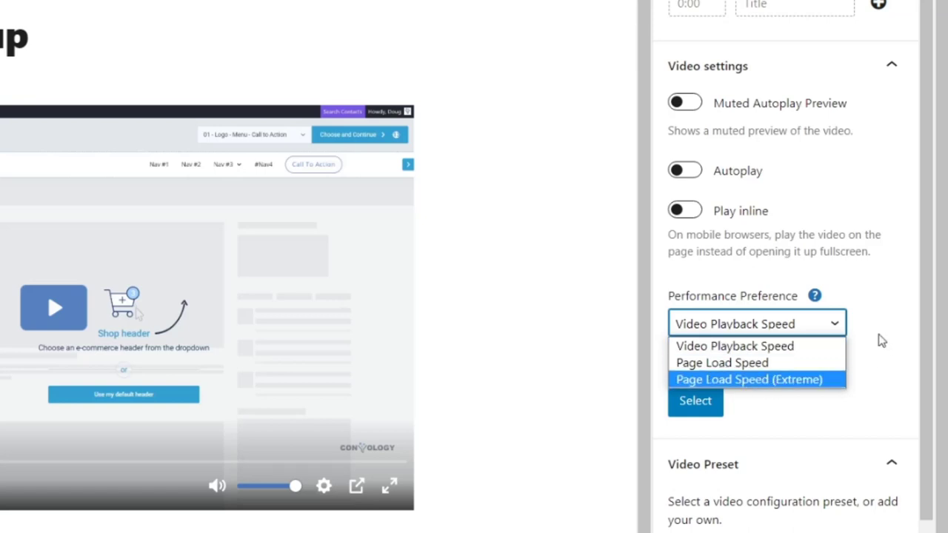
left_click(735, 346)
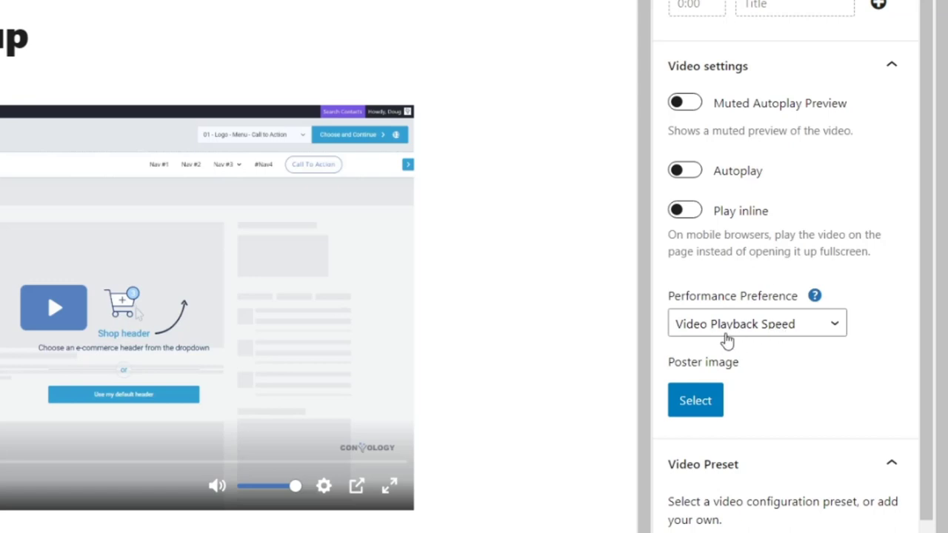
mouse_move(858, 373)
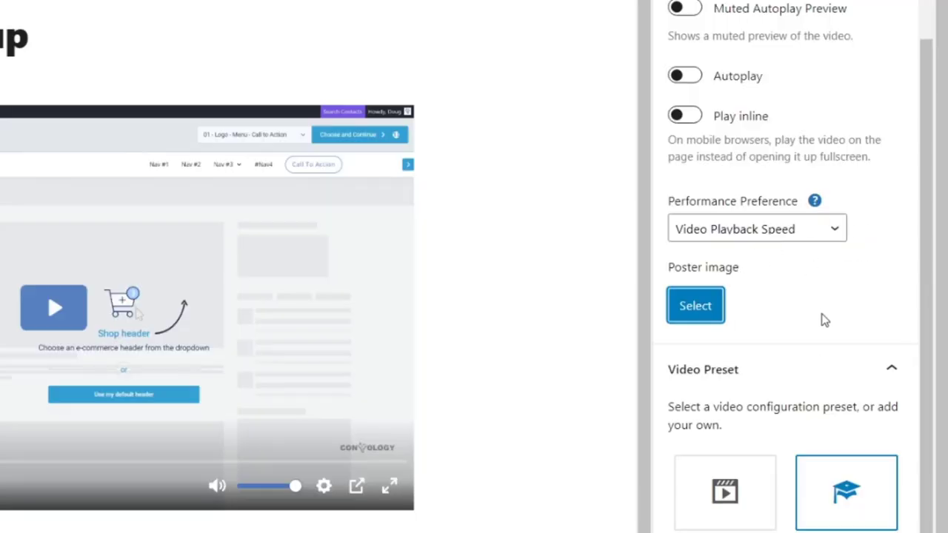
scroll("down", 3)
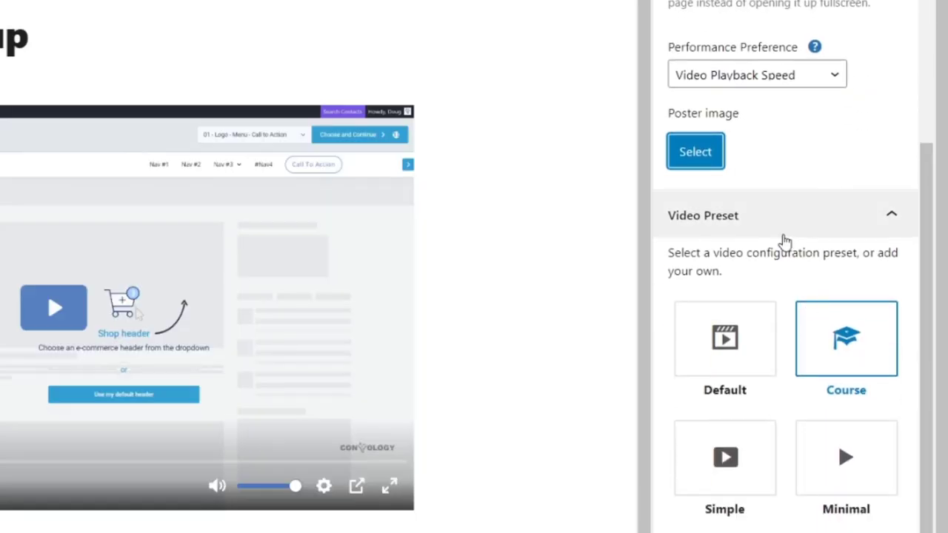
scroll("down", 3)
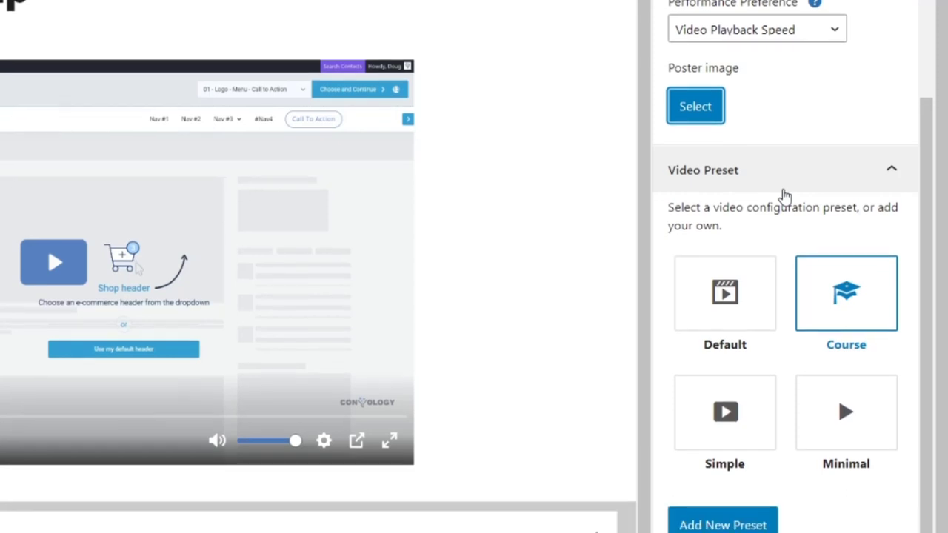
scroll("down", 3)
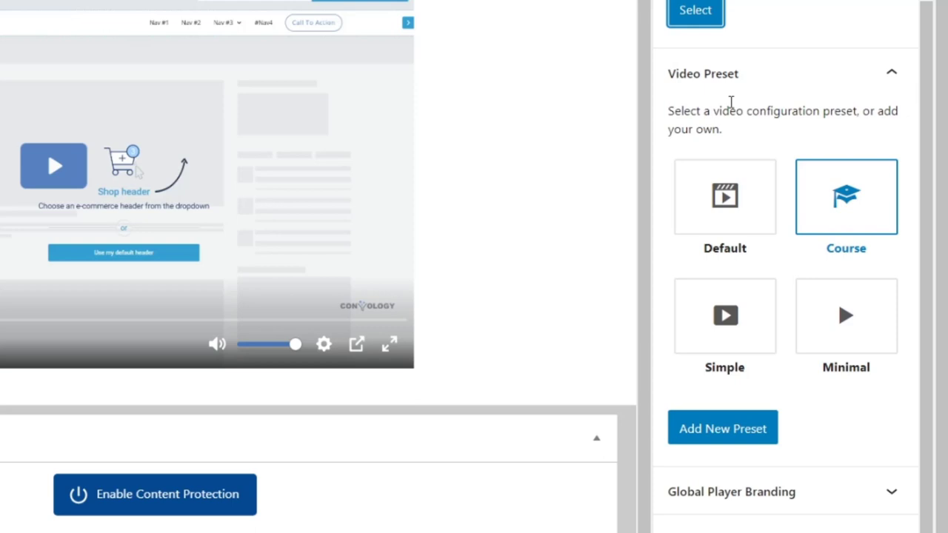
mouse_move(750, 237)
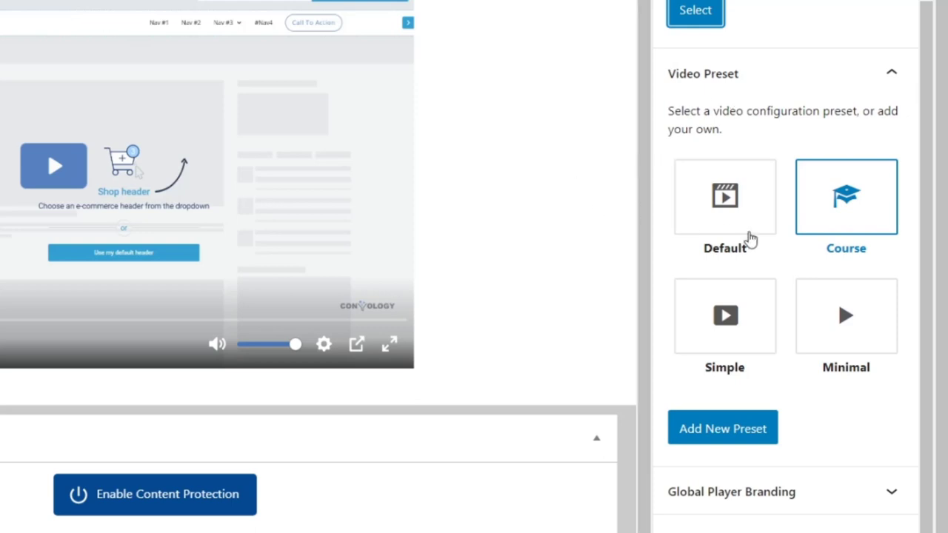
mouse_move(855, 223)
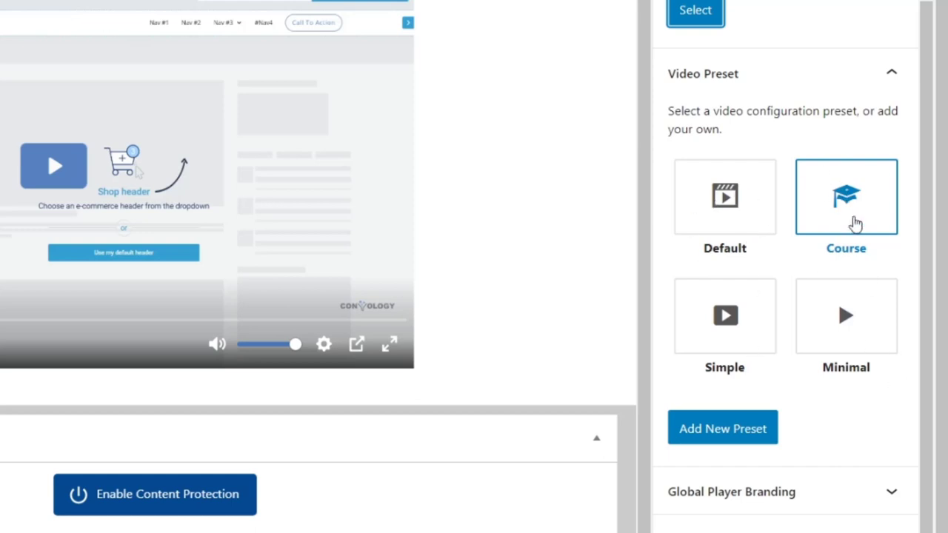
mouse_move(758, 431)
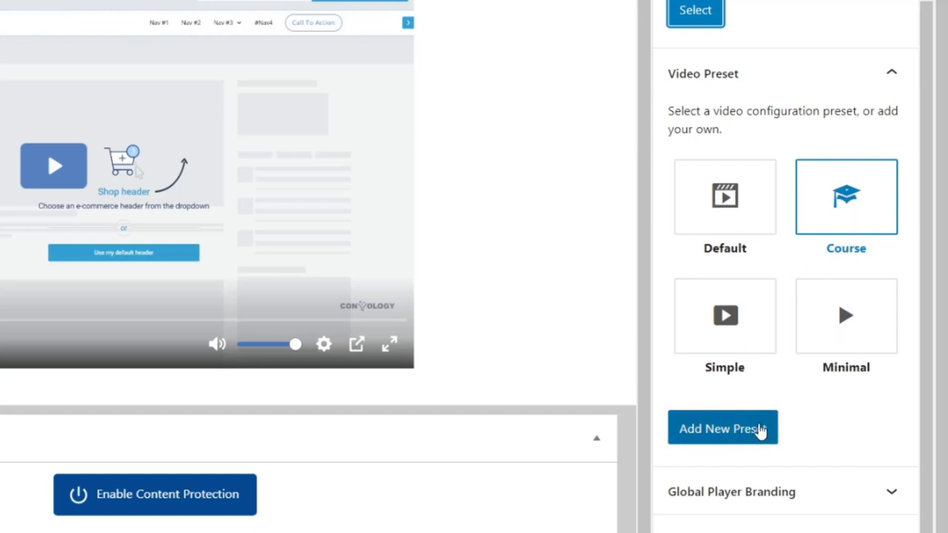
mouse_move(730, 441)
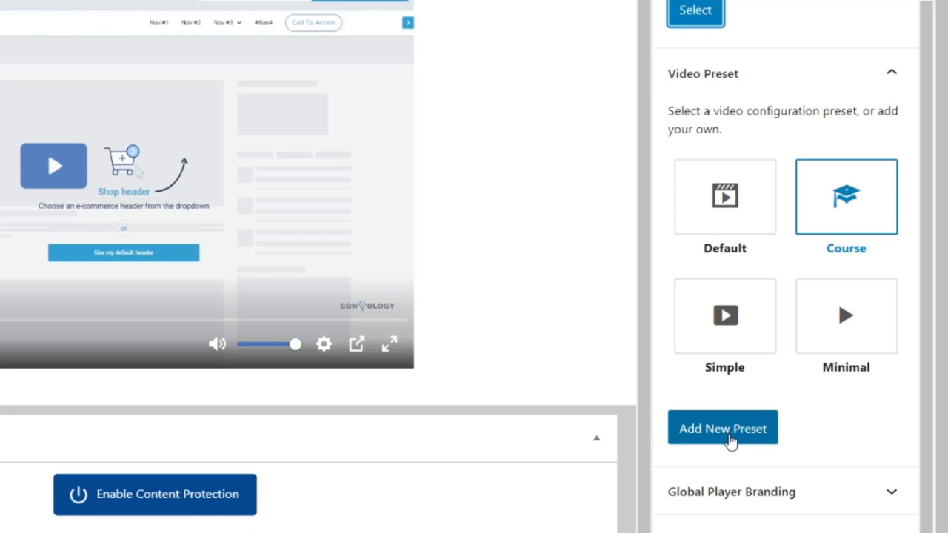
mouse_move(747, 443)
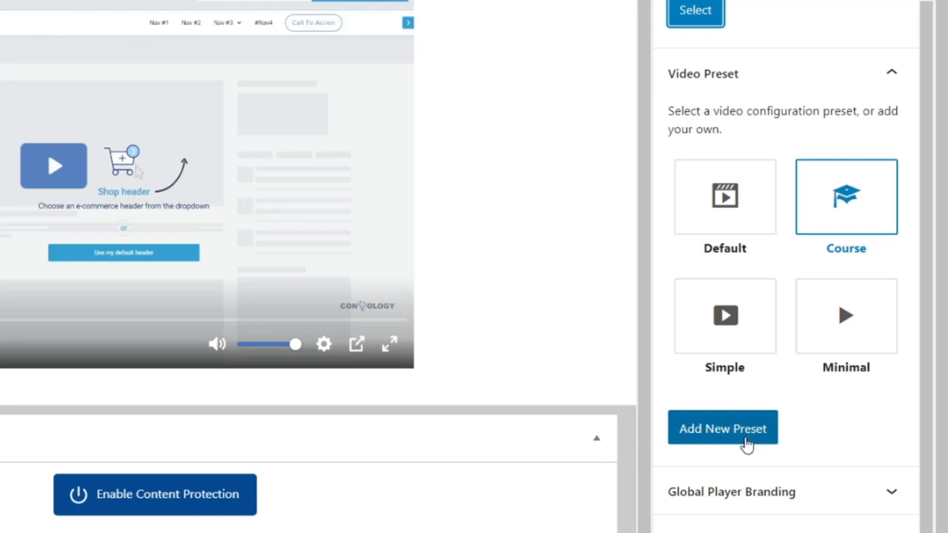
mouse_move(869, 267)
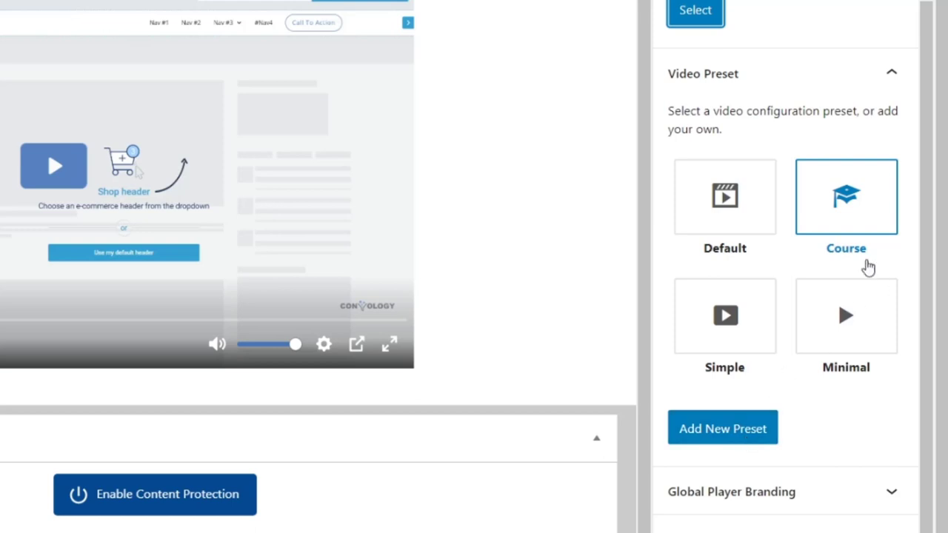
mouse_move(46, 146)
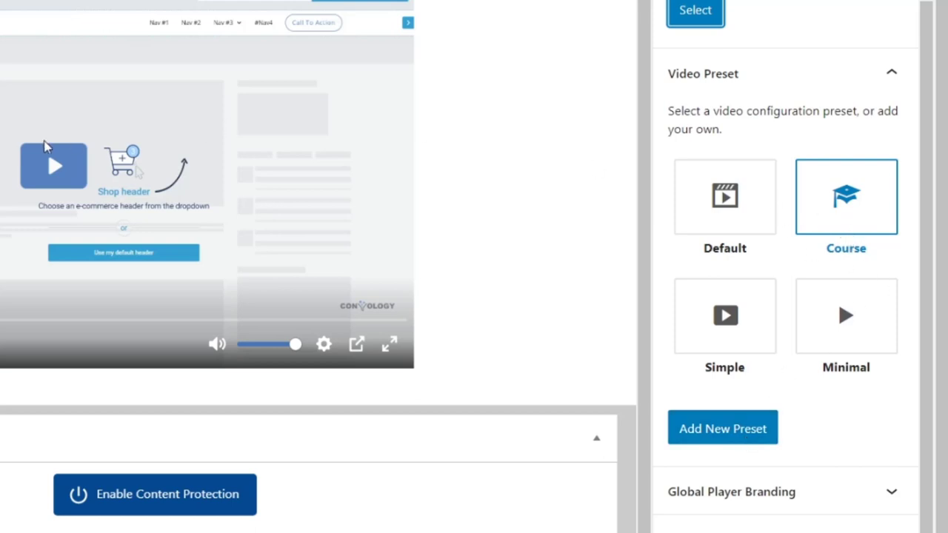
mouse_move(95, 192)
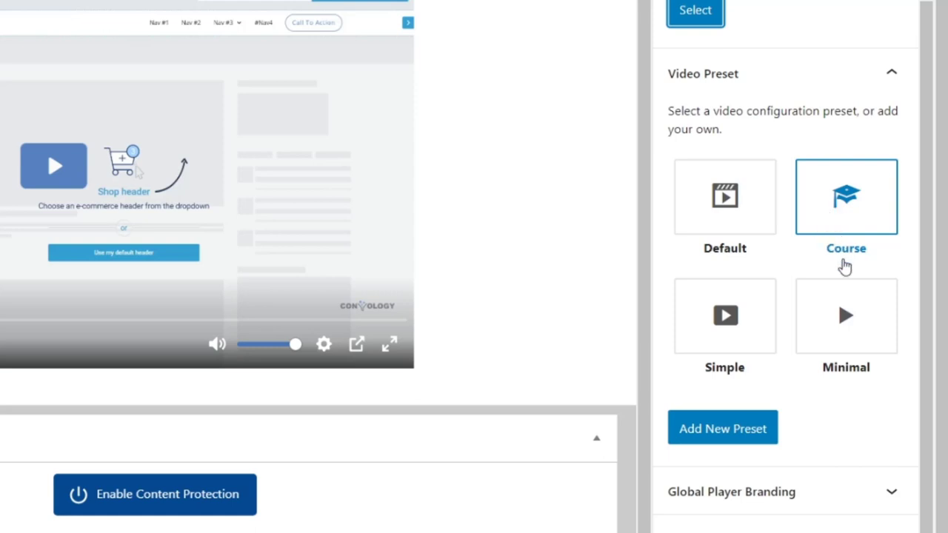
mouse_move(61, 161)
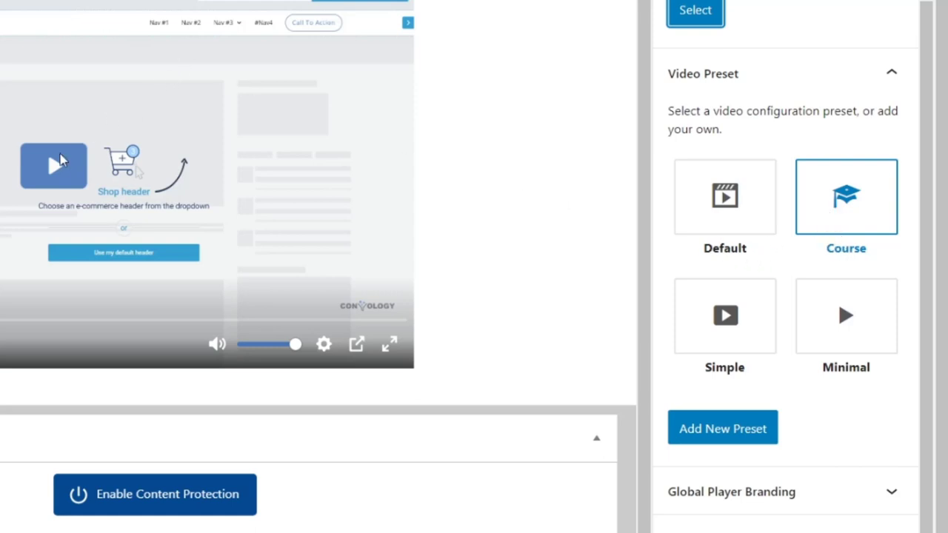
mouse_move(78, 163)
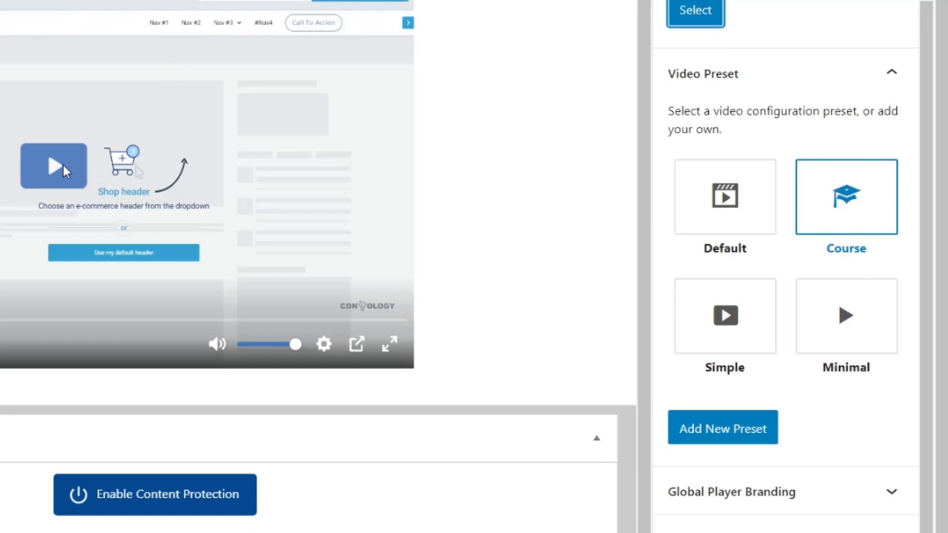
mouse_move(180, 150)
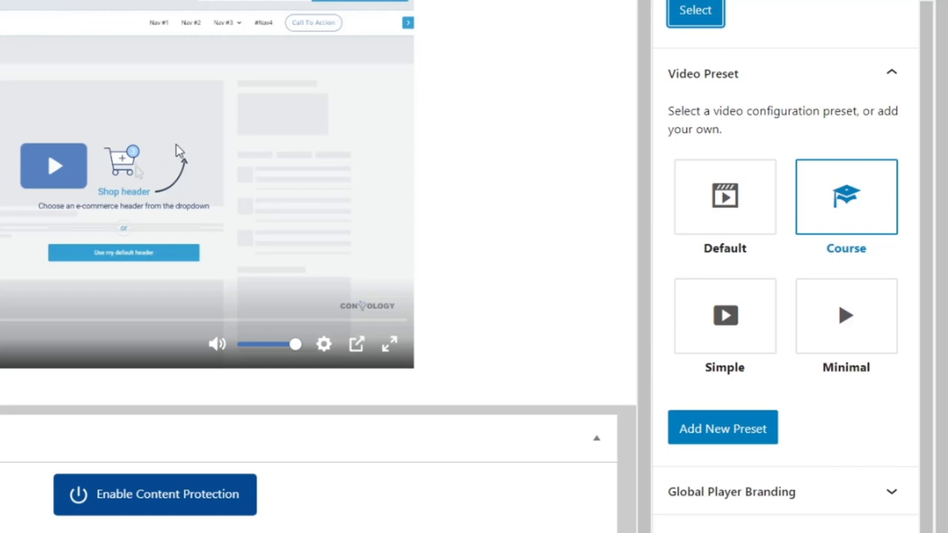
mouse_move(42, 180)
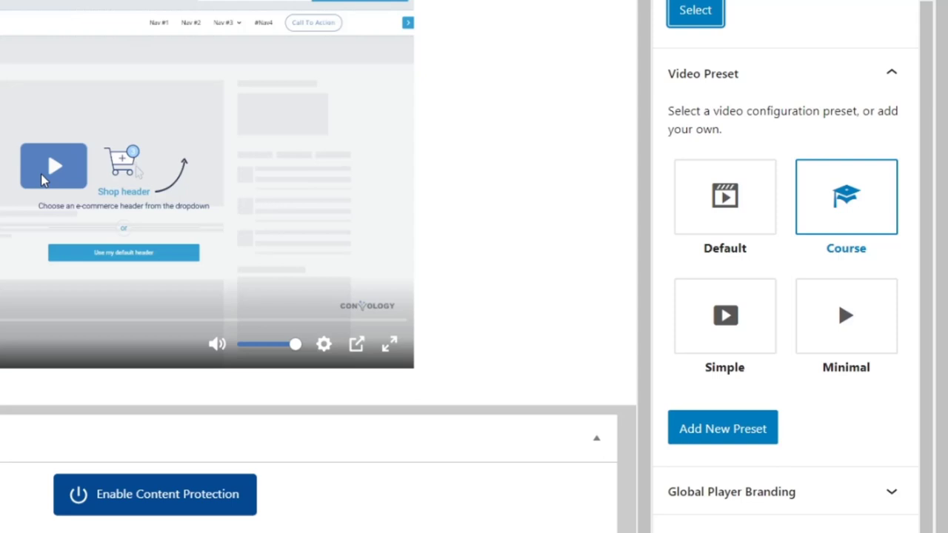
mouse_move(802, 195)
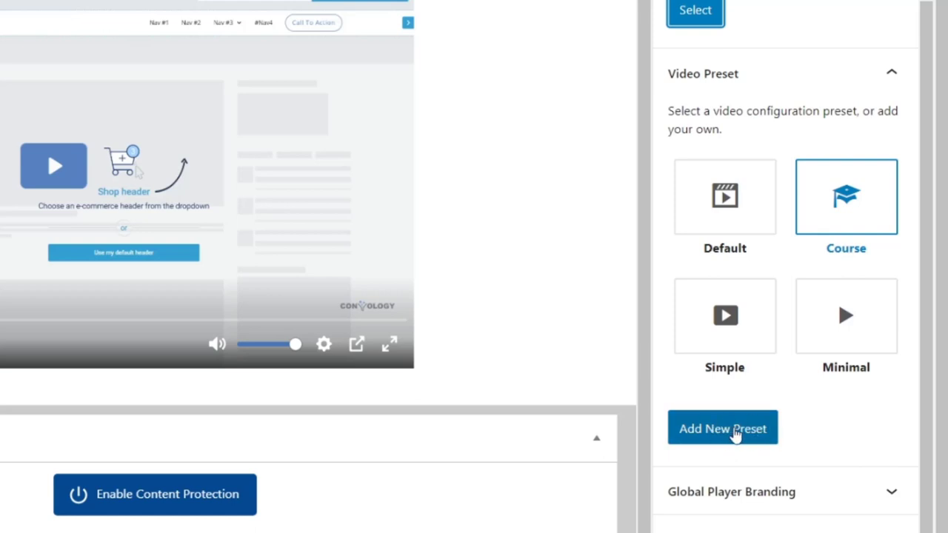
mouse_move(878, 483)
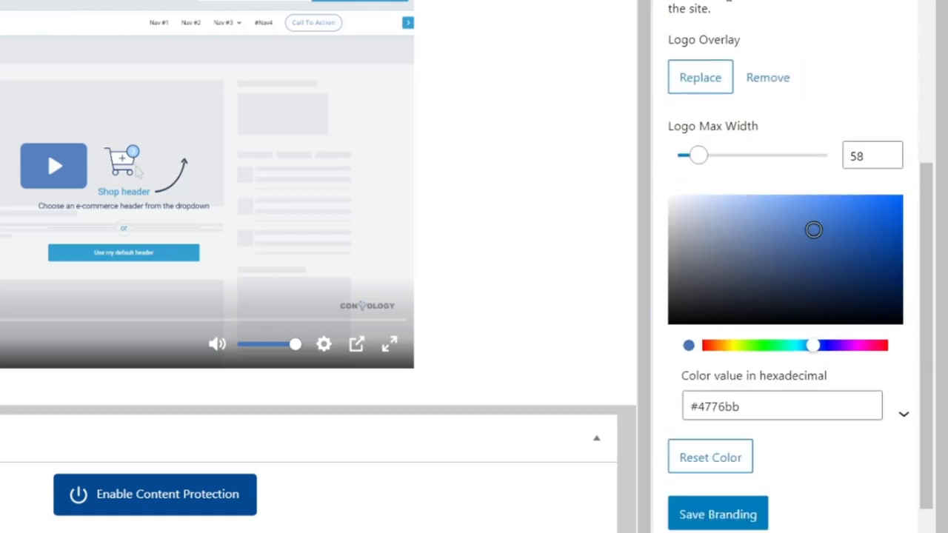
mouse_move(851, 25)
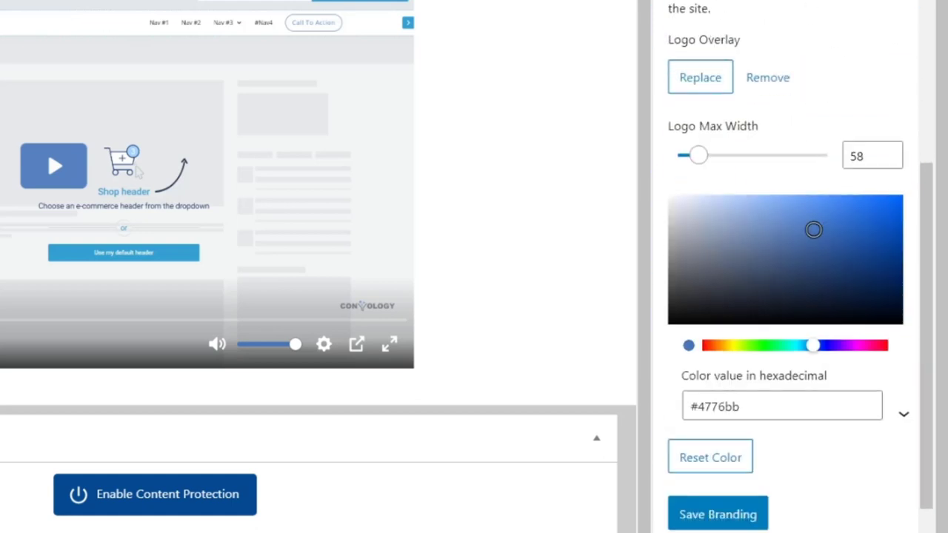
mouse_move(811, 298)
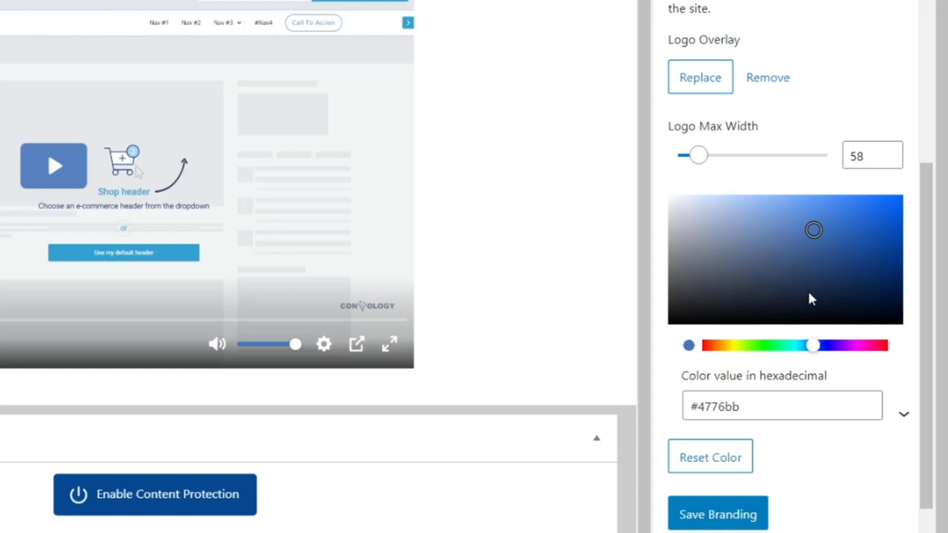
mouse_move(809, 291)
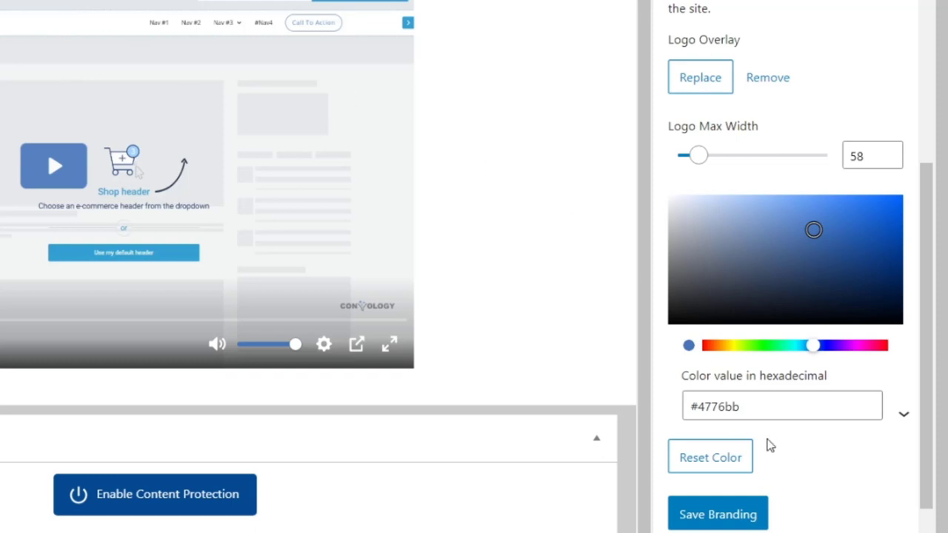
mouse_move(788, 187)
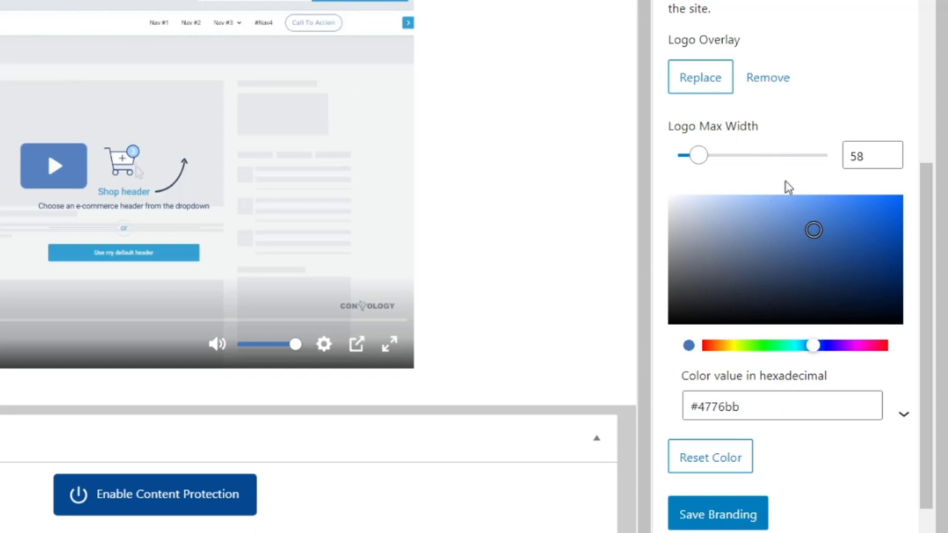
mouse_move(681, 185)
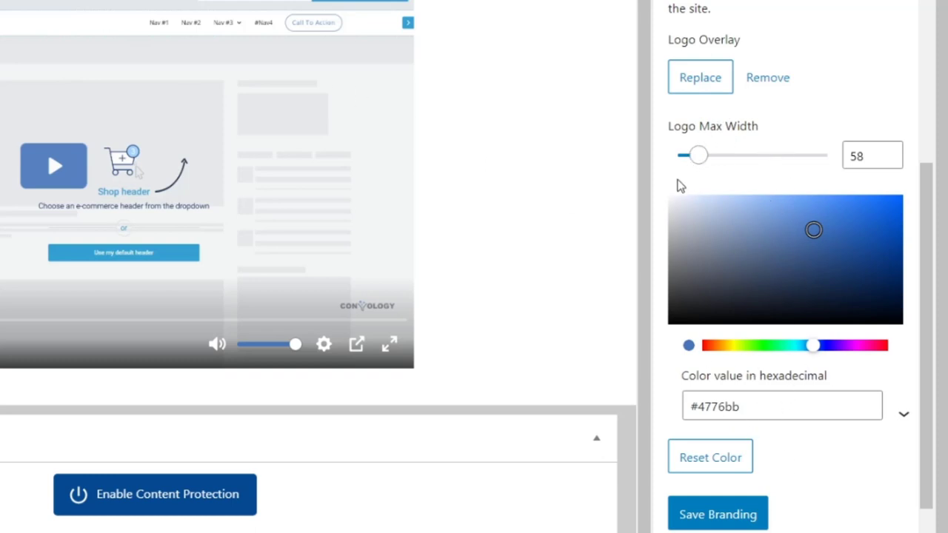
mouse_move(516, 302)
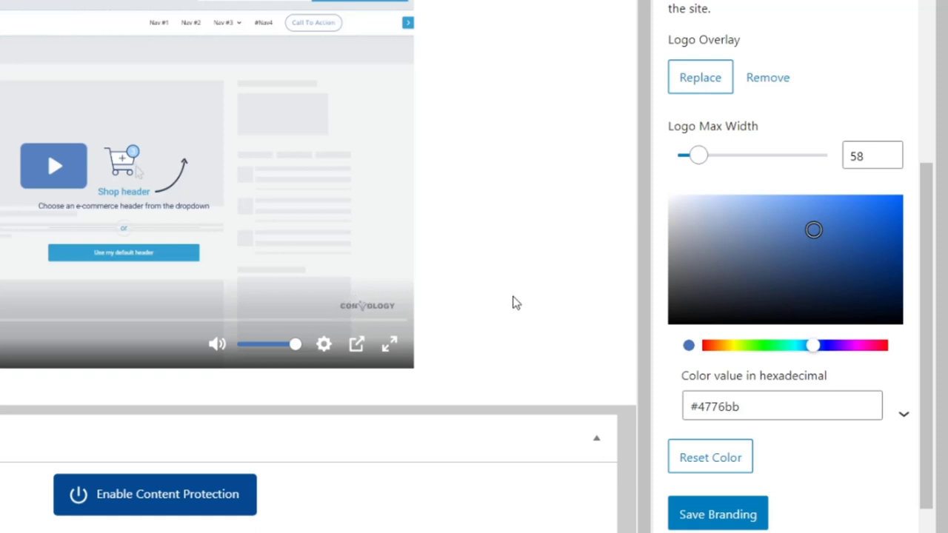
mouse_move(700, 156)
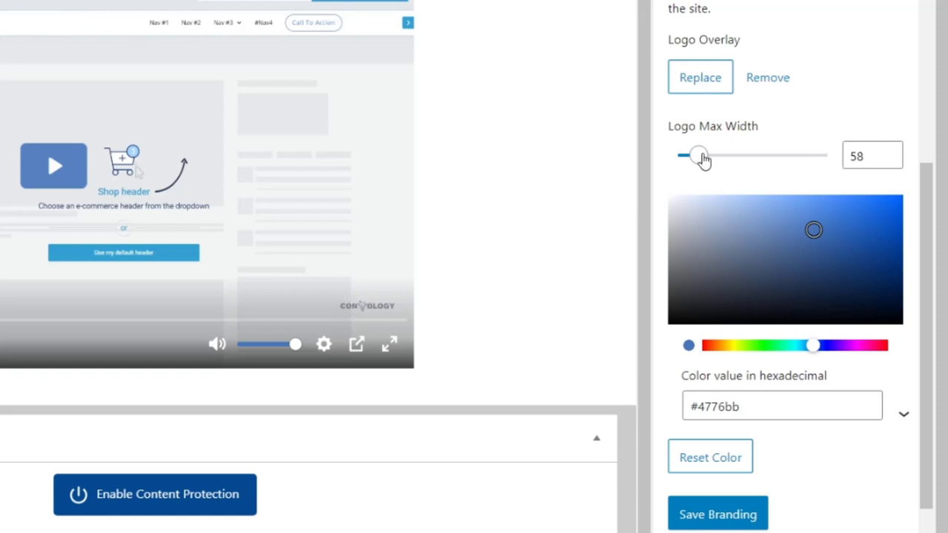
Step: Drag Logo Max Width up to its maximum, then back down to 60
left_click_drag(699, 155, 747, 155)
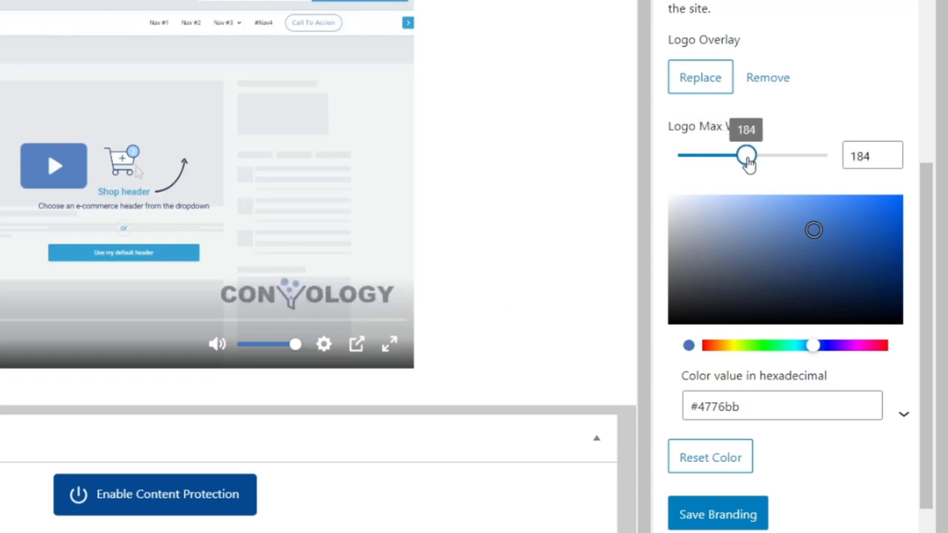
left_click_drag(747, 156, 826, 155)
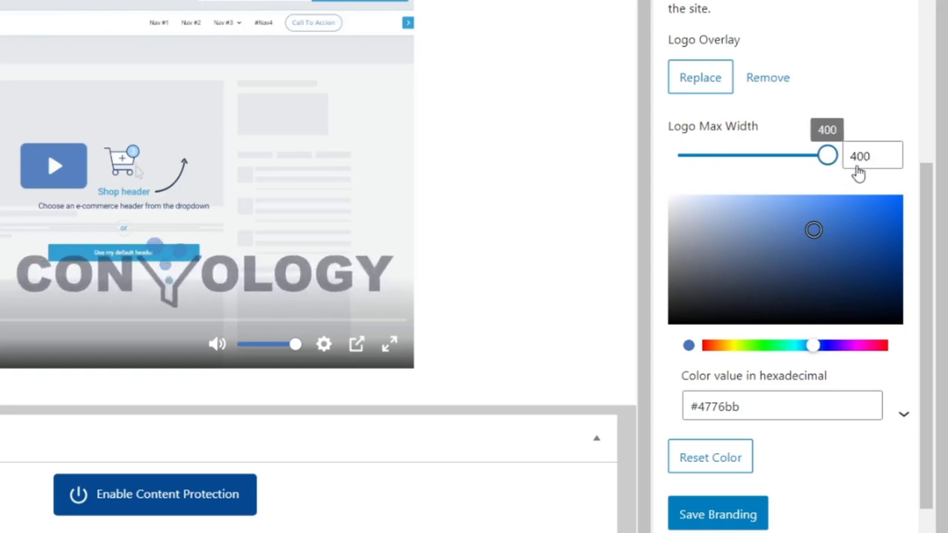
left_click_drag(827, 154, 753, 155)
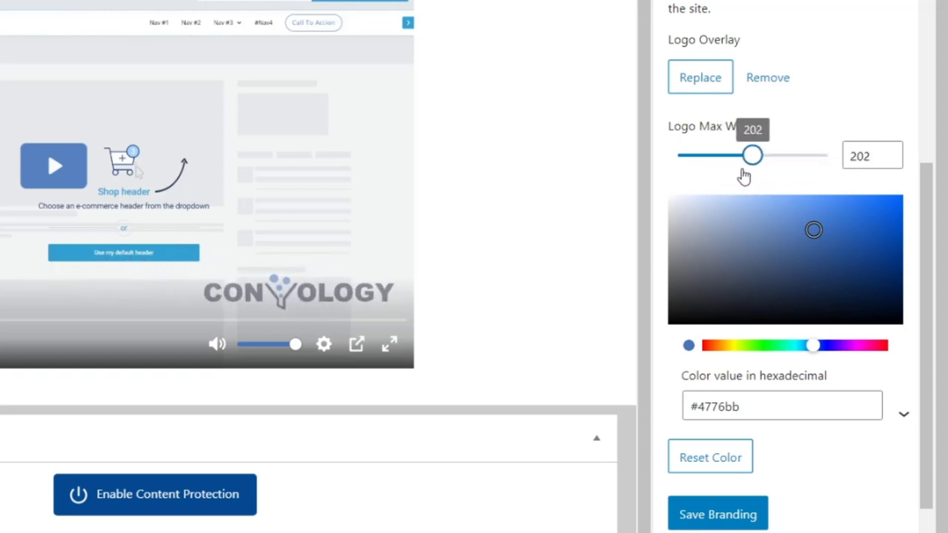
left_click_drag(753, 155, 697, 155)
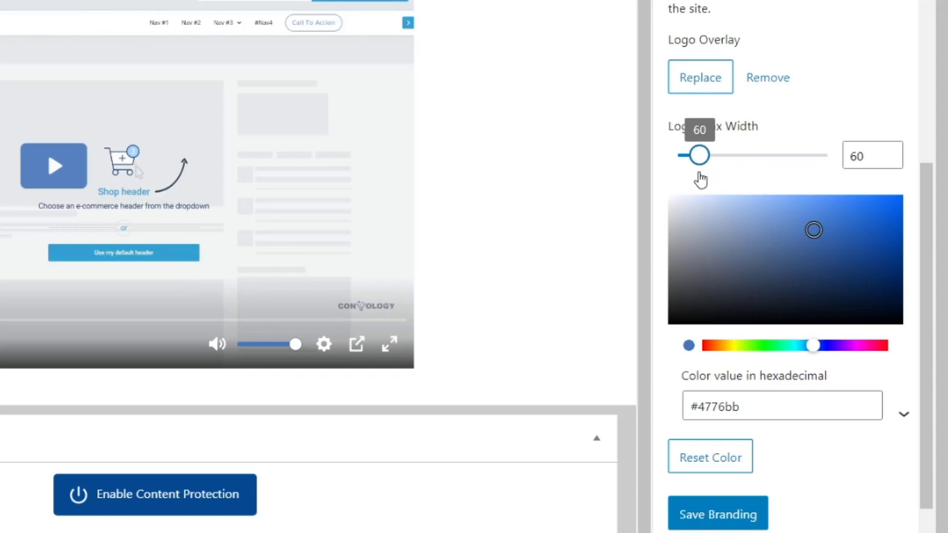
mouse_move(810, 181)
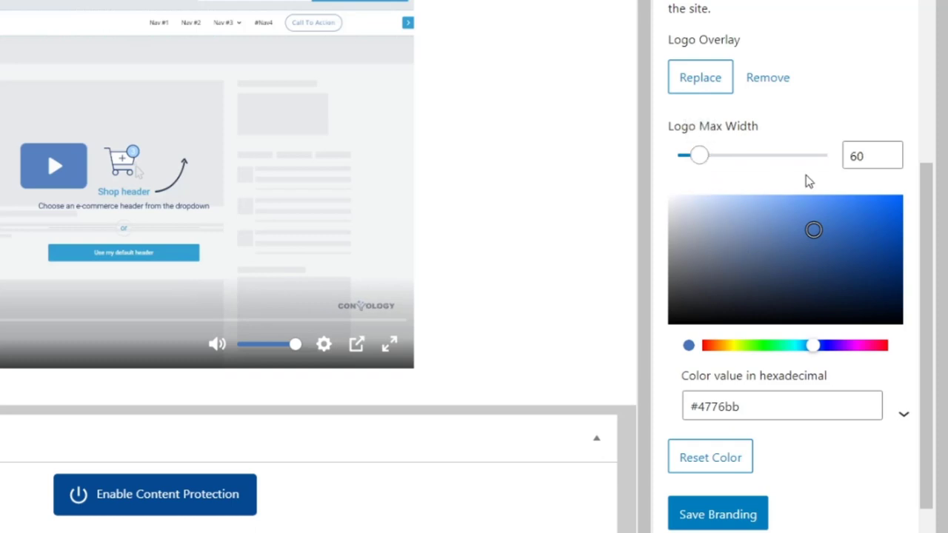
scroll("down", 3)
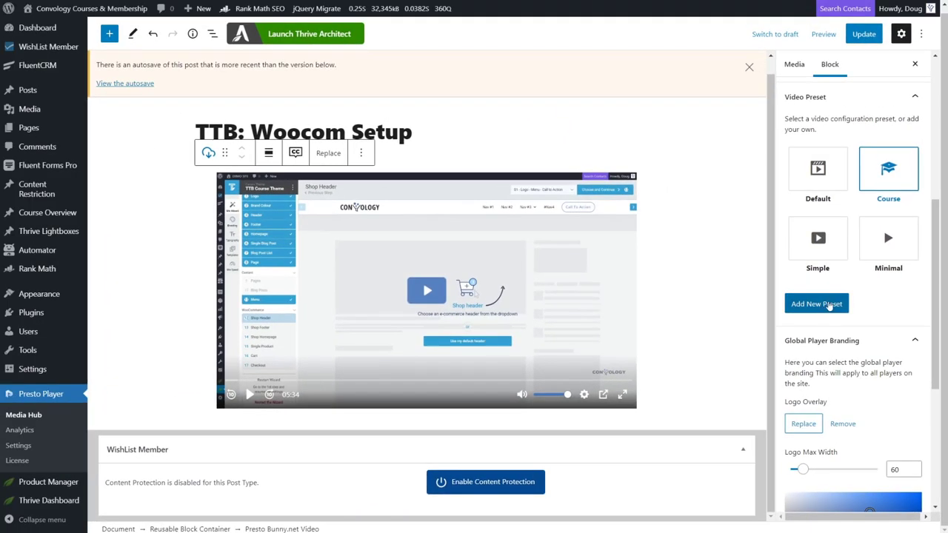
Step: Create a new 'Demo Preset' style preset and toggle the large play button off and on
left_click(817, 304)
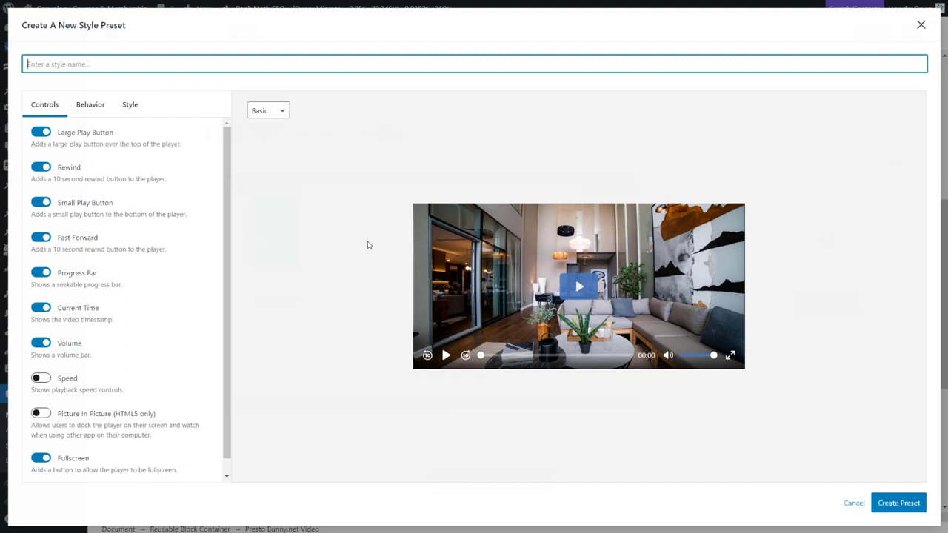
mouse_move(153, 130)
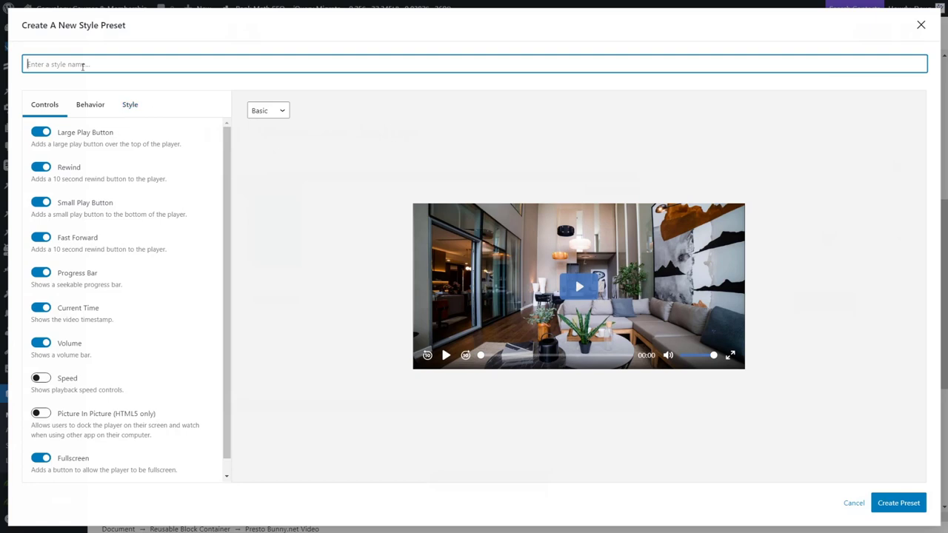
type("Demo Preset")
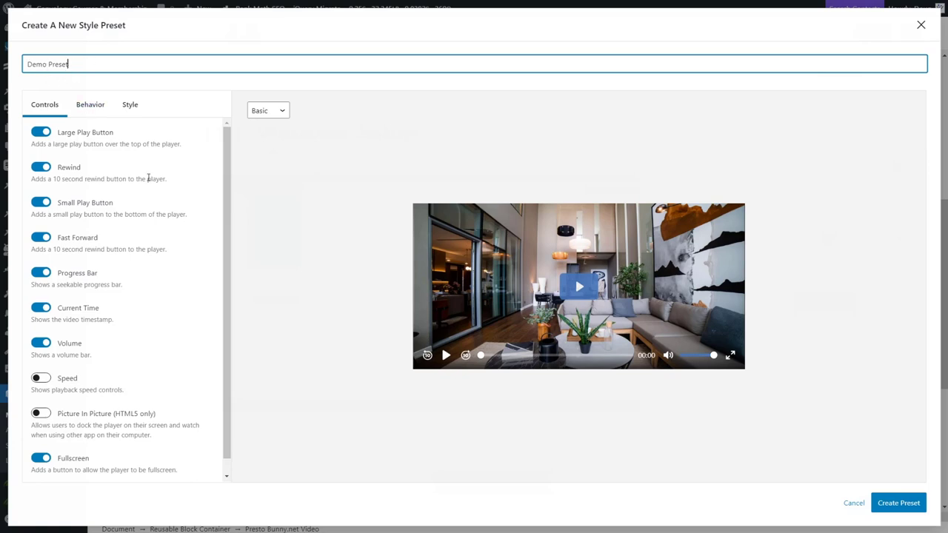
left_click(41, 132)
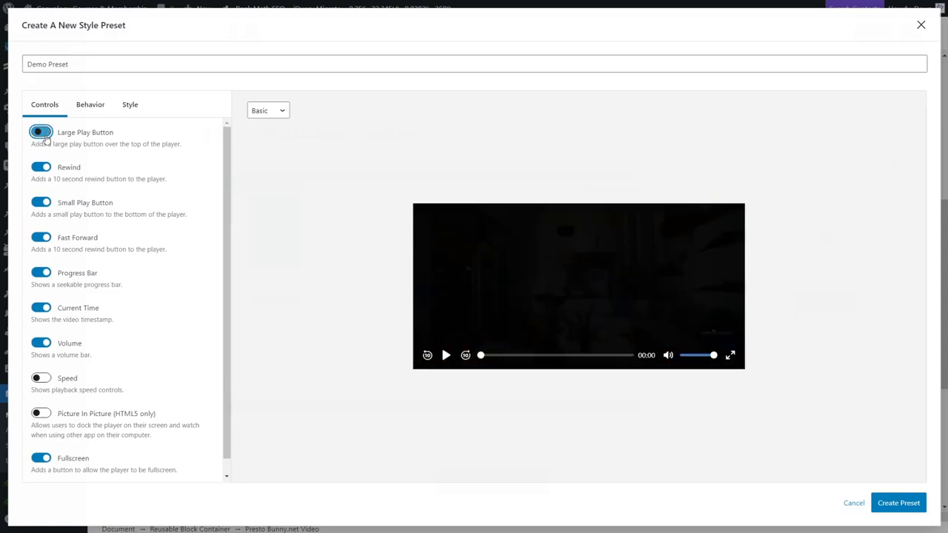
left_click(40, 132)
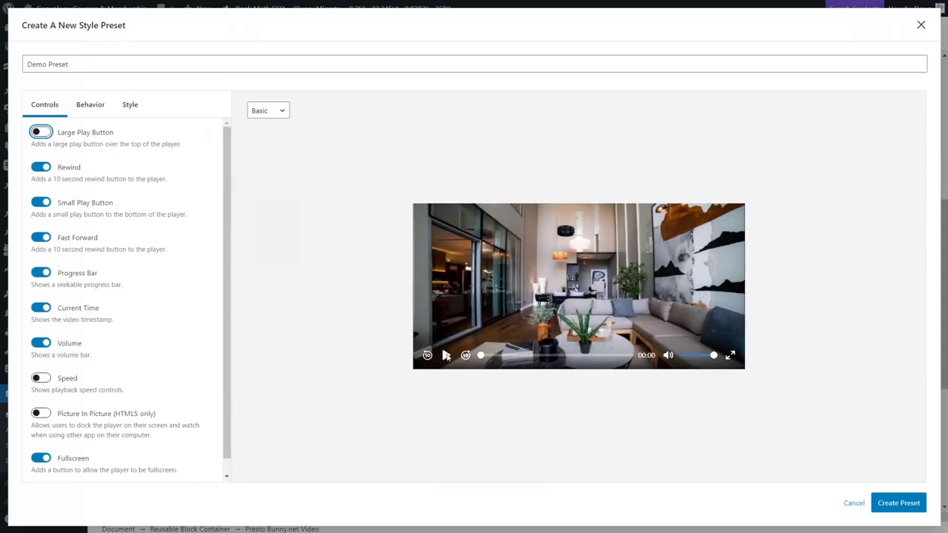
left_click(41, 132)
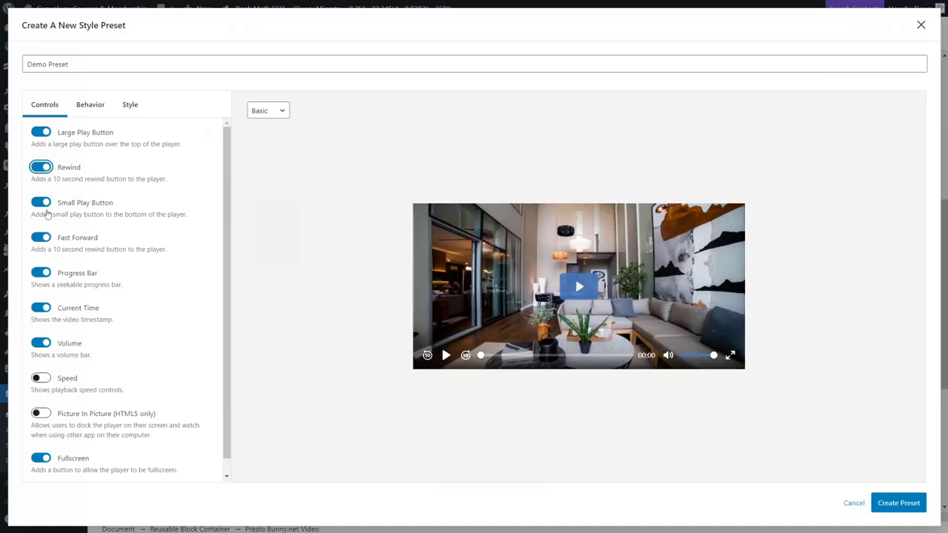
Step: Toggle Small Play Button, Progress Bar and Current Time off and back on
left_click(41, 203)
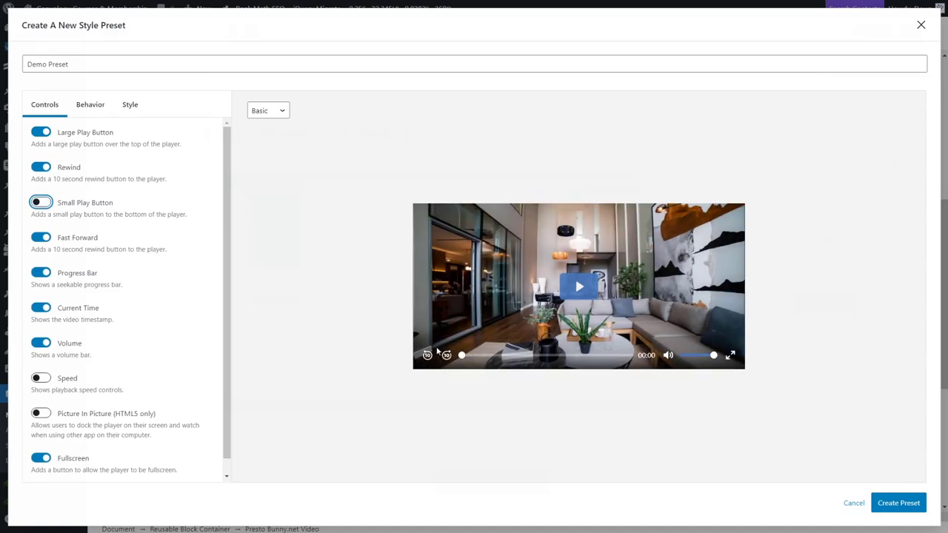
left_click(41, 203)
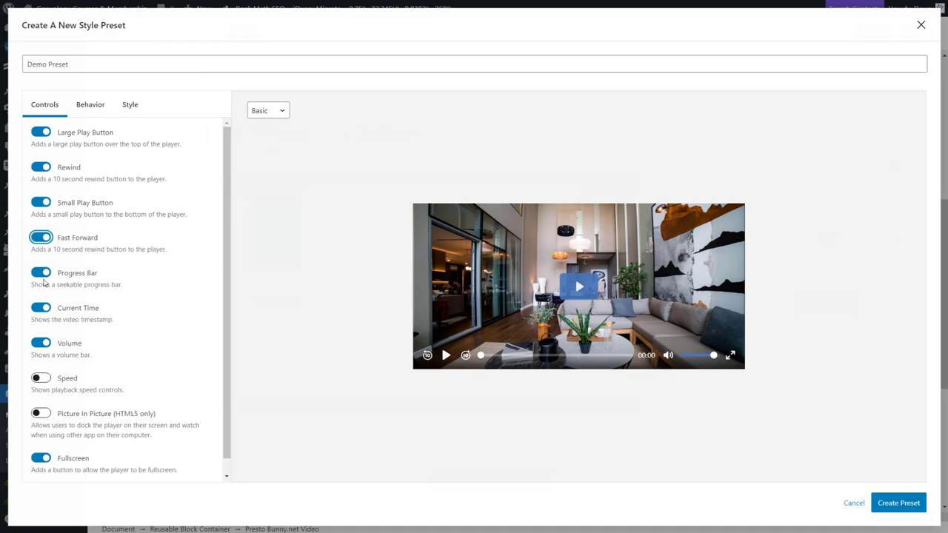
left_click(40, 273)
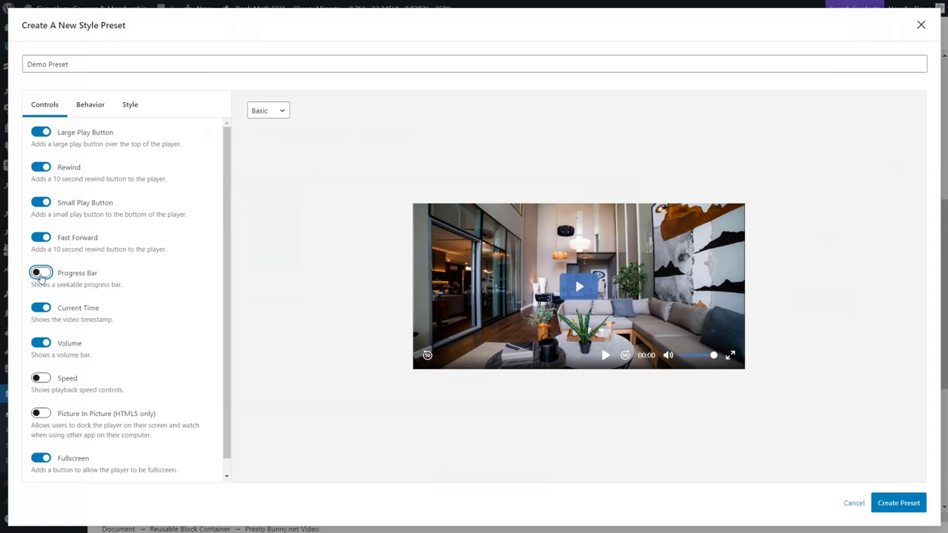
left_click(41, 273)
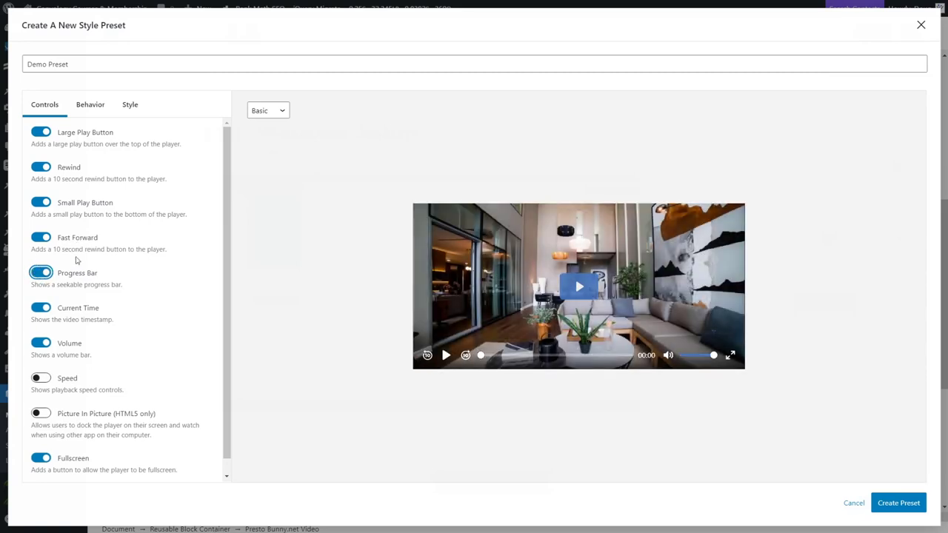
left_click(41, 307)
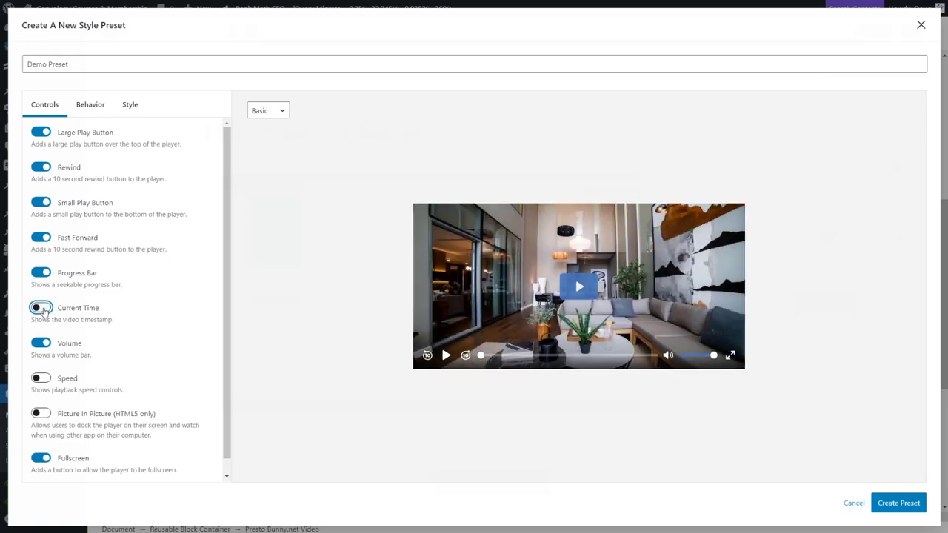
left_click(40, 308)
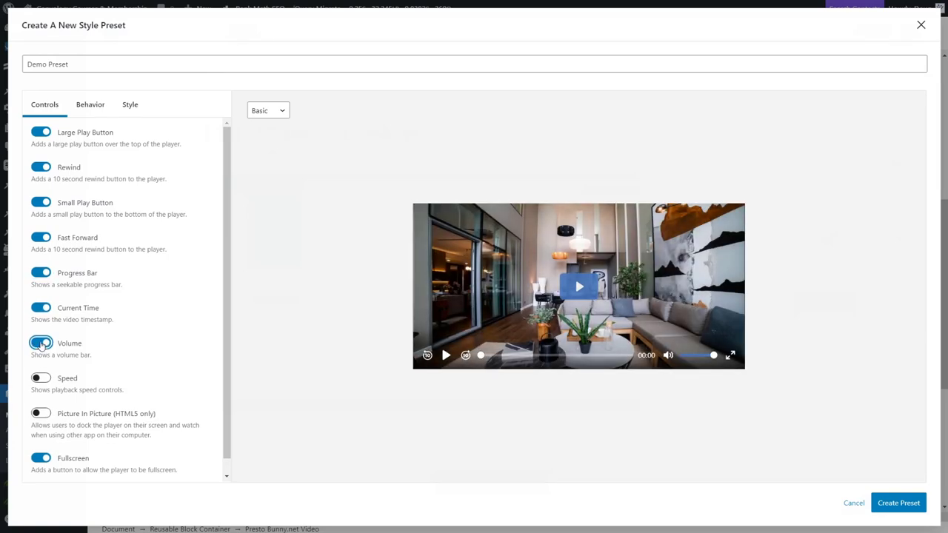
Step: Toggle the remaining controls, leaving Speed and Picture In Picture disabled
left_click(40, 343)
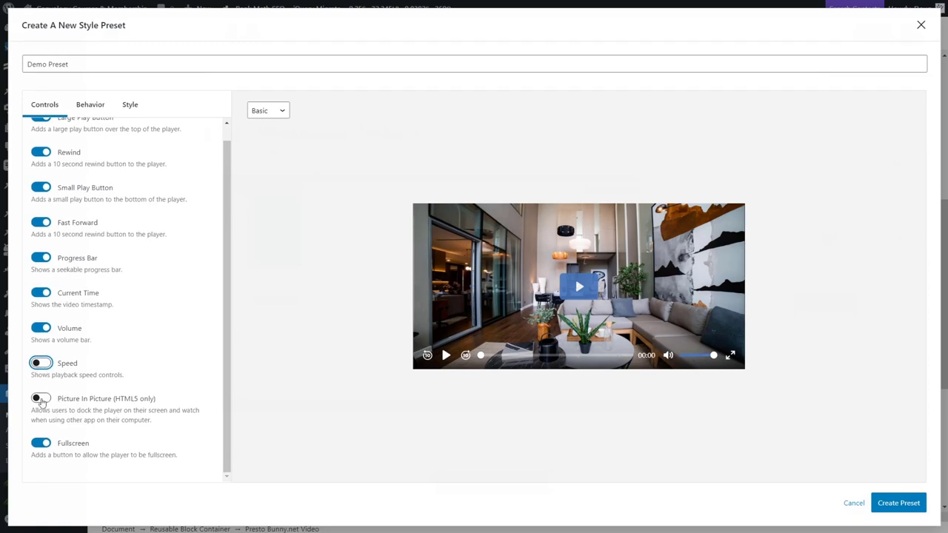
left_click(41, 397)
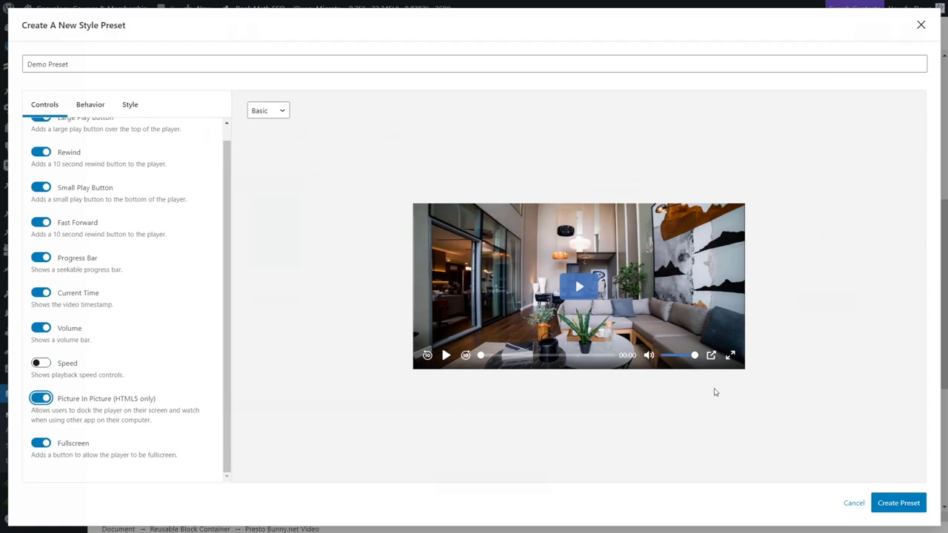
left_click(40, 398)
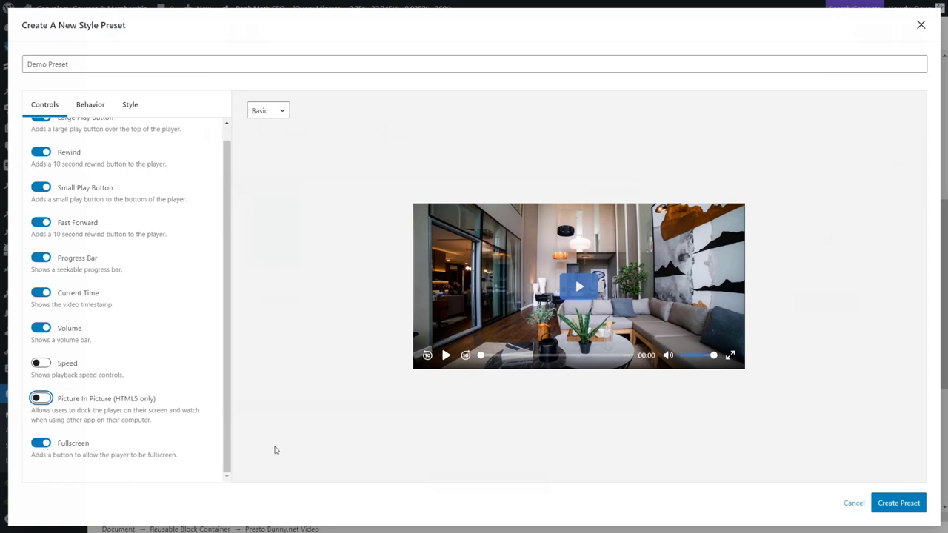
left_click(41, 398)
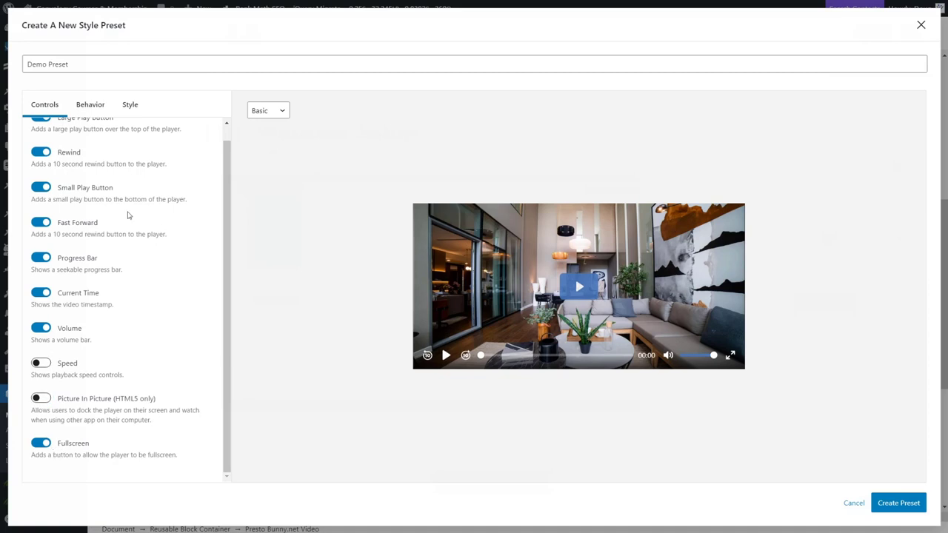
left_click(90, 104)
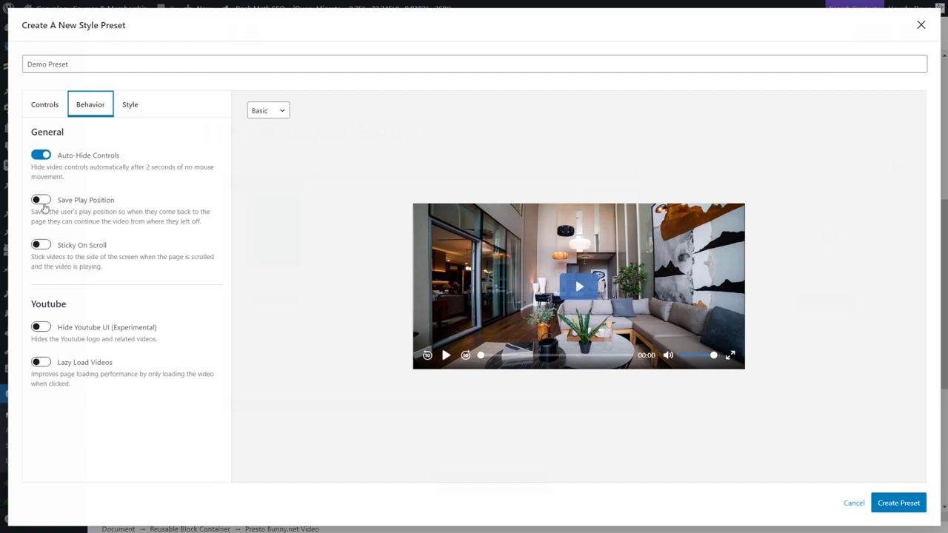
mouse_move(50, 191)
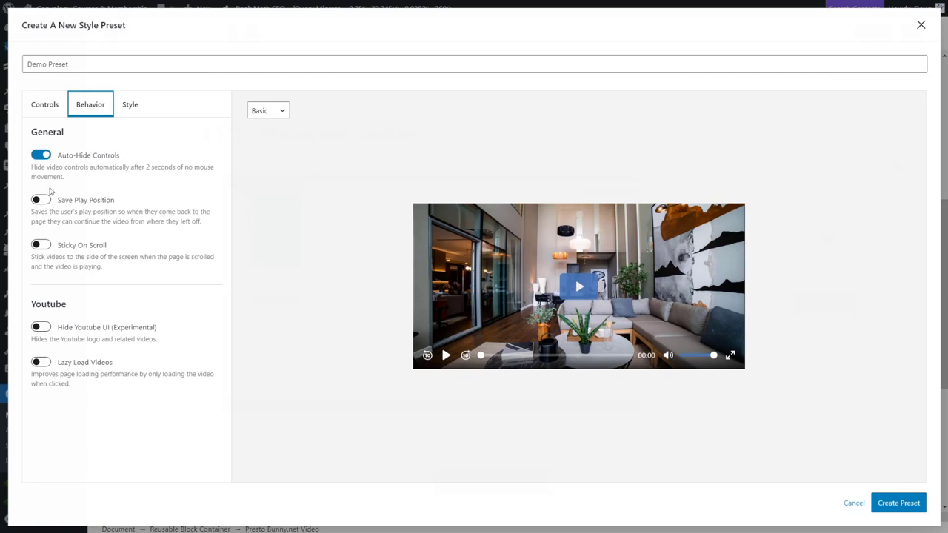
mouse_move(48, 209)
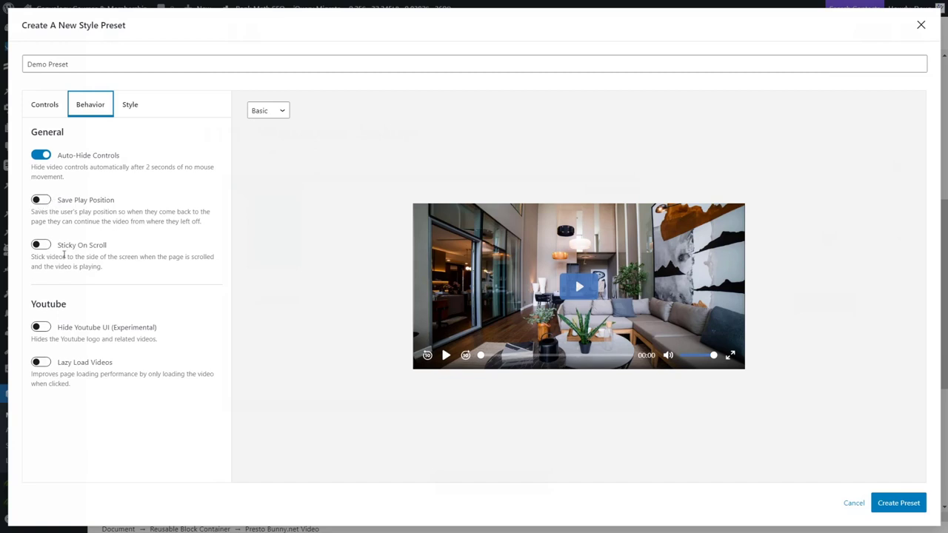
mouse_move(109, 267)
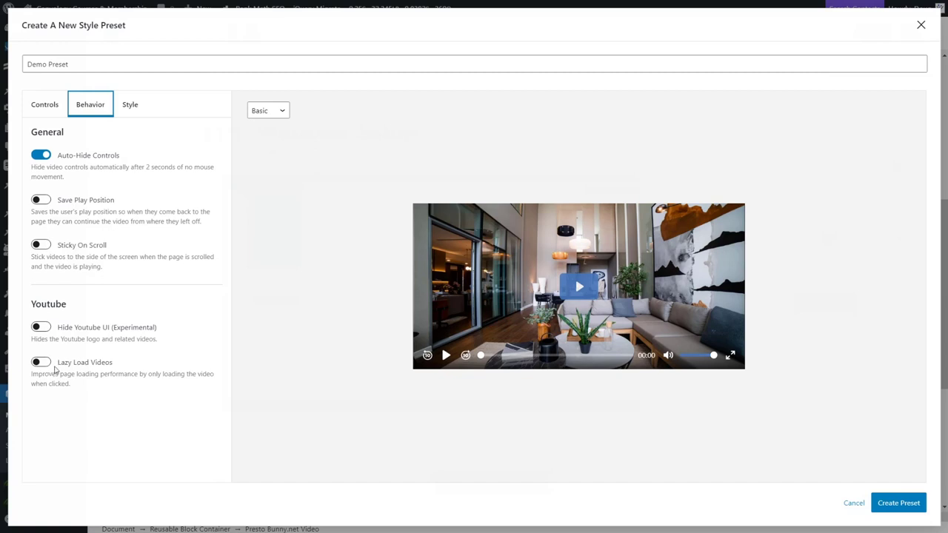
mouse_move(72, 362)
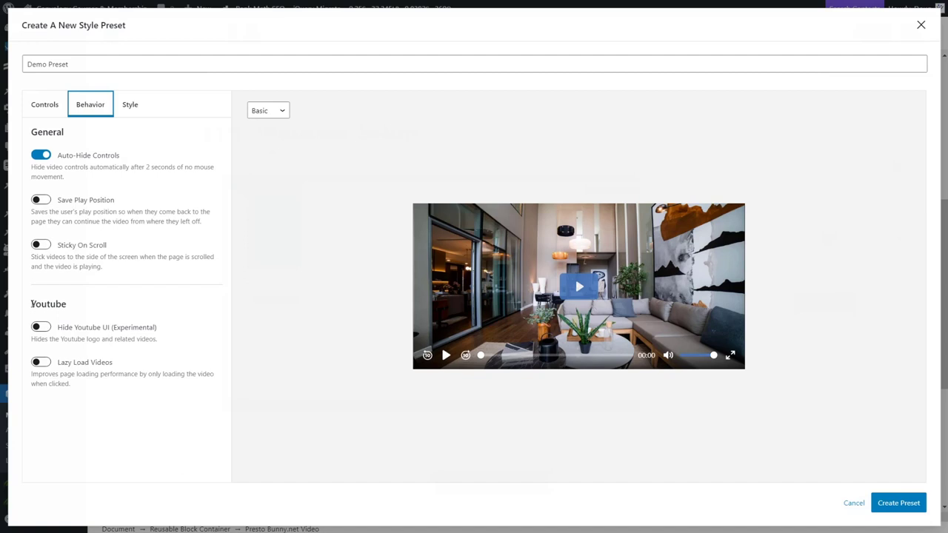
mouse_move(91, 363)
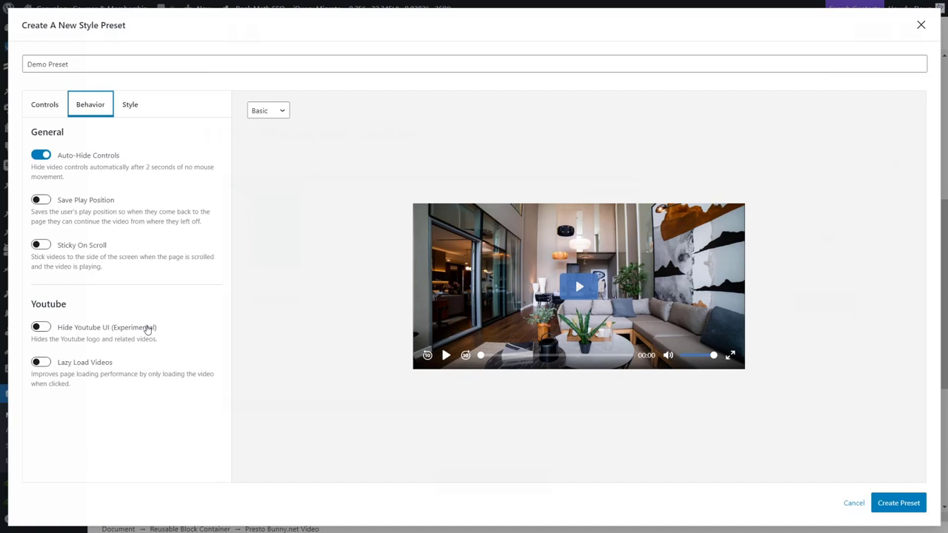
mouse_move(123, 324)
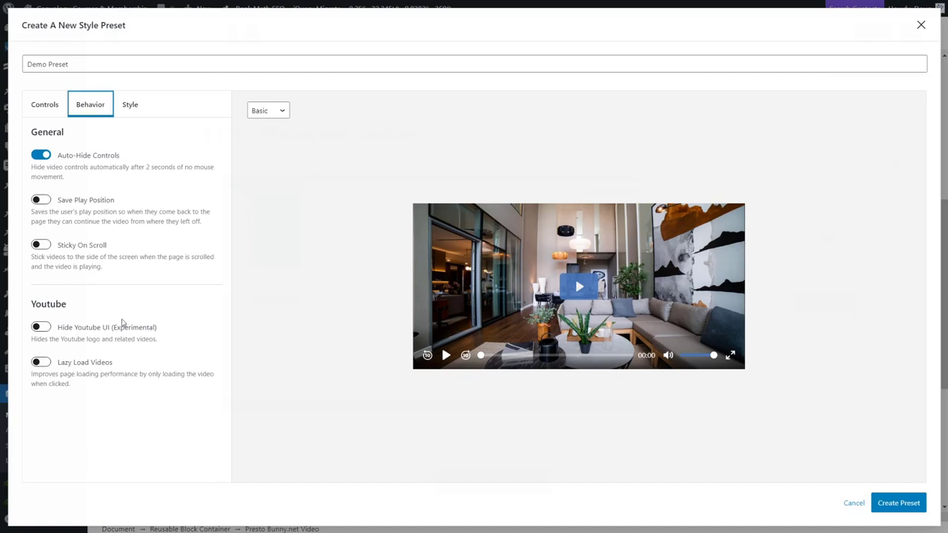
mouse_move(74, 368)
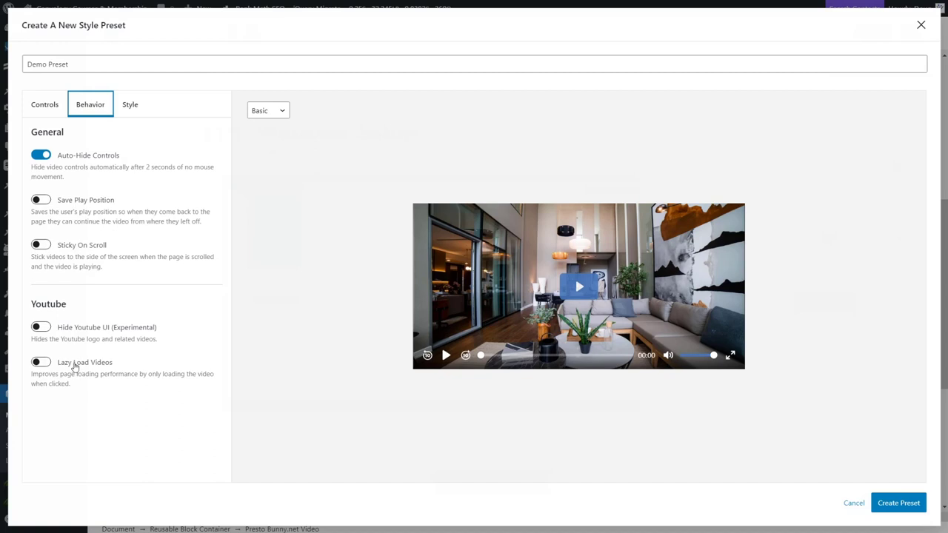
Step: Try Round Corners at 9 and 11, reset to 0, check Caption Style, then close unsaved
left_click(129, 103)
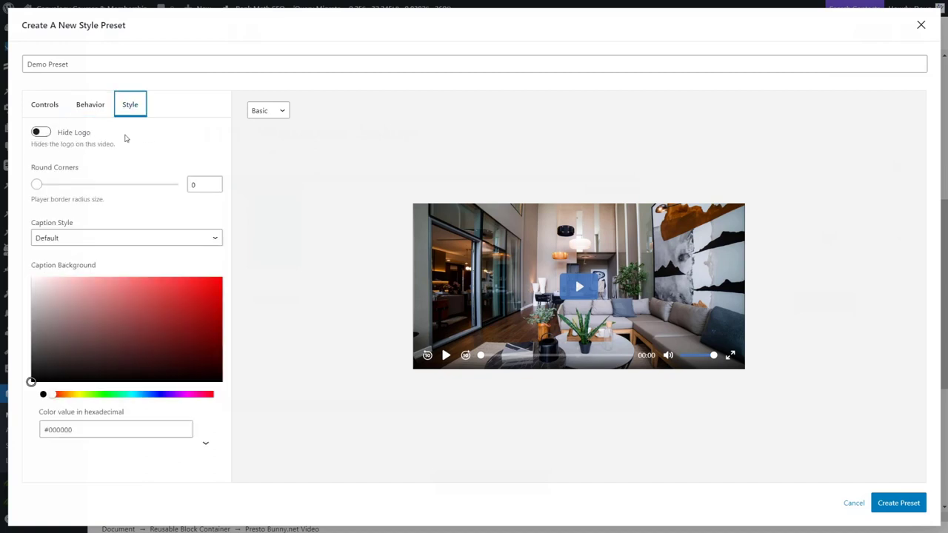
mouse_move(440, 243)
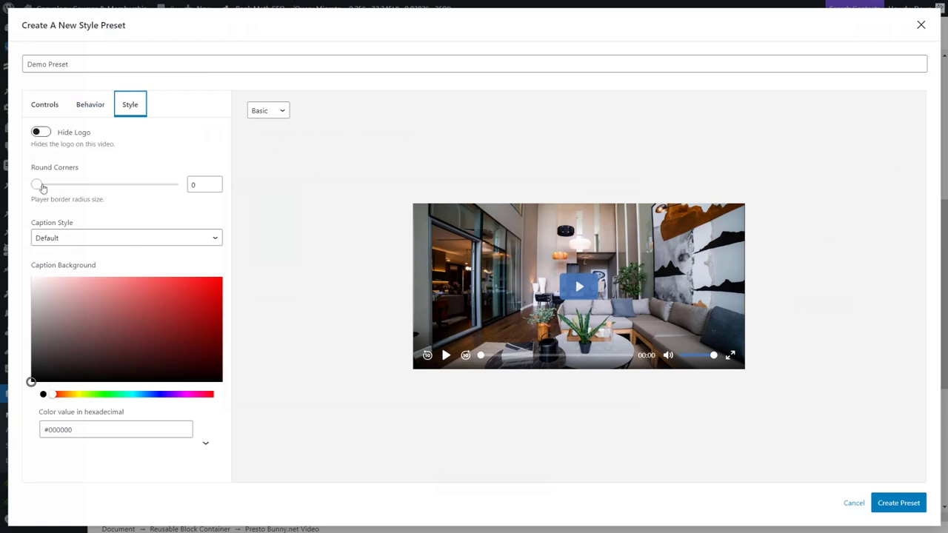
left_click_drag(37, 185, 87, 184)
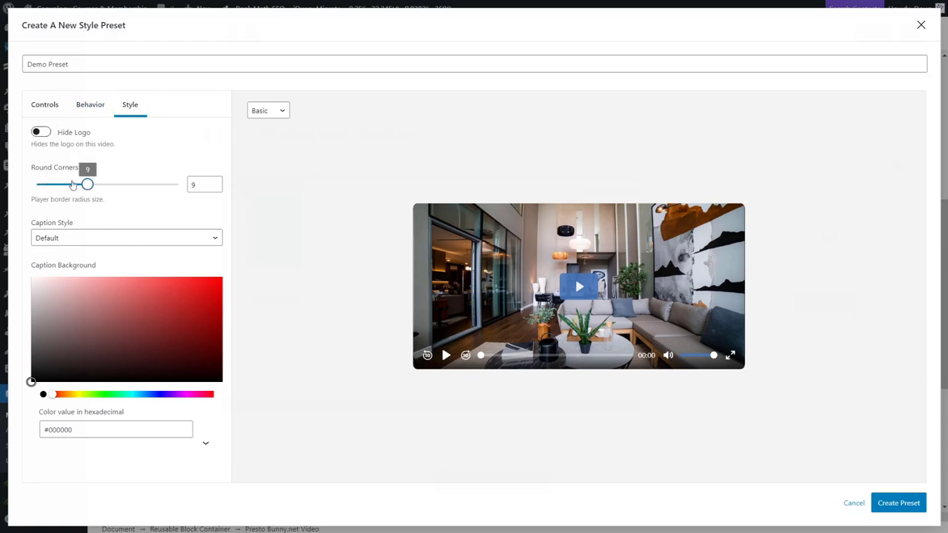
left_click_drag(87, 185, 99, 184)
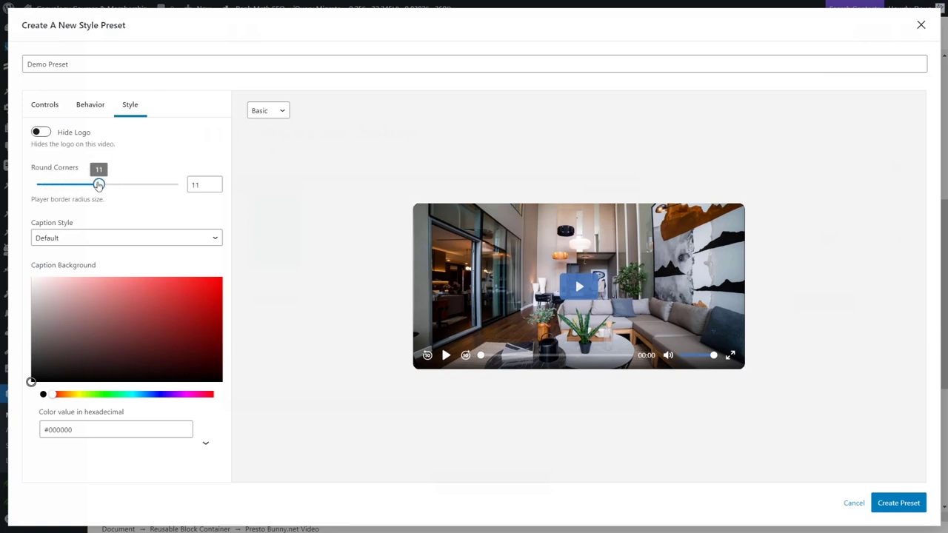
left_click_drag(98, 185, 87, 184)
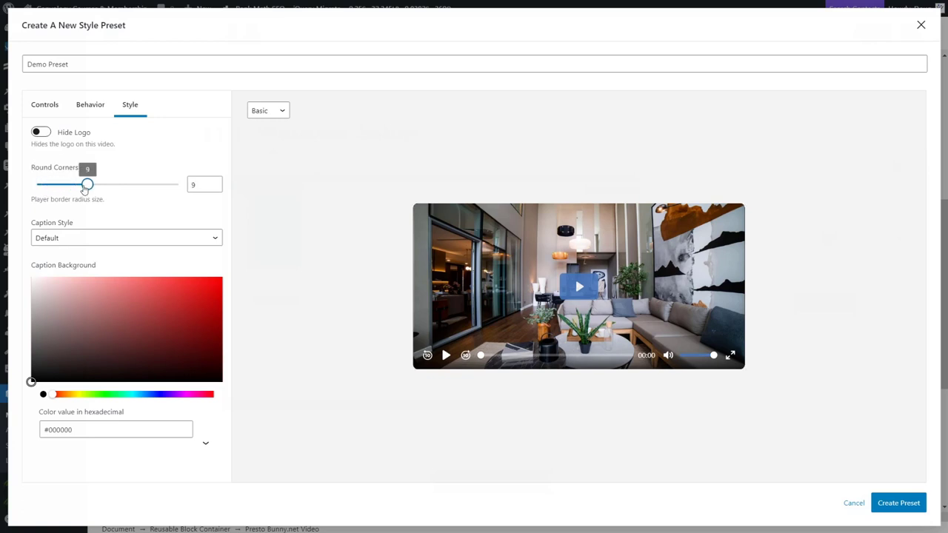
left_click_drag(86, 183, 36, 184)
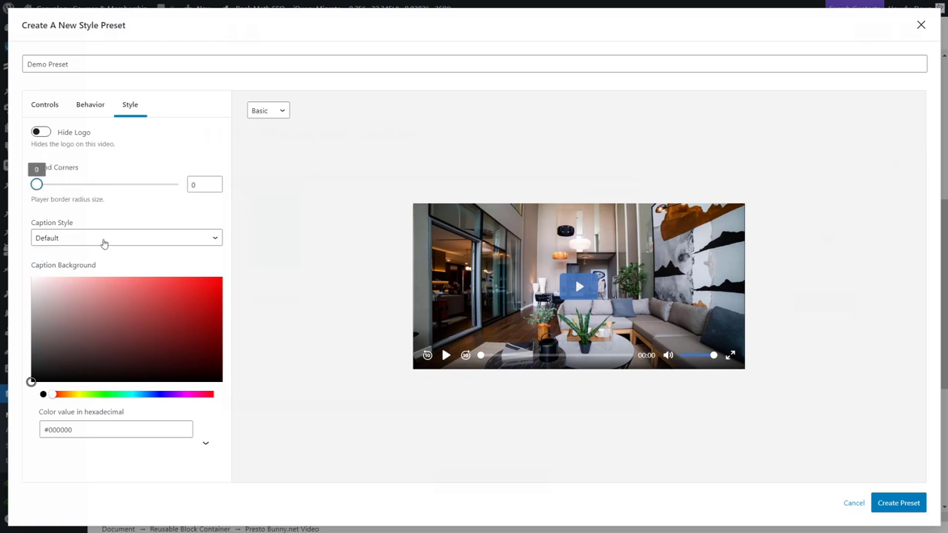
left_click(126, 238)
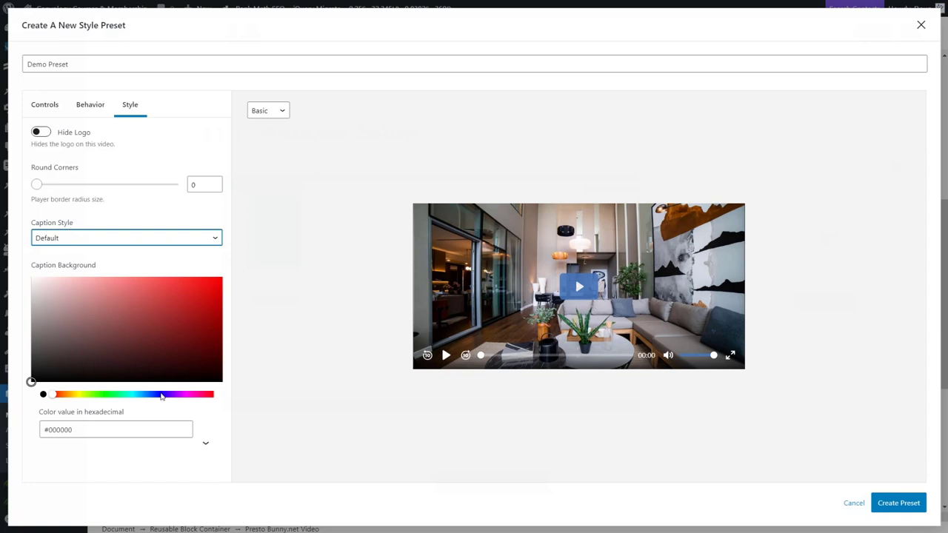
mouse_move(237, 185)
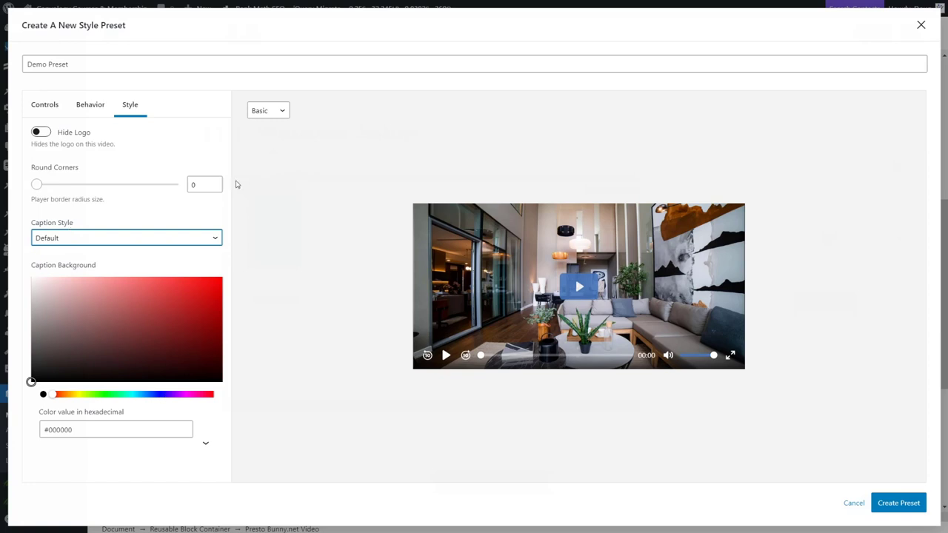
mouse_move(228, 206)
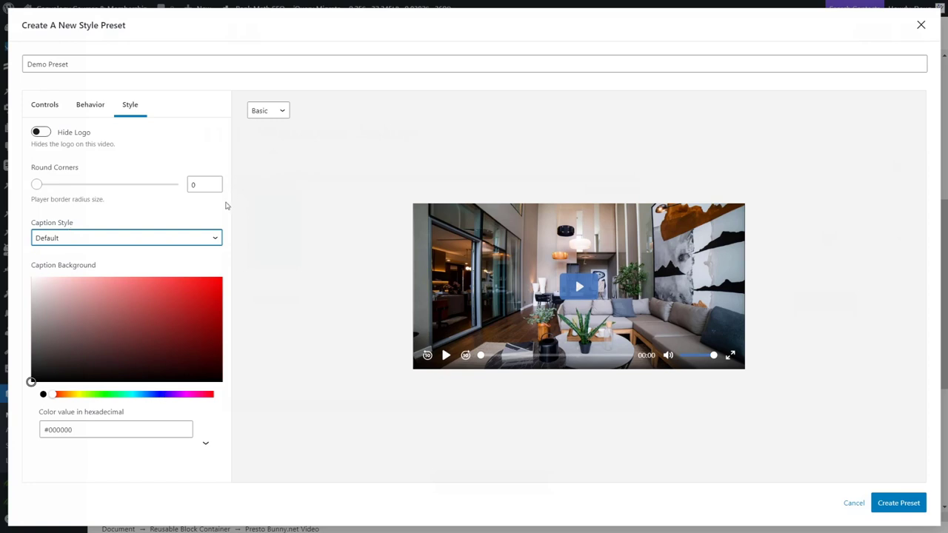
mouse_move(922, 25)
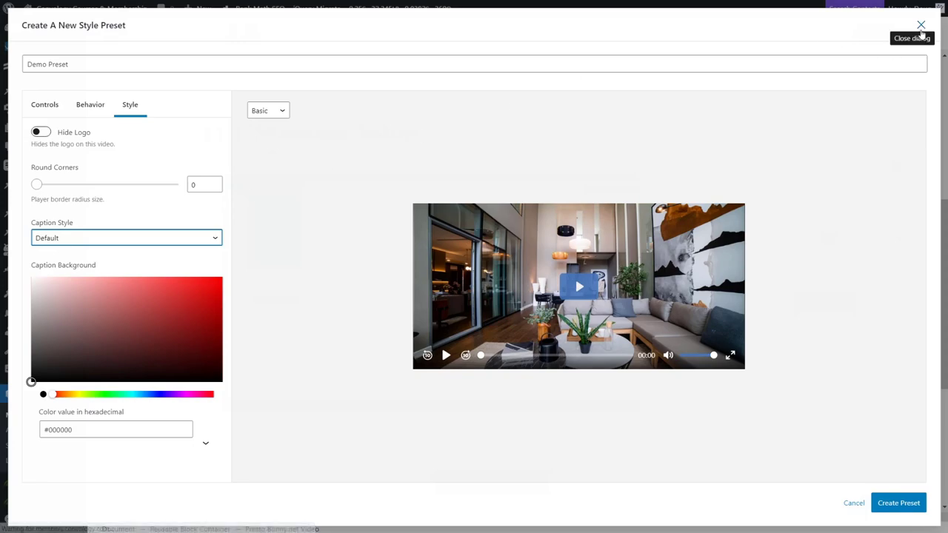
left_click(921, 24)
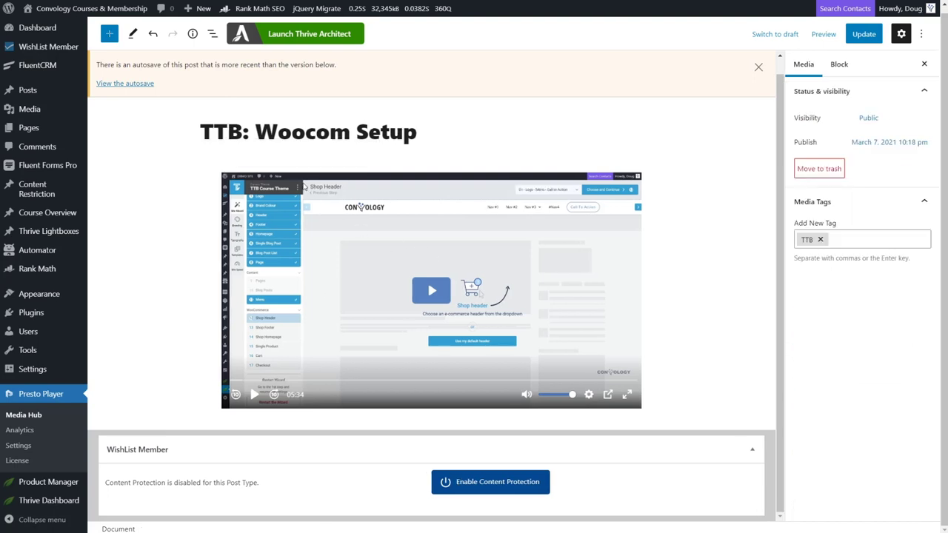
mouse_move(506, 322)
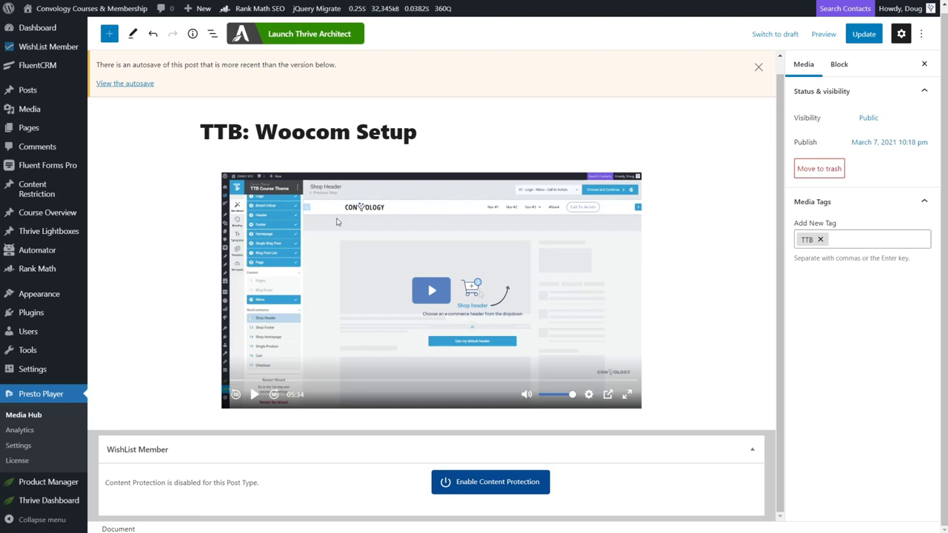
mouse_move(141, 255)
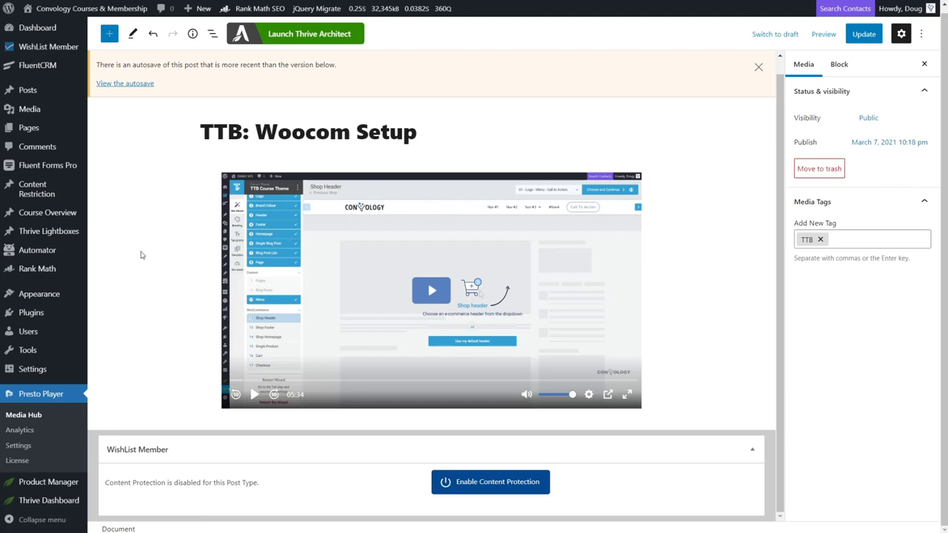
mouse_move(214, 263)
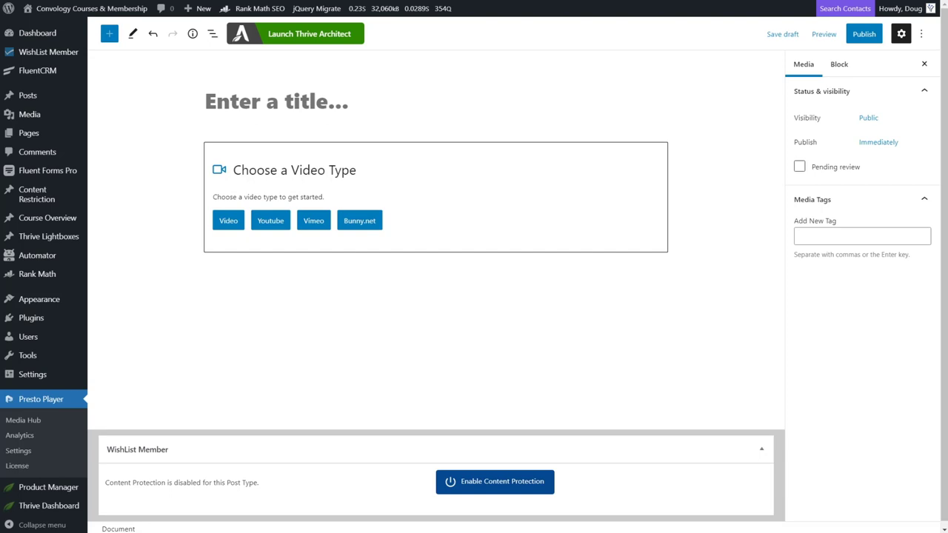
Step: Title the new Presto Player media post 'Demo Video'
type("Demo Video")
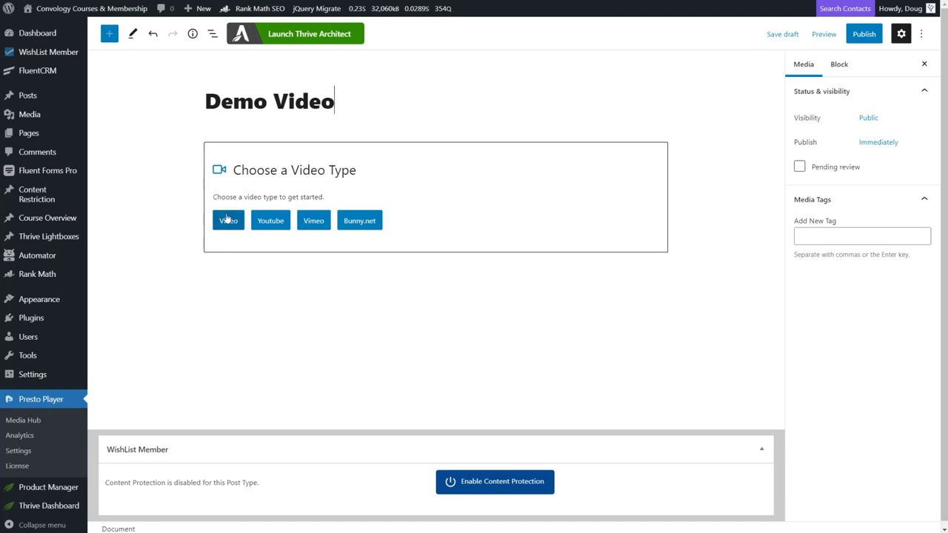
mouse_move(271, 220)
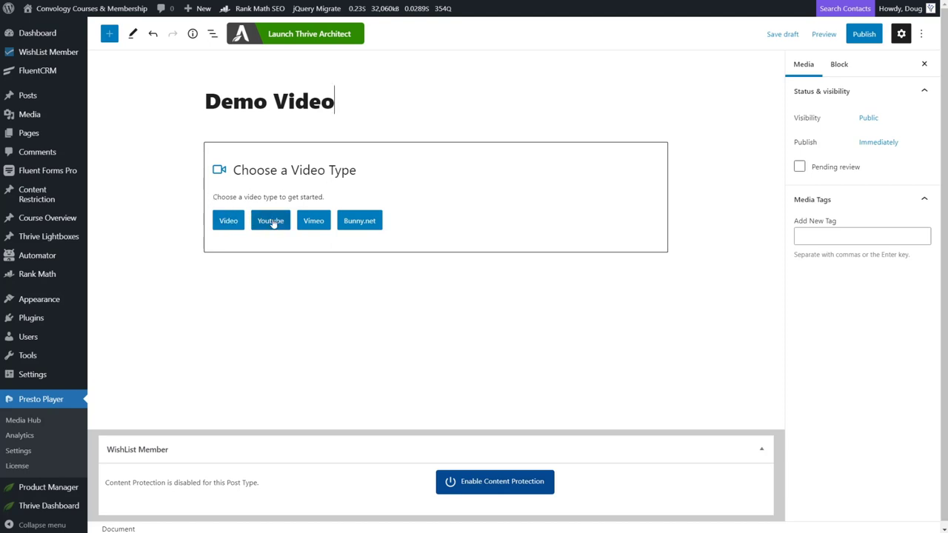
mouse_move(360, 220)
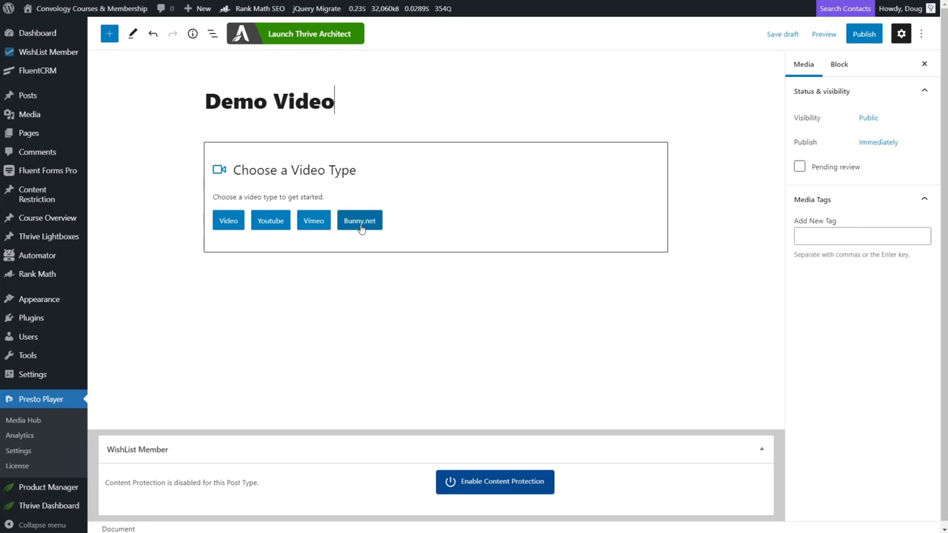
mouse_move(370, 230)
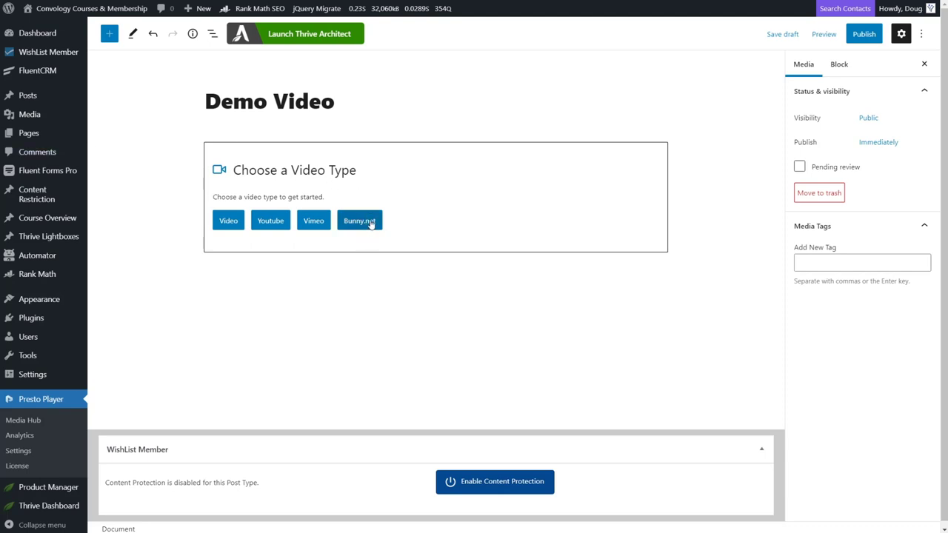
left_click(269, 220)
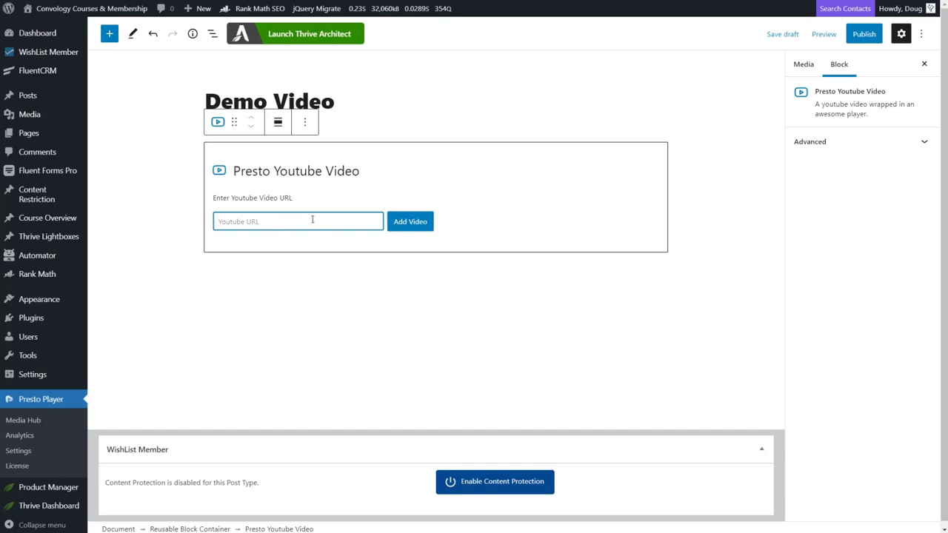
type("https://youtu.be/2XysTUis0Rw")
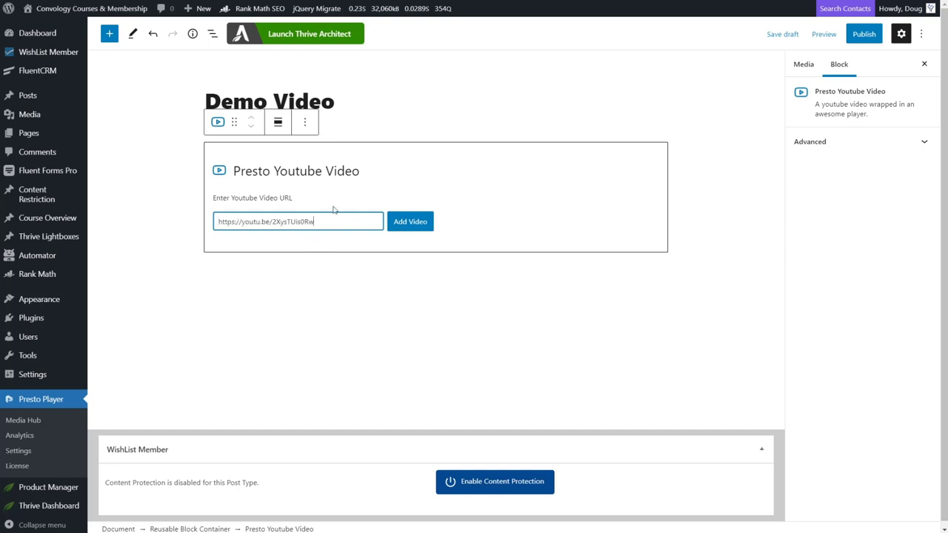
left_click(410, 221)
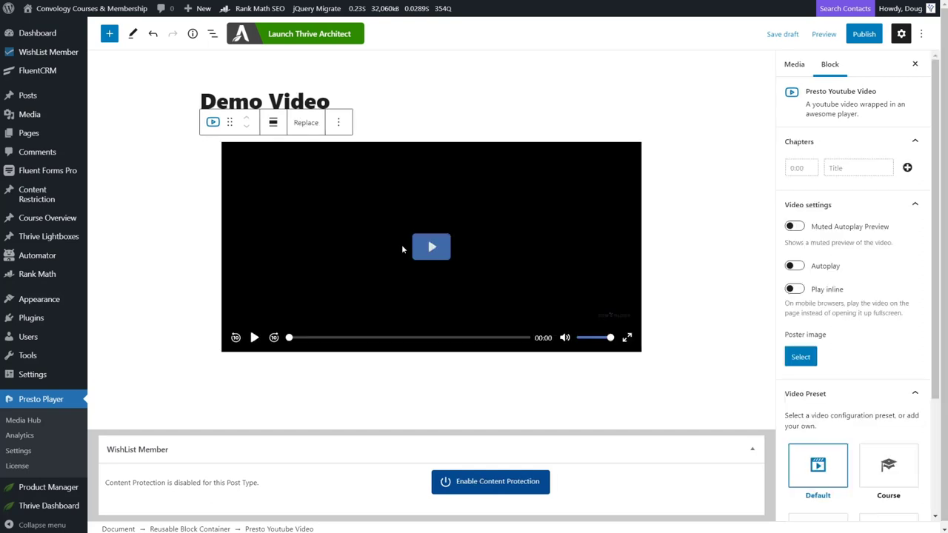
left_click(889, 465)
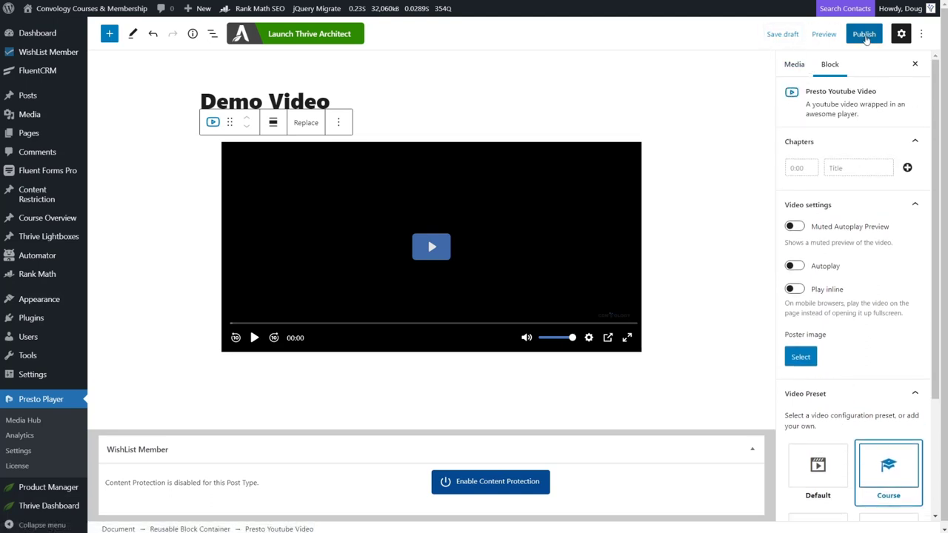
left_click(864, 34)
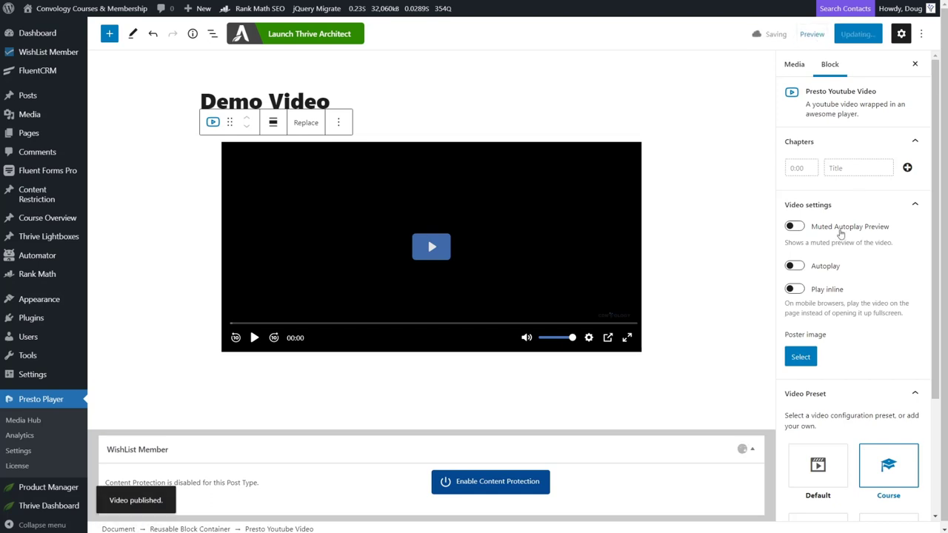
Step: Add chapters Introduction 0:20, Showcase 1:30, Chapter 3 2:00 and Chapter 5:00
left_click(802, 168)
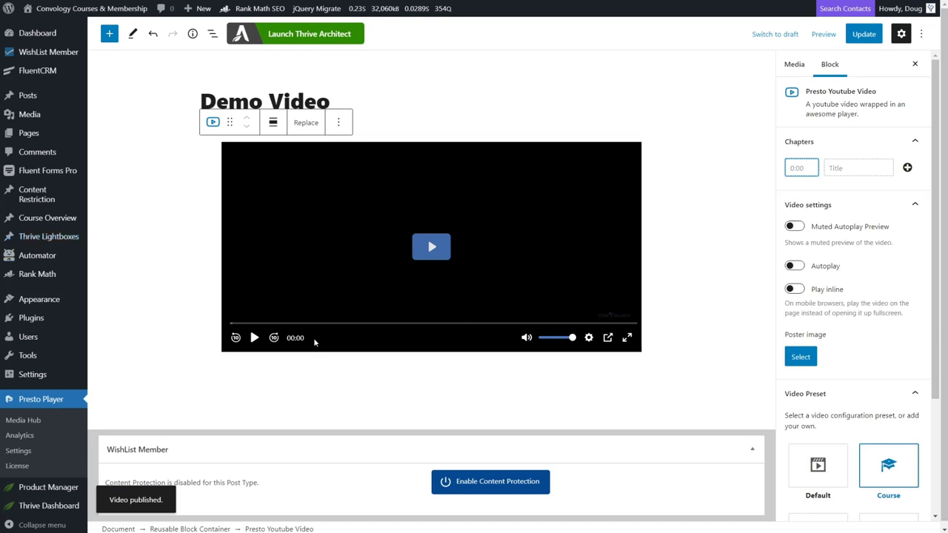
mouse_move(726, 228)
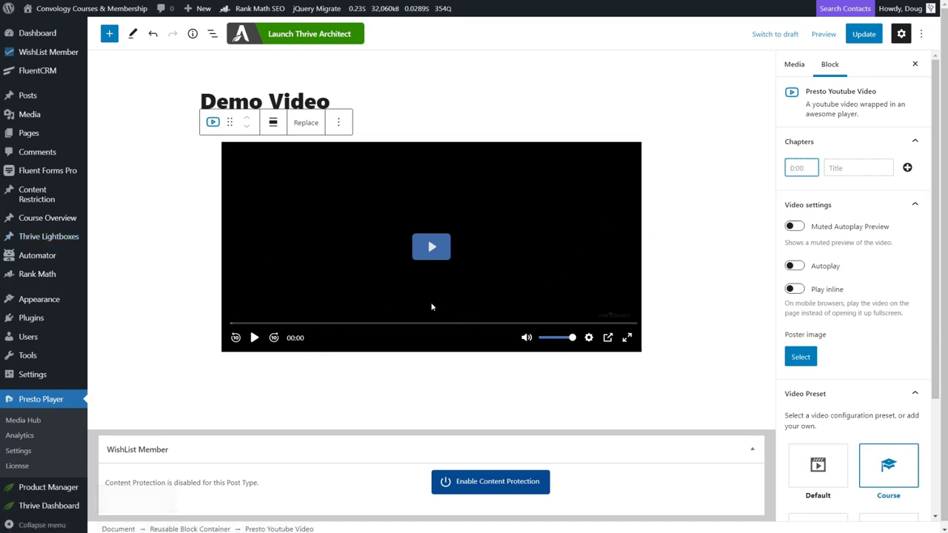
left_click(801, 168)
type("0:20")
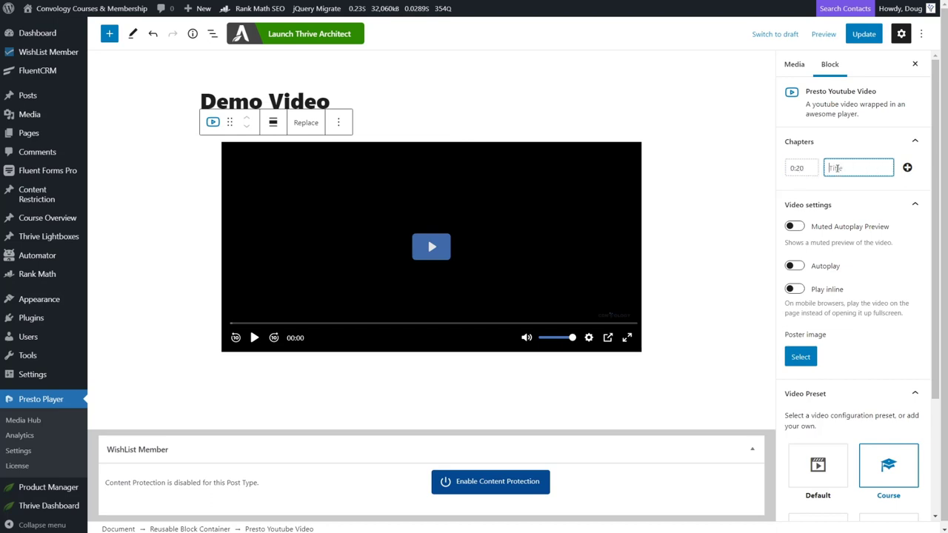
type("Introduction")
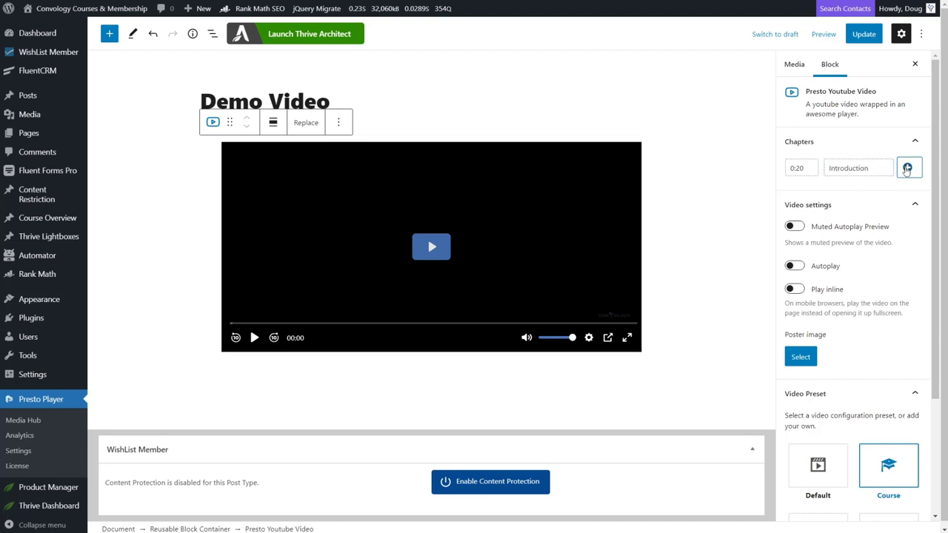
left_click(909, 167)
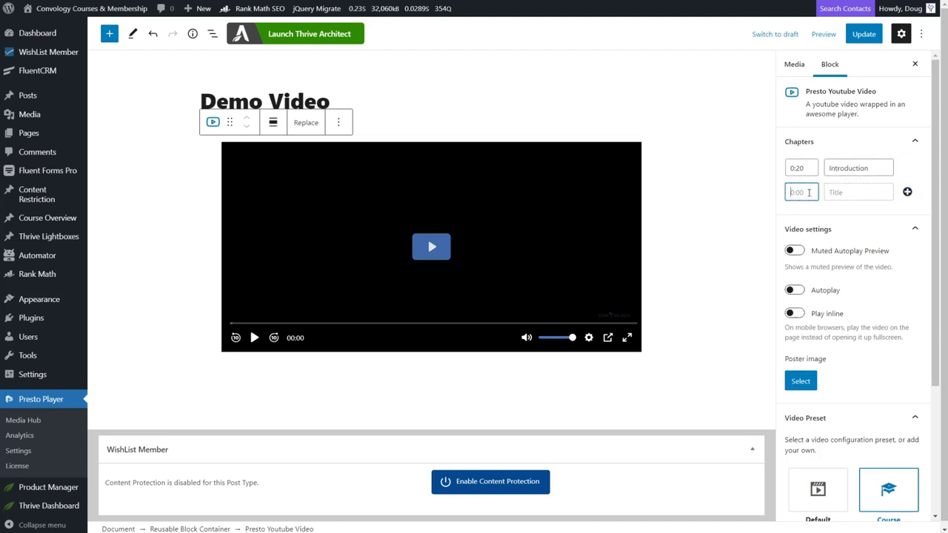
type("1:3")
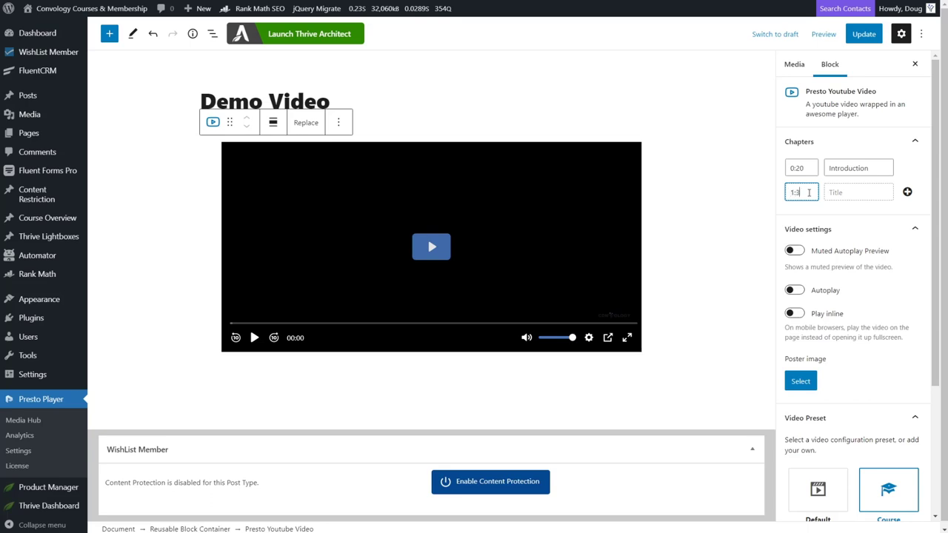
type("se")
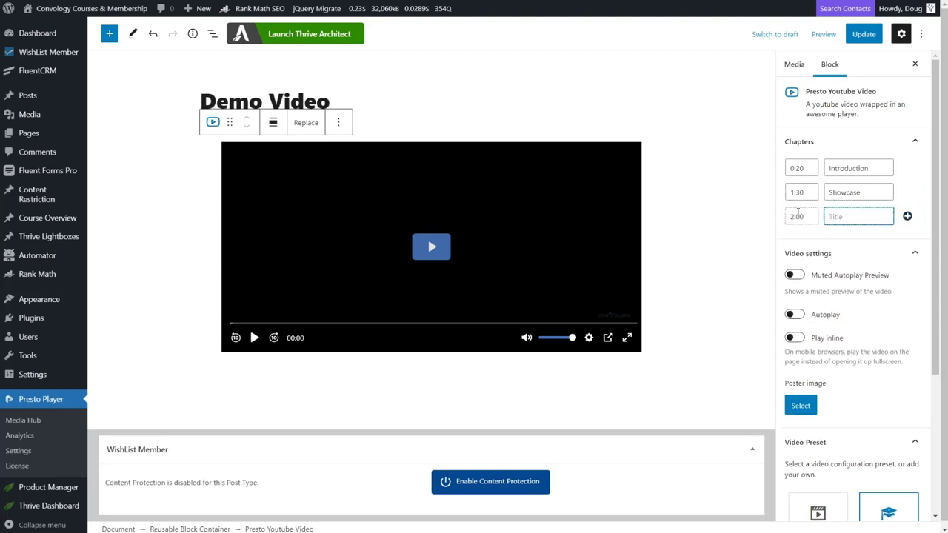
type("Chap")
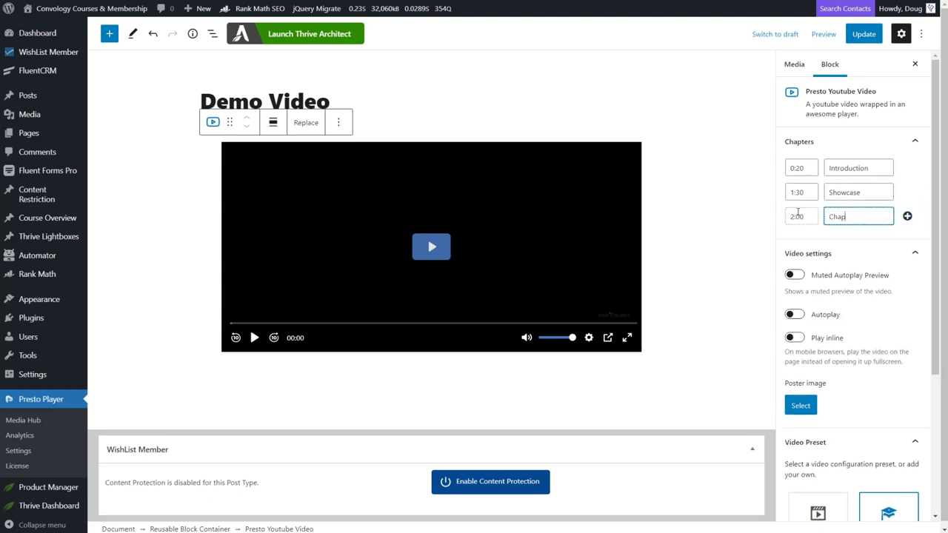
left_click(908, 216)
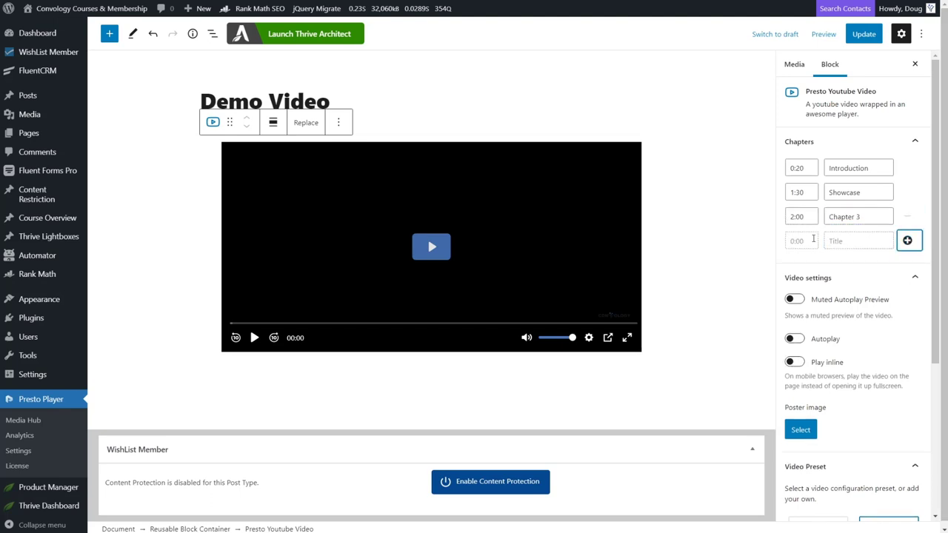
type("5:00")
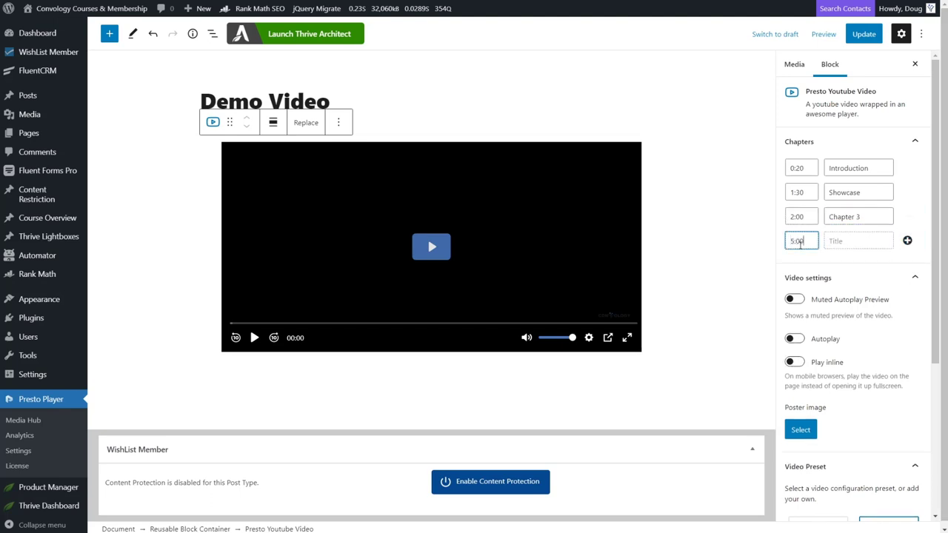
type("Chapter")
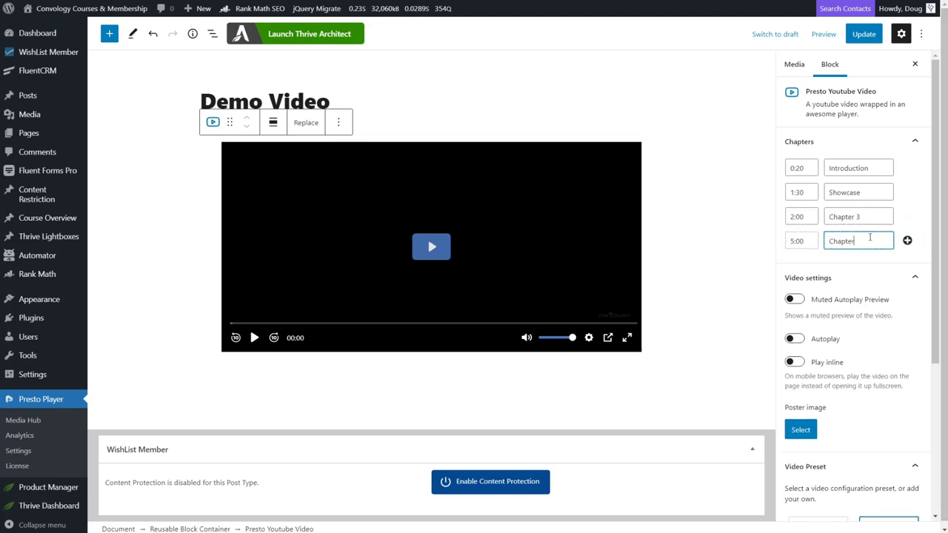
left_click(908, 240)
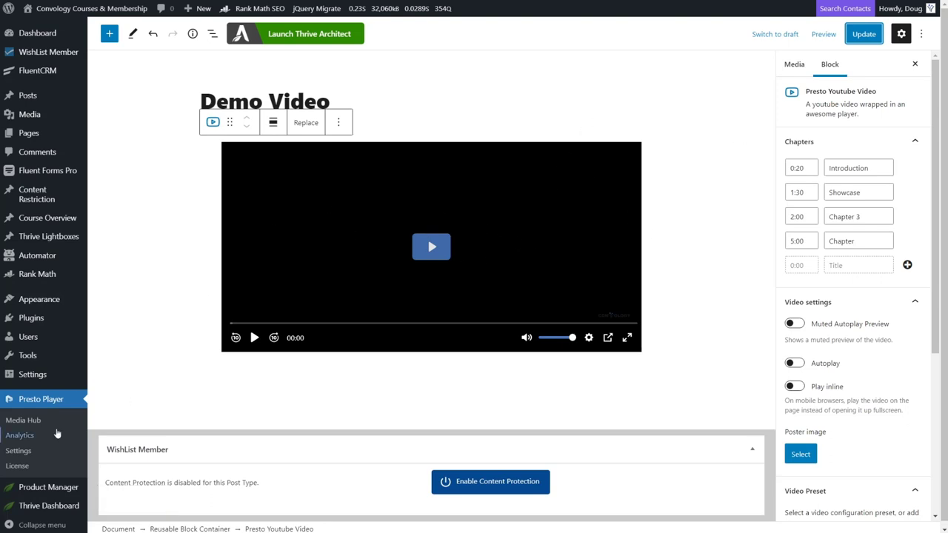
Step: Go to Media Hub to get Demo Video's shortcode [presto_player id=1109]
left_click(22, 421)
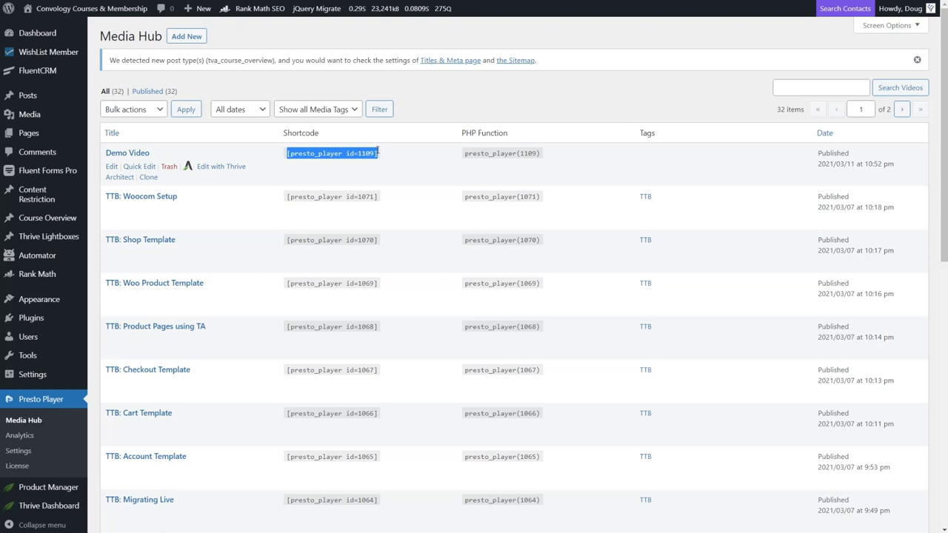
mouse_move(289, 113)
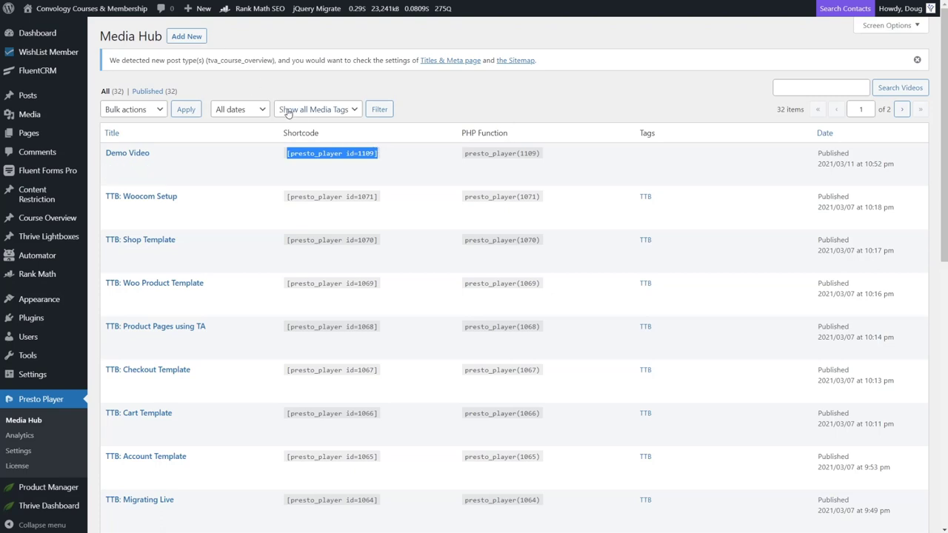
mouse_move(274, 123)
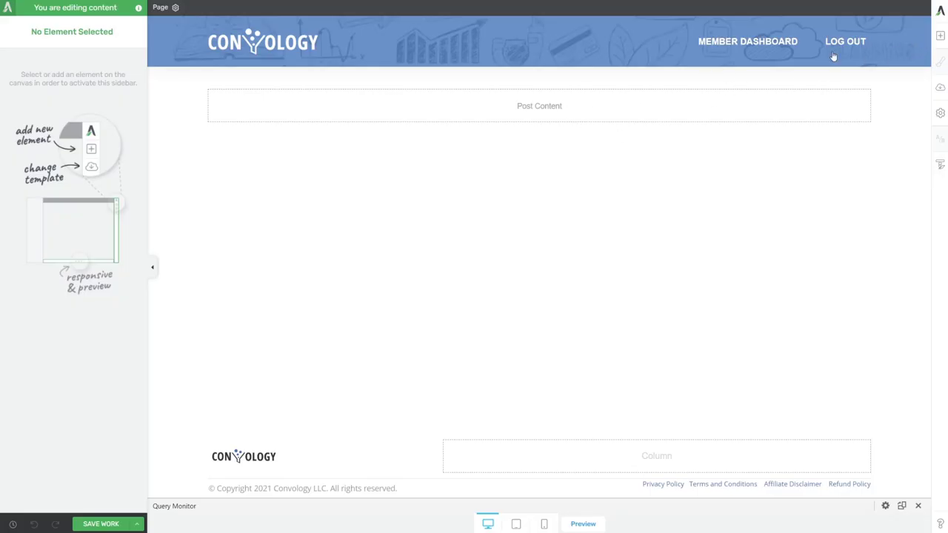
mouse_move(781, 108)
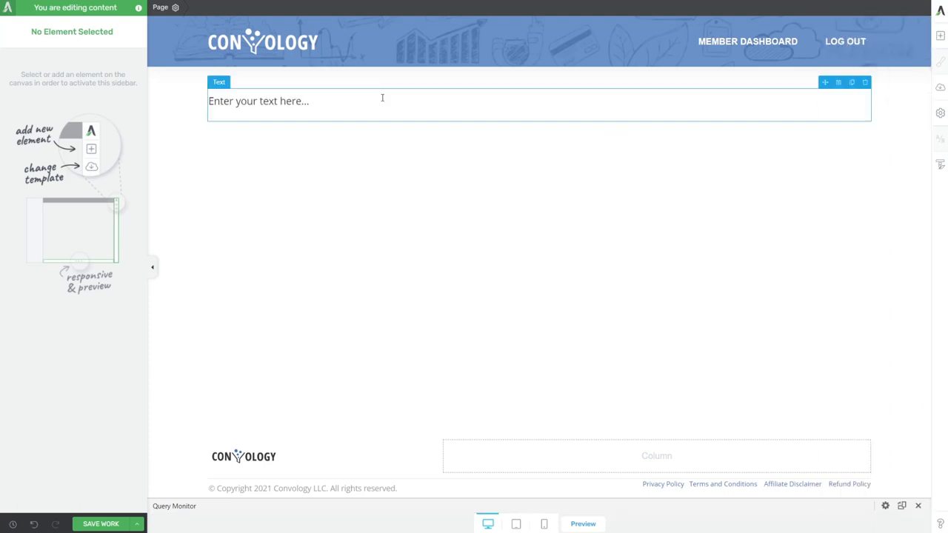
Step: Paste the shortcode [presto_player id=1109] into a Thrive Architect text element
type("[presto_player id=1109]")
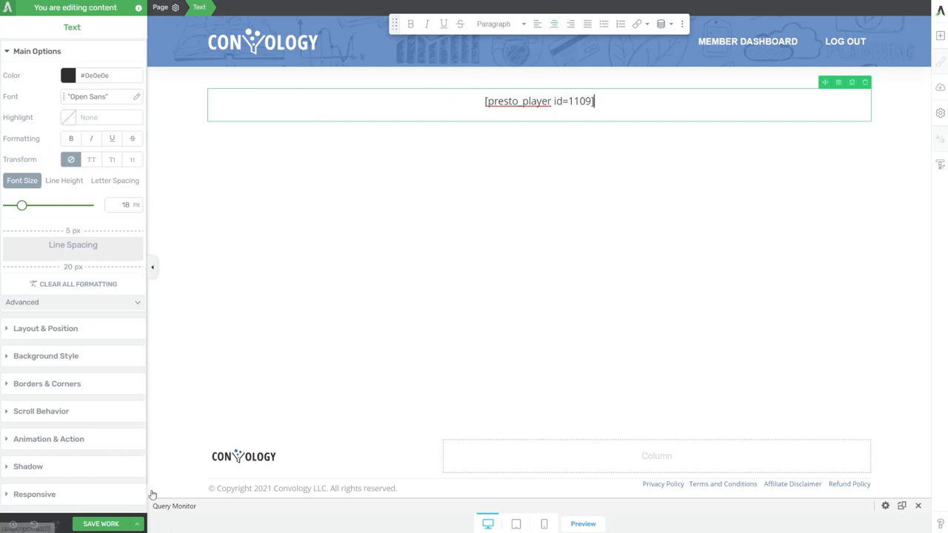
mouse_move(318, 463)
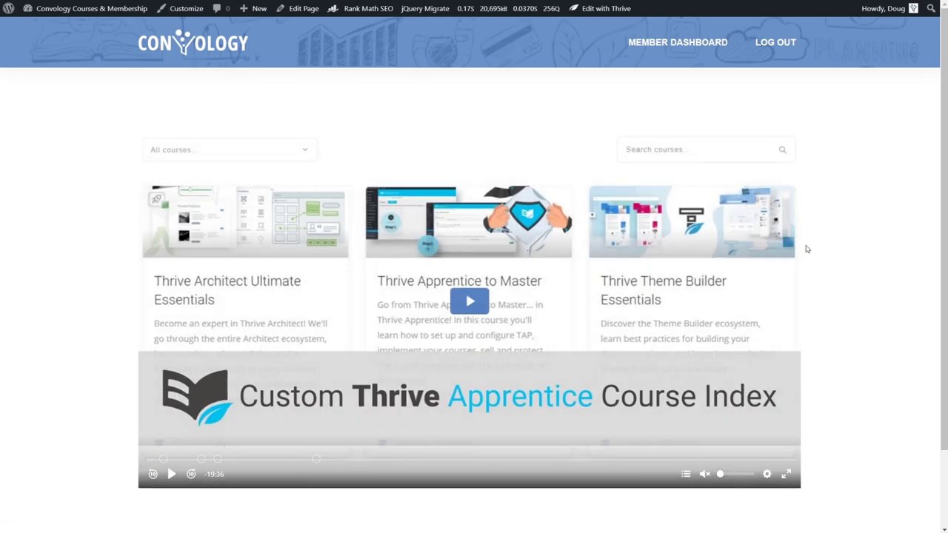
mouse_move(398, 236)
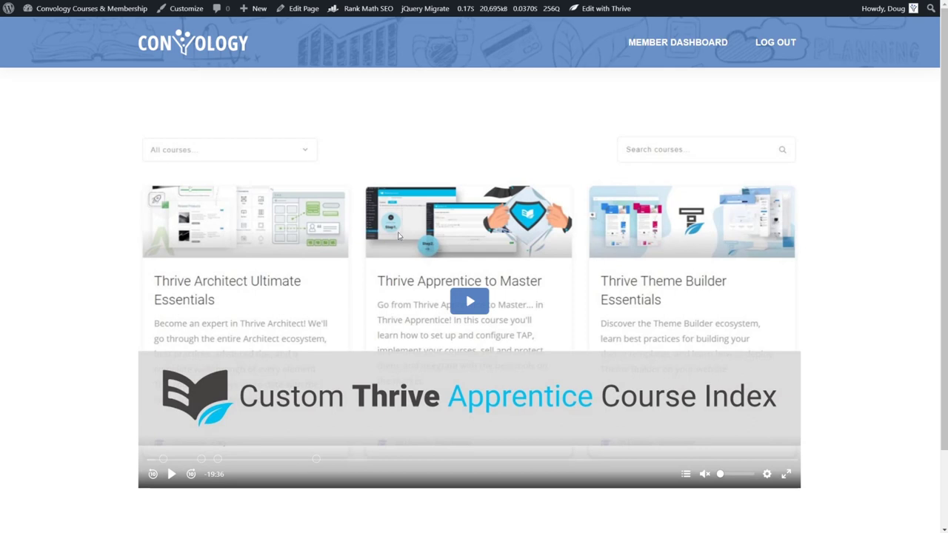
mouse_move(839, 363)
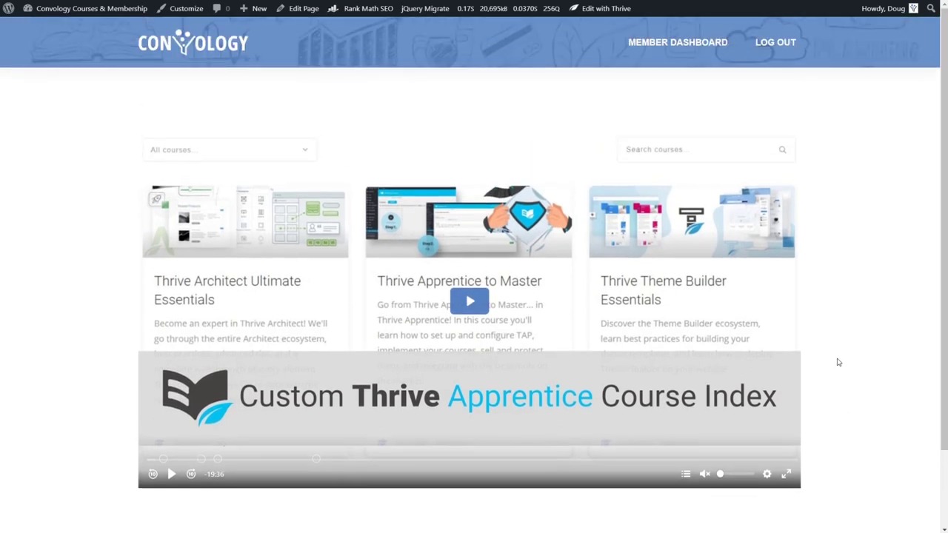
Step: Scroll to the Demo Video player on the page and show its chapter list
scroll("down", 3)
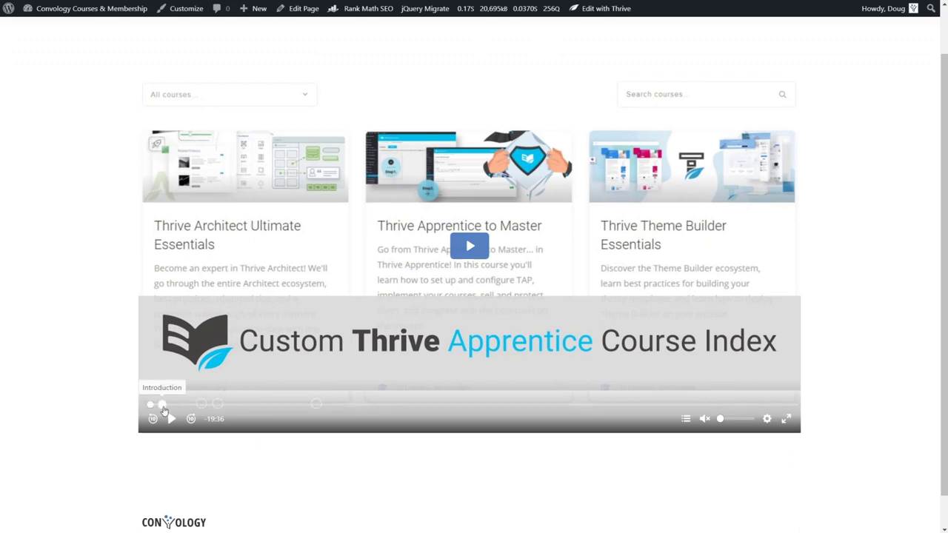
mouse_move(200, 406)
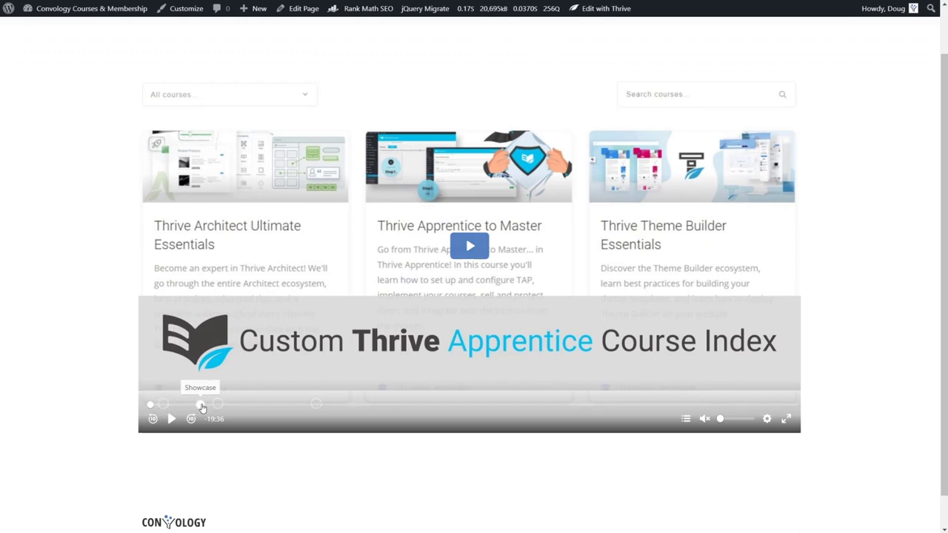
mouse_move(315, 407)
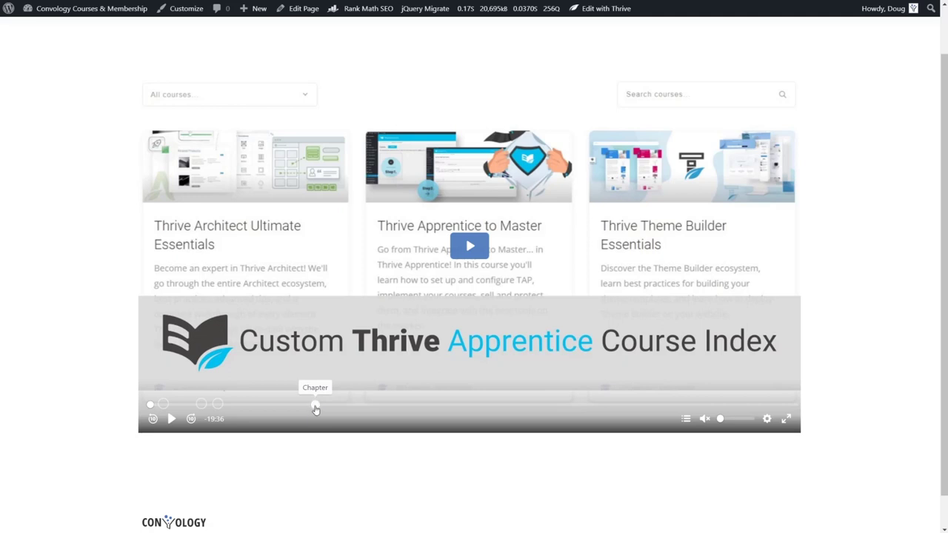
mouse_move(685, 420)
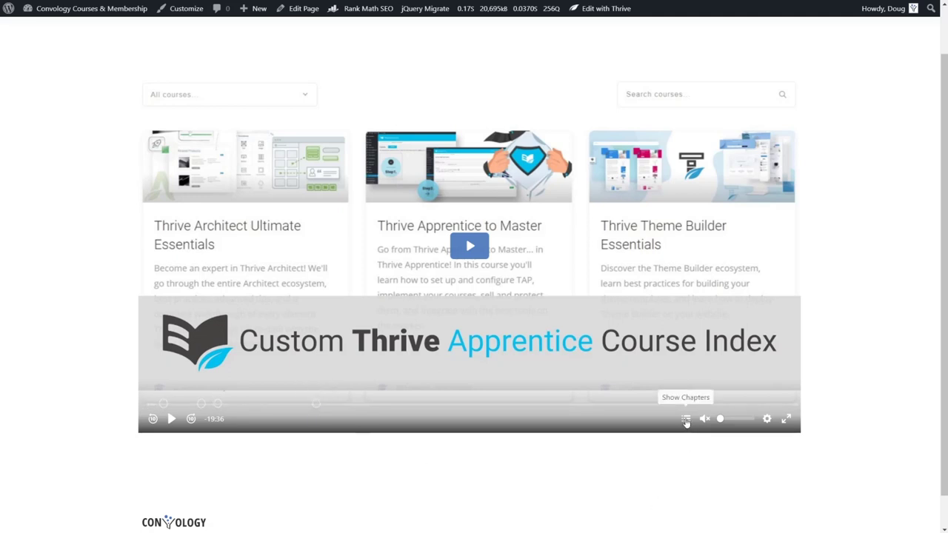
left_click(685, 419)
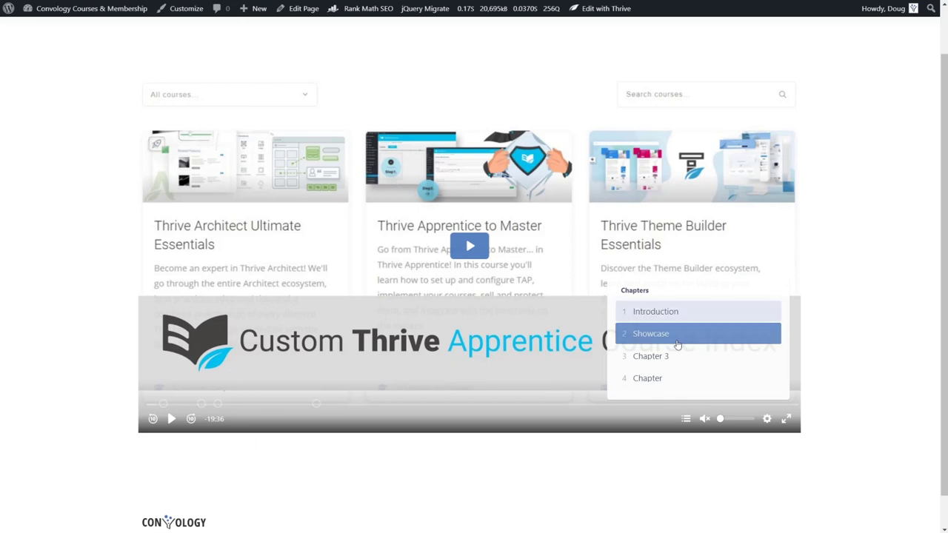
mouse_move(692, 434)
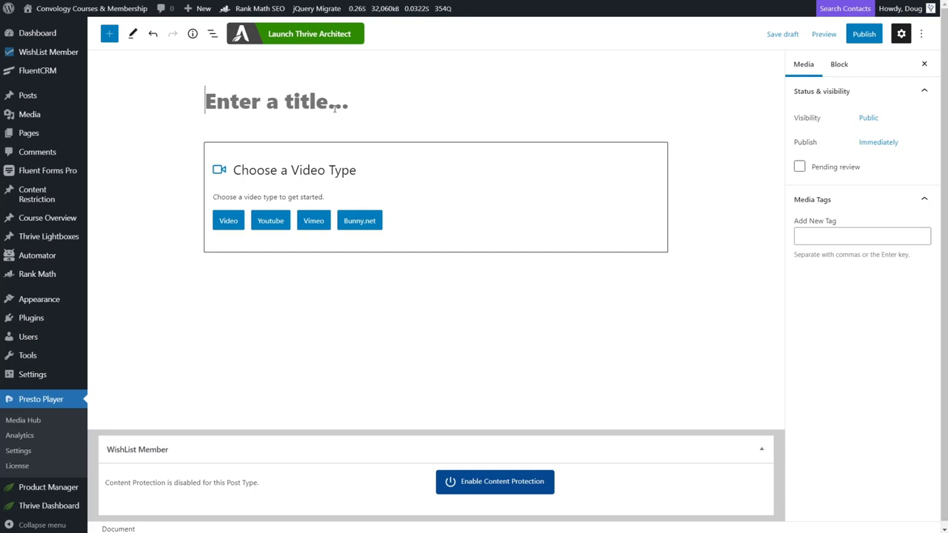
Step: Create 'BunnyNet Demo' with a public Bunny.net video block and open its video library
type("BunnyNet Demo")
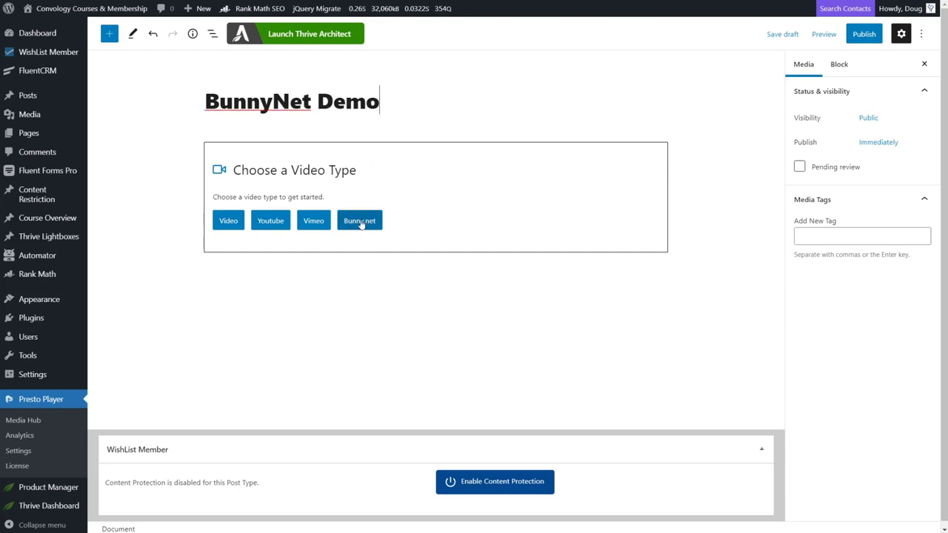
left_click(360, 220)
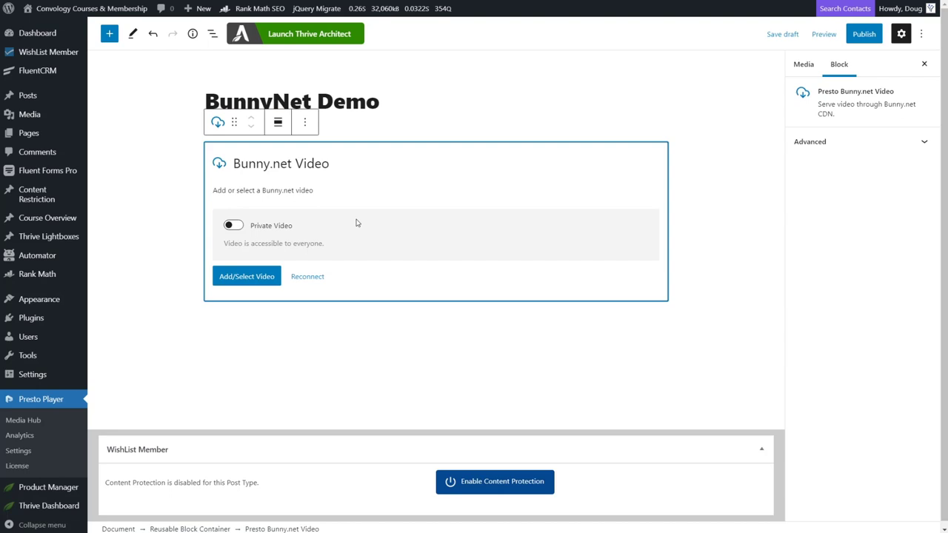
mouse_move(303, 213)
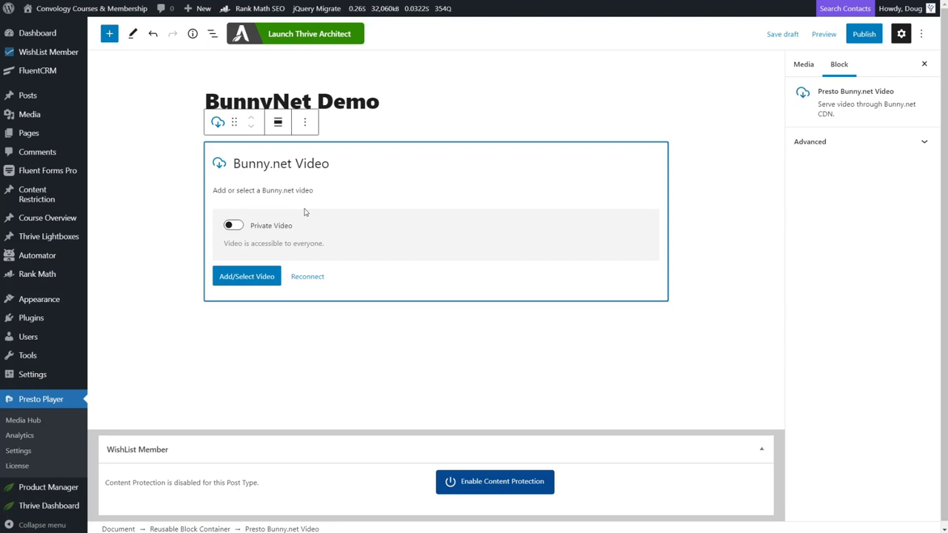
mouse_move(371, 211)
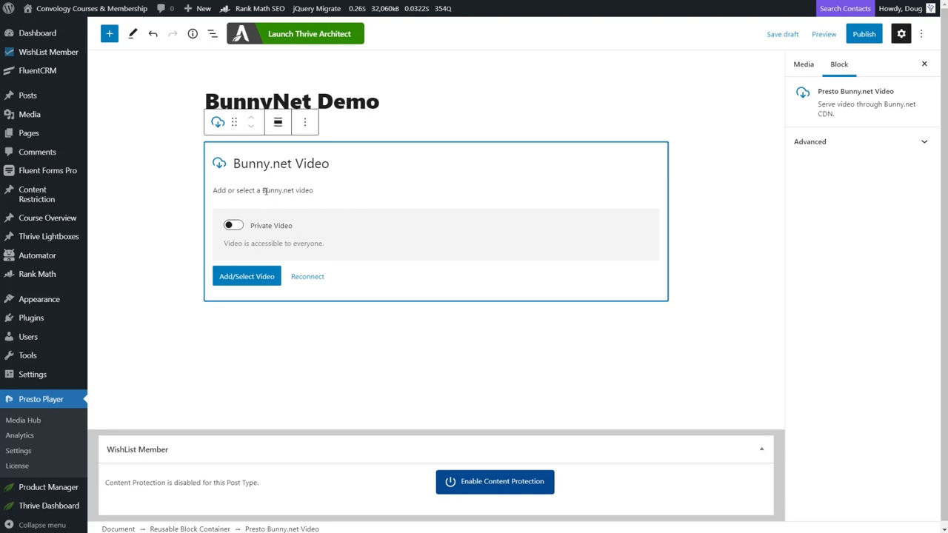
mouse_move(252, 227)
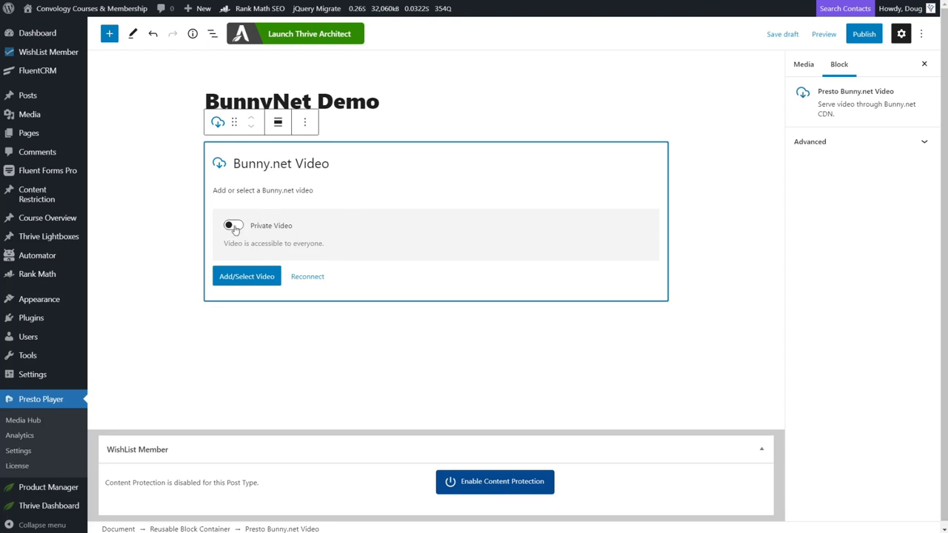
left_click(233, 225)
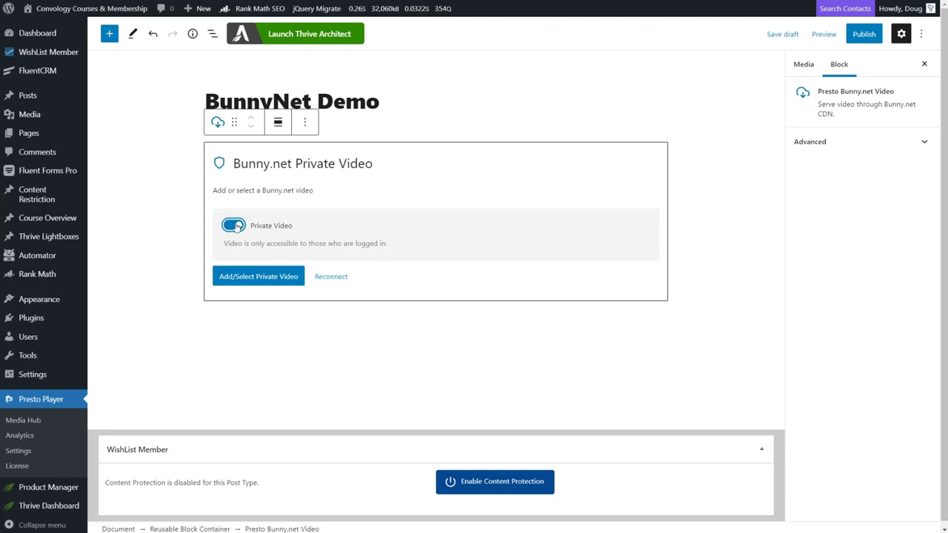
left_click(233, 225)
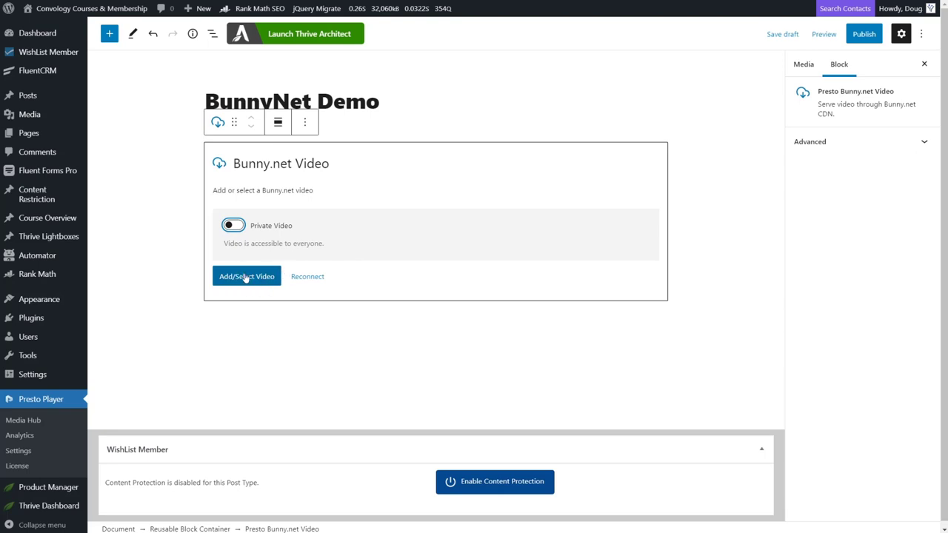
left_click(247, 276)
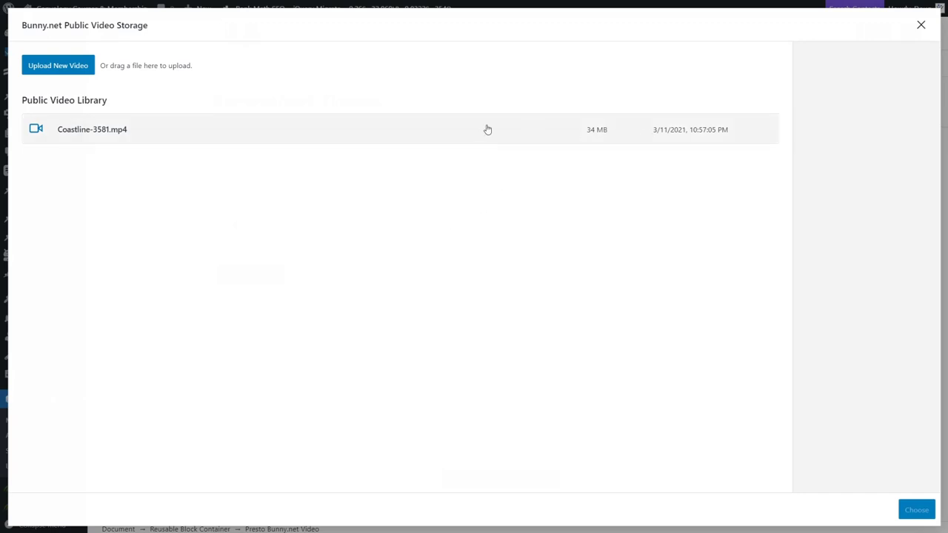
mouse_move(588, 137)
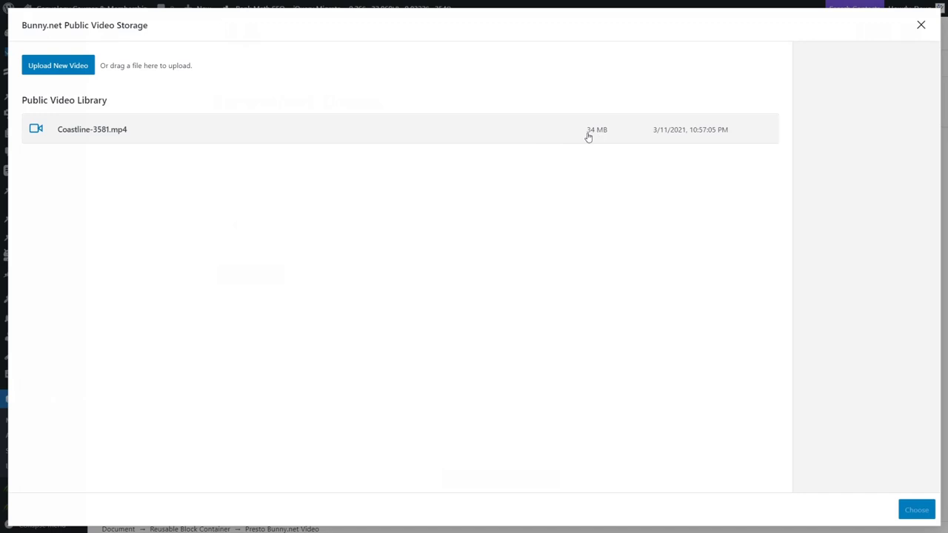
mouse_move(406, 132)
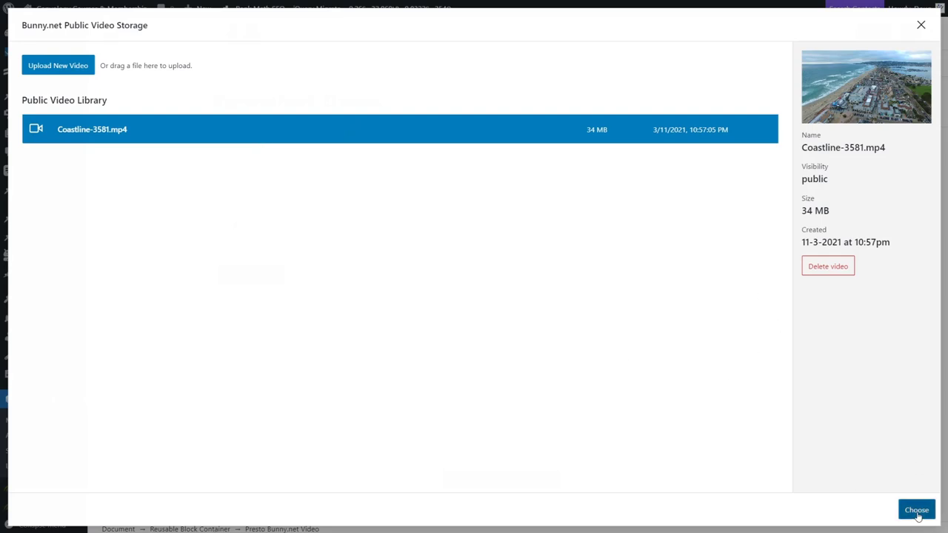
Step: Choose Coastline-3581.mp4 from the Bunny.net public video library
left_click(916, 510)
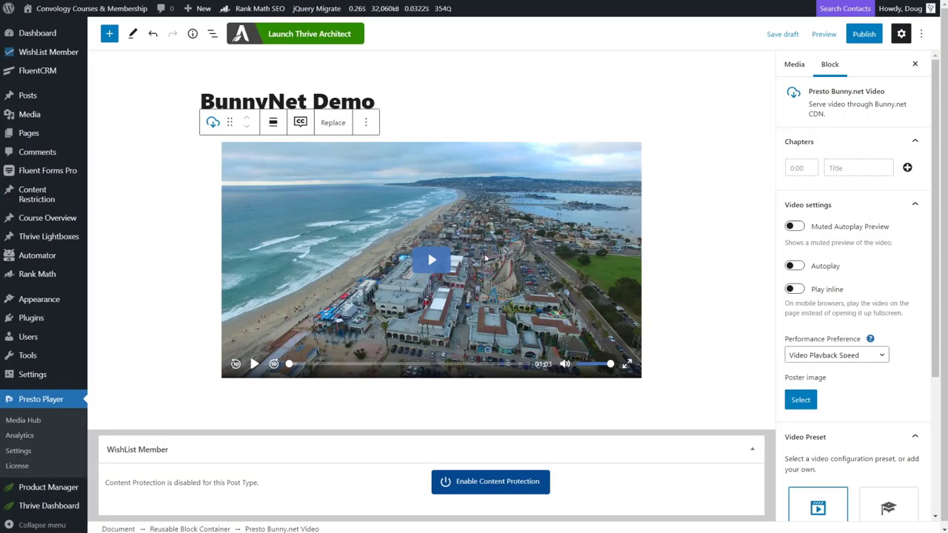
mouse_move(507, 208)
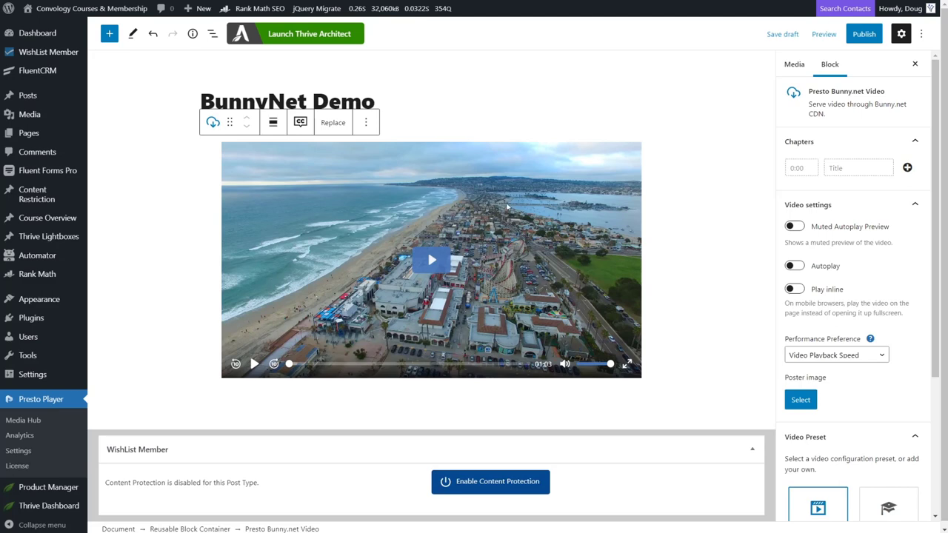
mouse_move(630, 214)
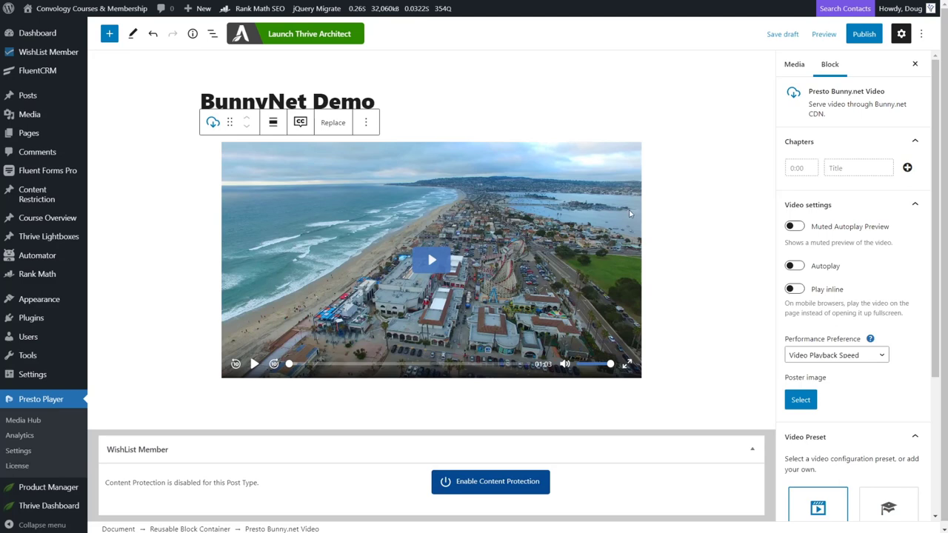
Step: Turn on Muted Autoplay Preview and Muted Preview Overlay for BunnyNet Demo
left_click(794, 226)
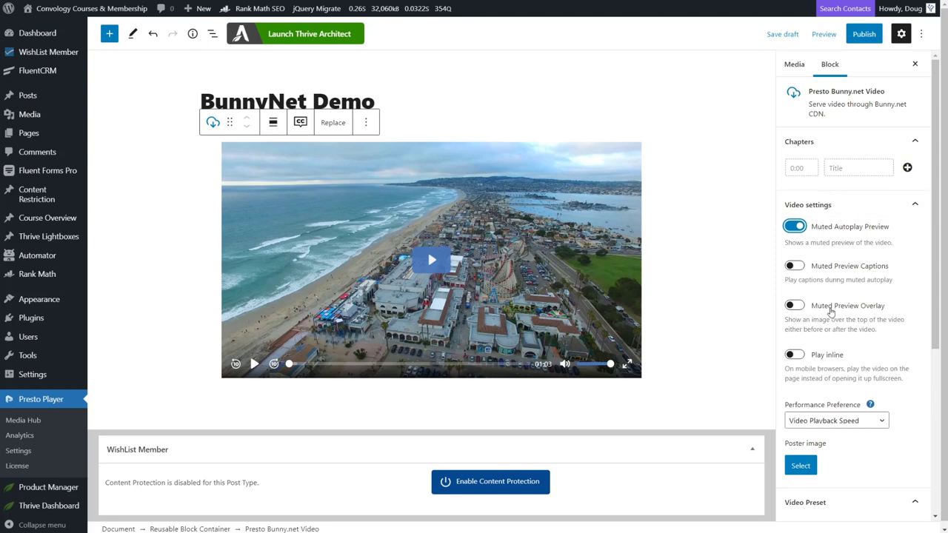
mouse_move(795, 305)
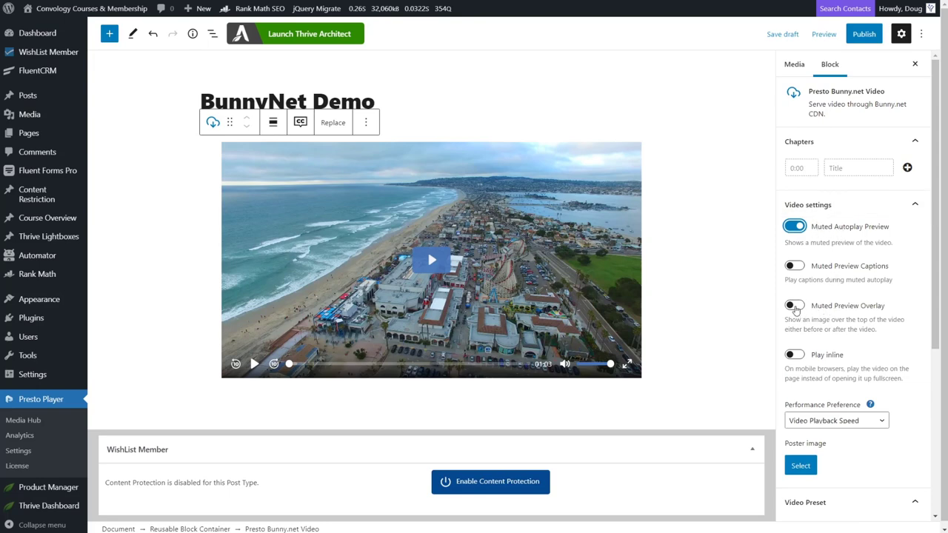
left_click(794, 306)
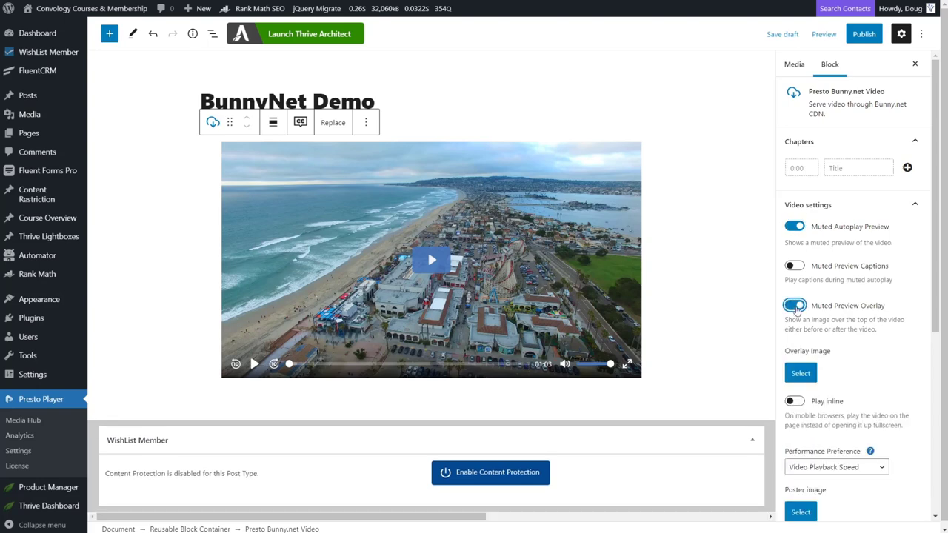
mouse_move(665, 331)
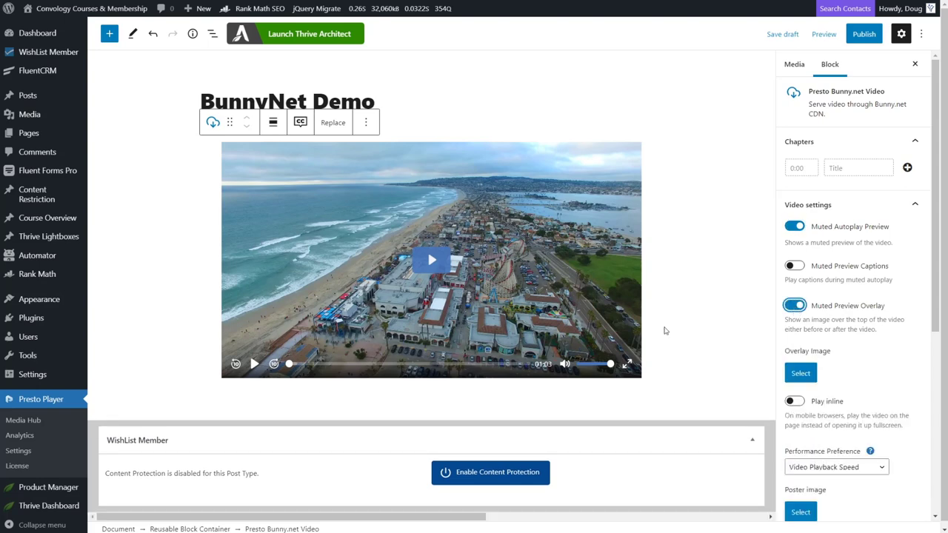
left_click(800, 372)
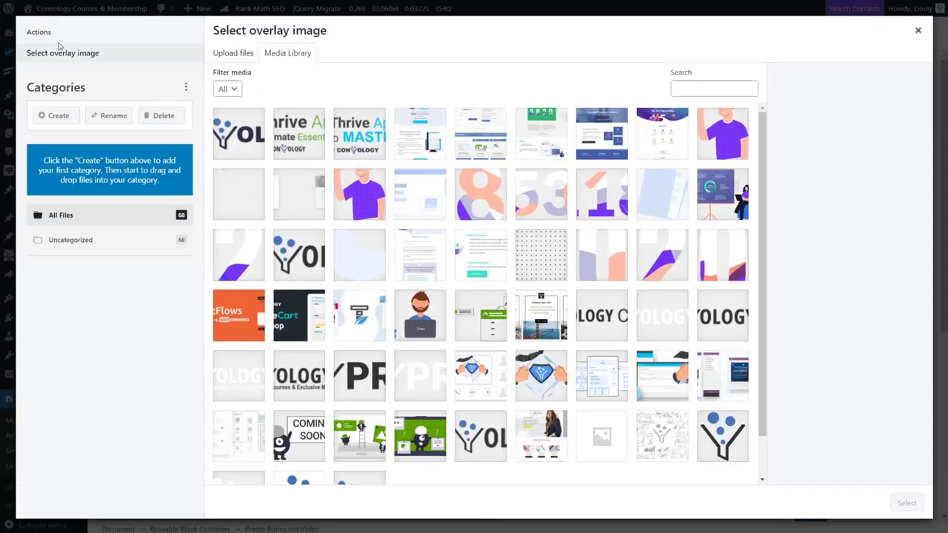
Step: Use the 'Click here to play!' image as overlay, max width 41, repositioned over the video
left_click(239, 133)
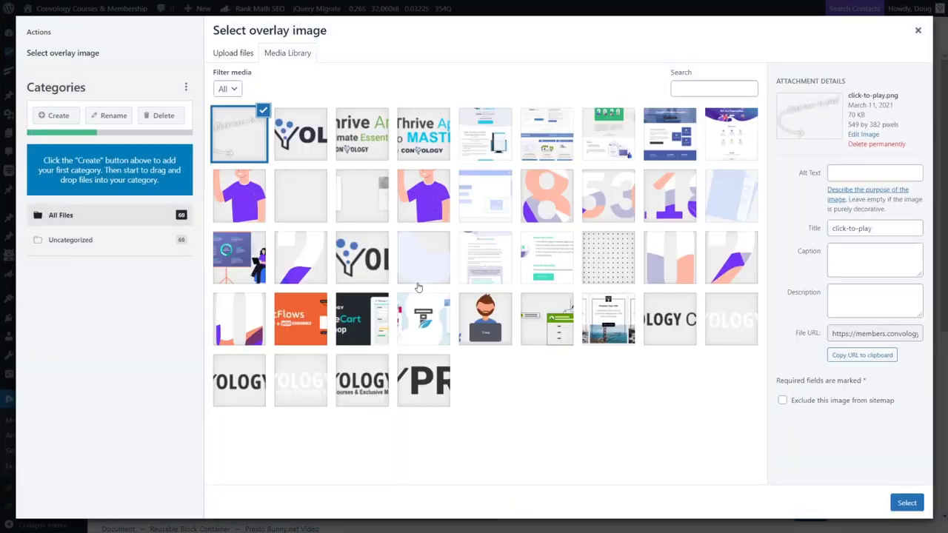
left_click(907, 503)
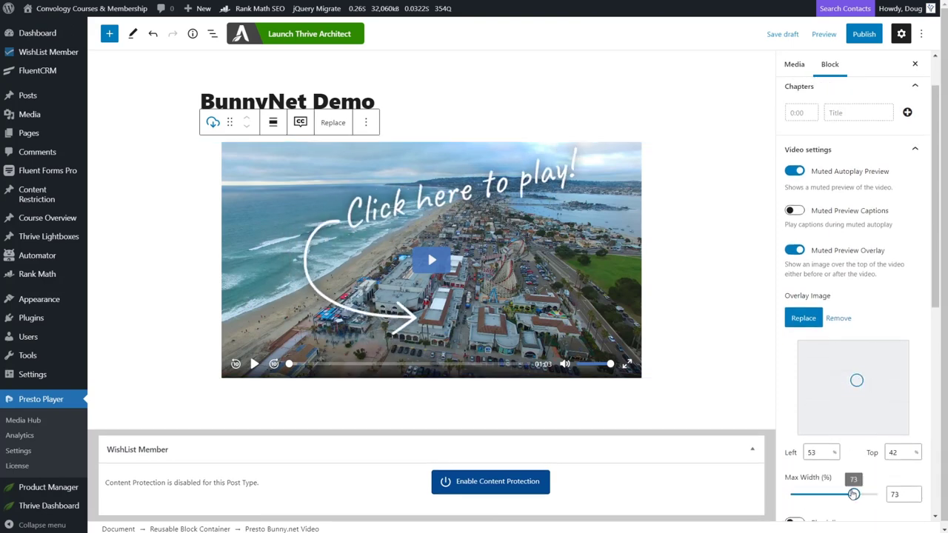
left_click_drag(854, 494, 826, 494)
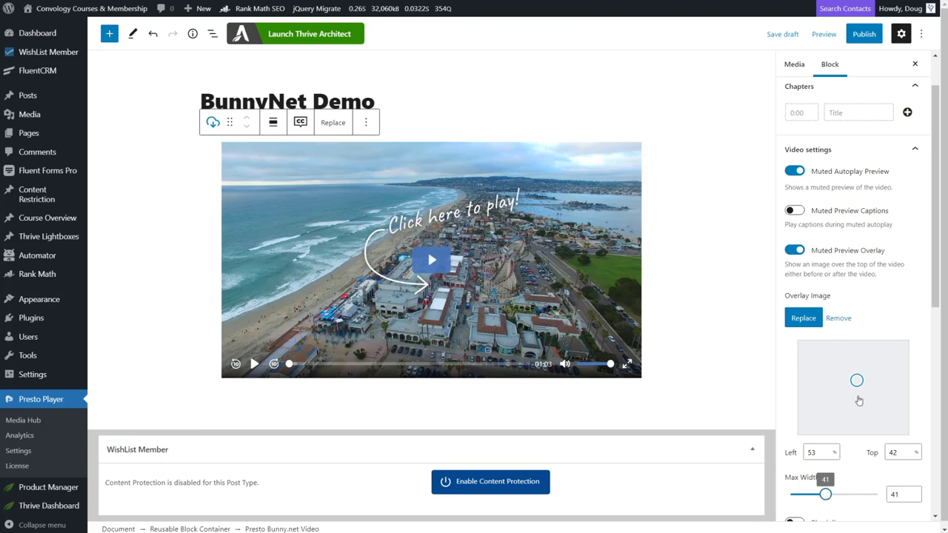
left_click_drag(857, 380, 852, 369)
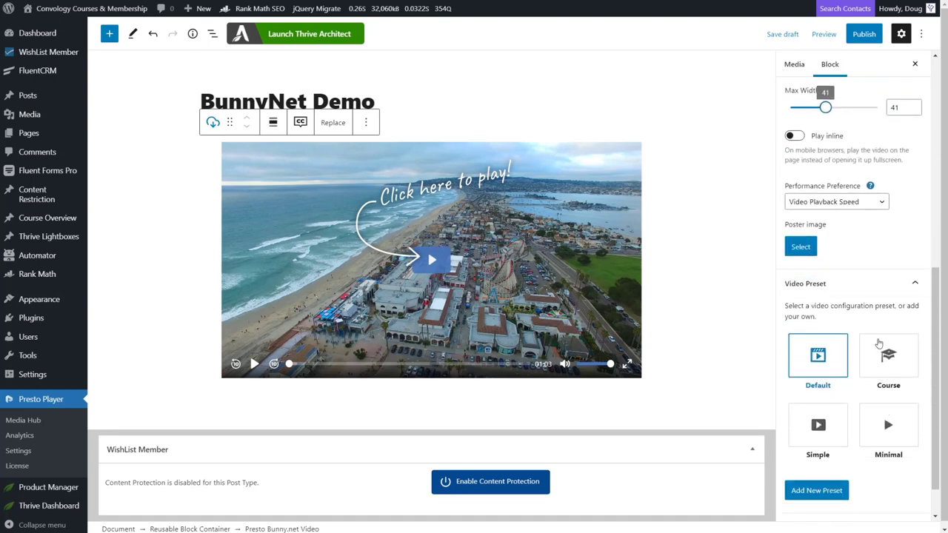
mouse_move(718, 274)
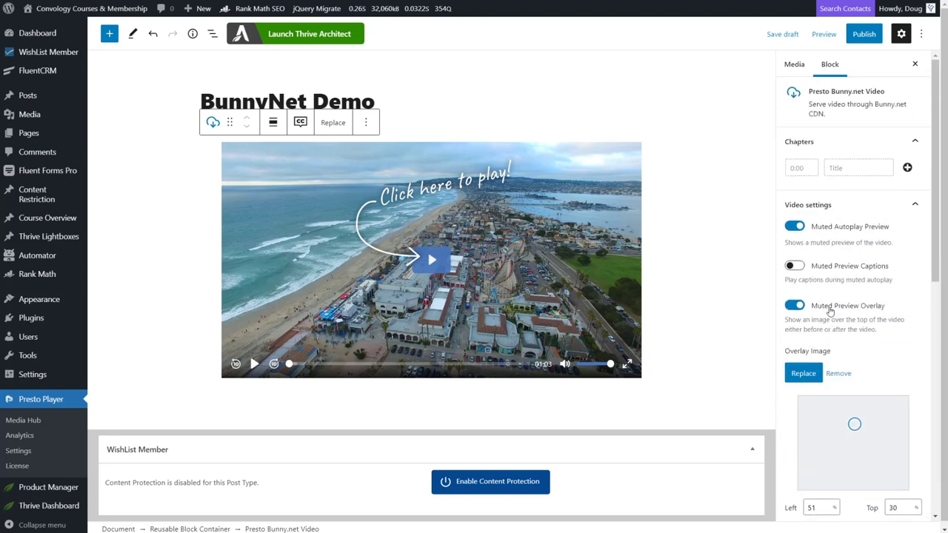
Step: Publish the BunnyNet Demo video and return to the Media Hub list showing [presto_player id=1115]
left_click(864, 33)
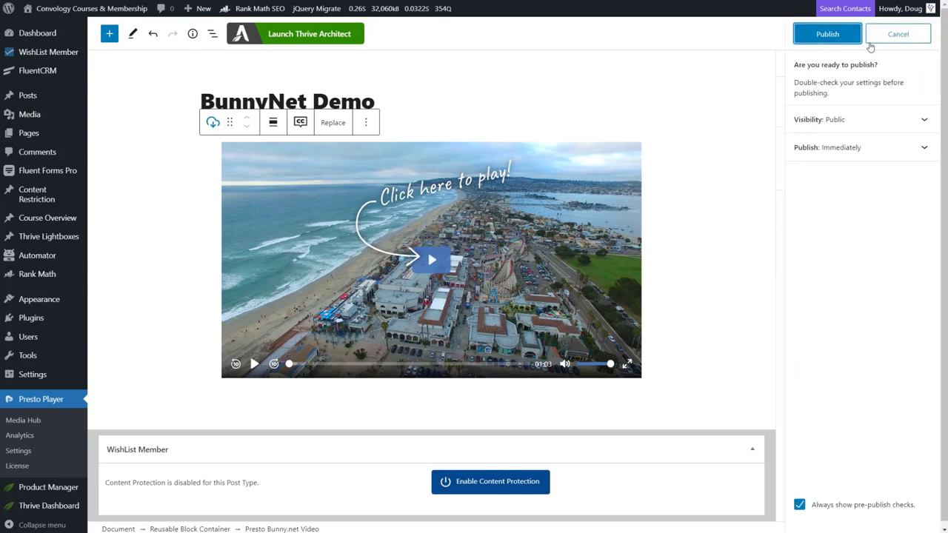
left_click(827, 33)
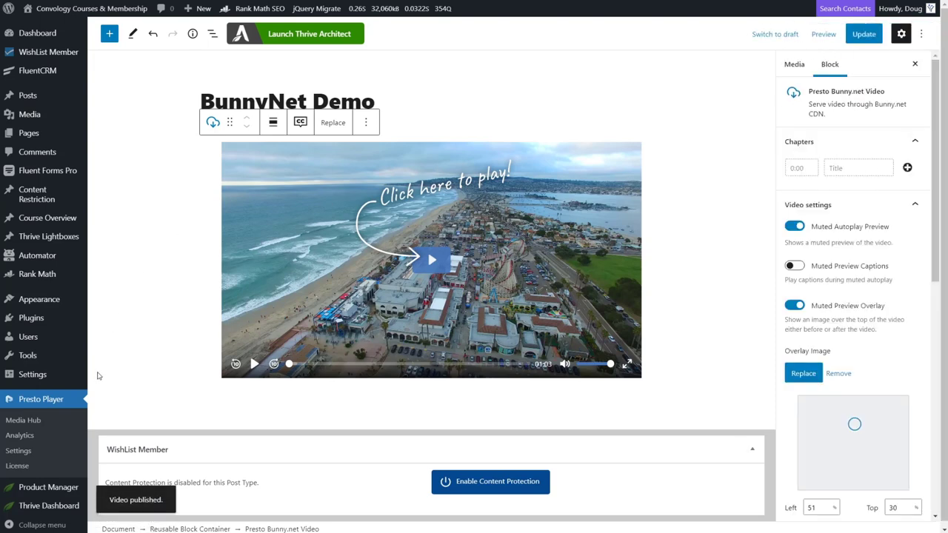
left_click(23, 420)
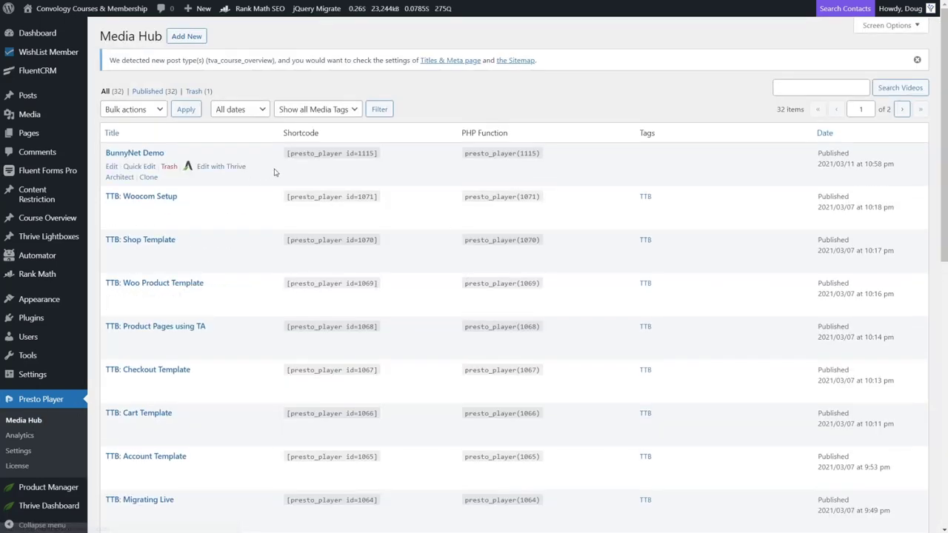
mouse_move(377, 153)
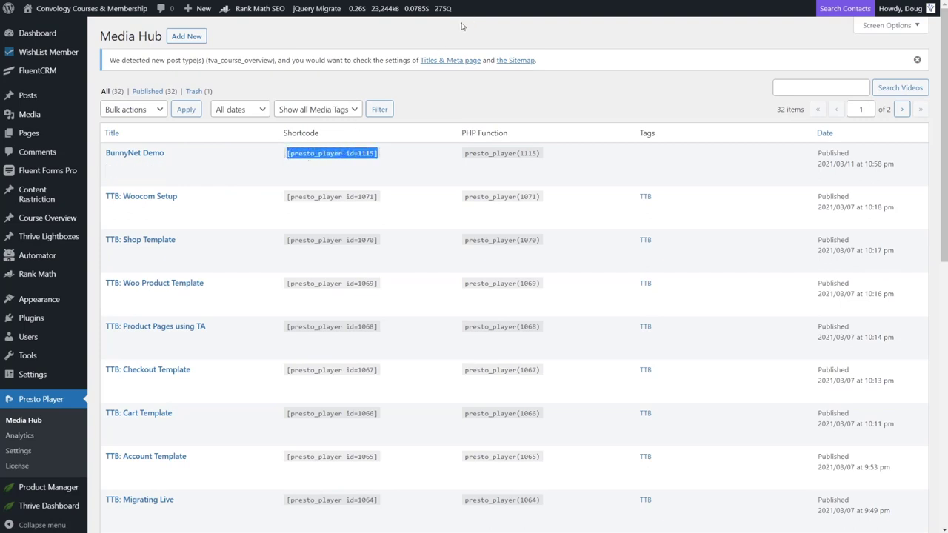
mouse_move(521, 122)
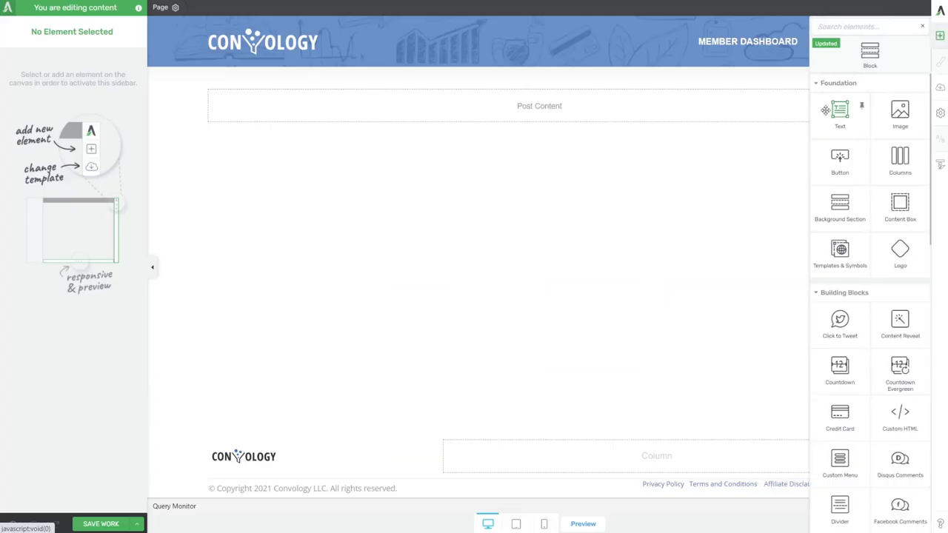
Step: Add a Text element to Post Content holding the [presto_player id=1115] shortcode
left_click(539, 105)
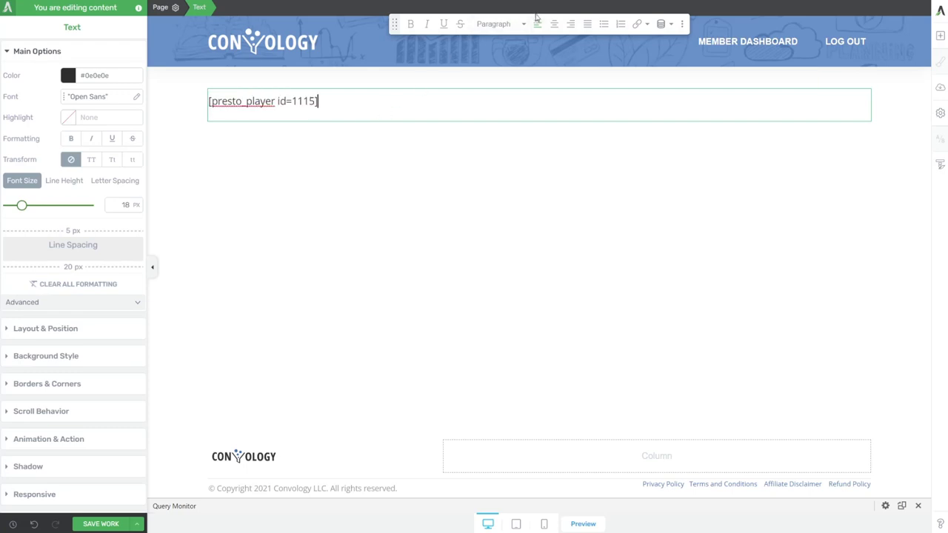
left_click(101, 524)
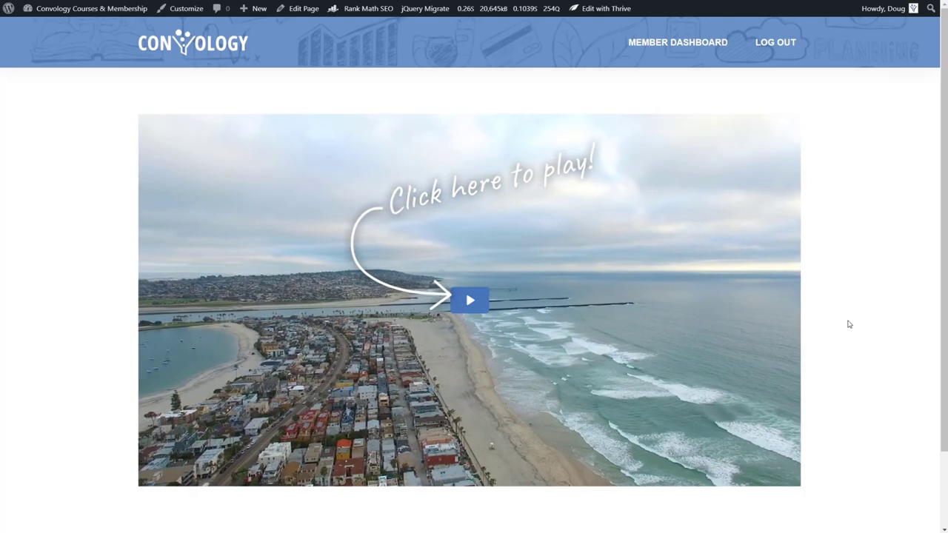
Step: Play the coastline video on the live page via its 'Click here to play!' overlay
left_click(470, 300)
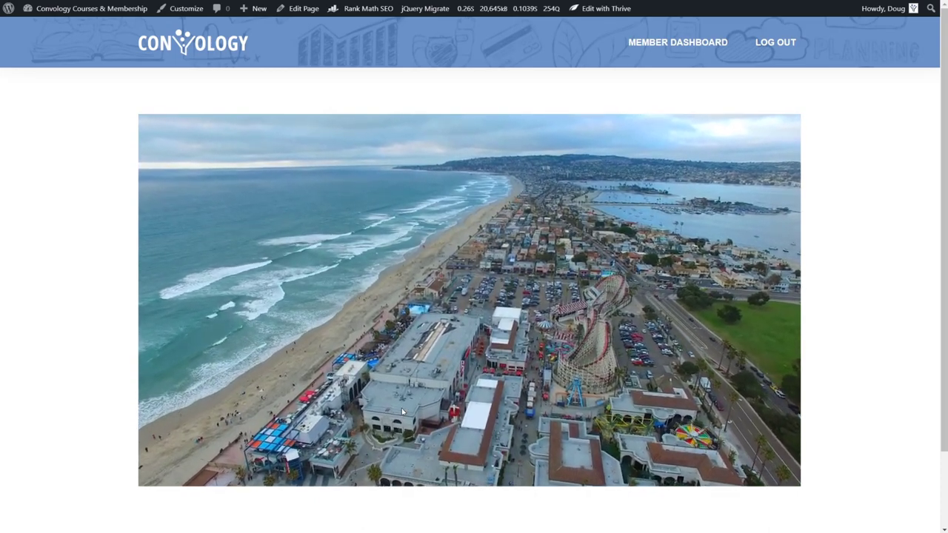
left_click(469, 300)
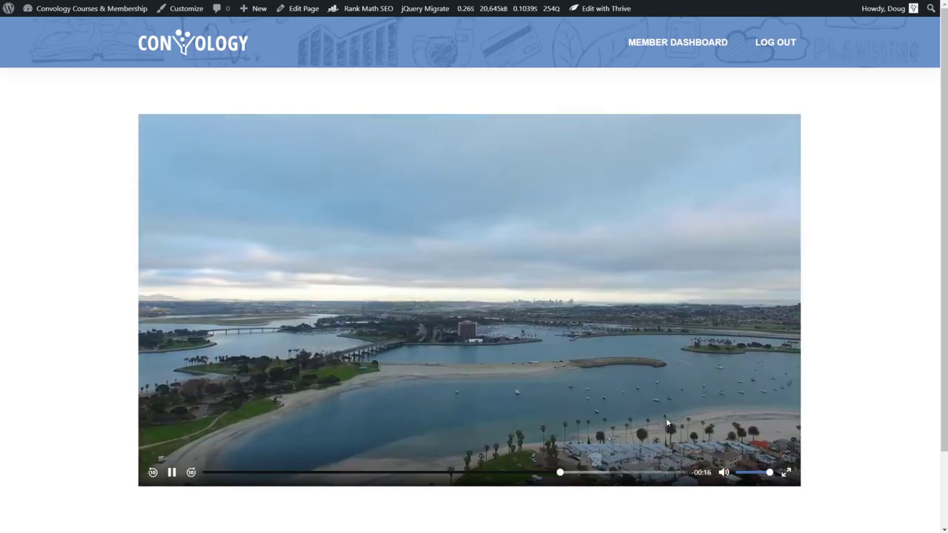
left_click(438, 473)
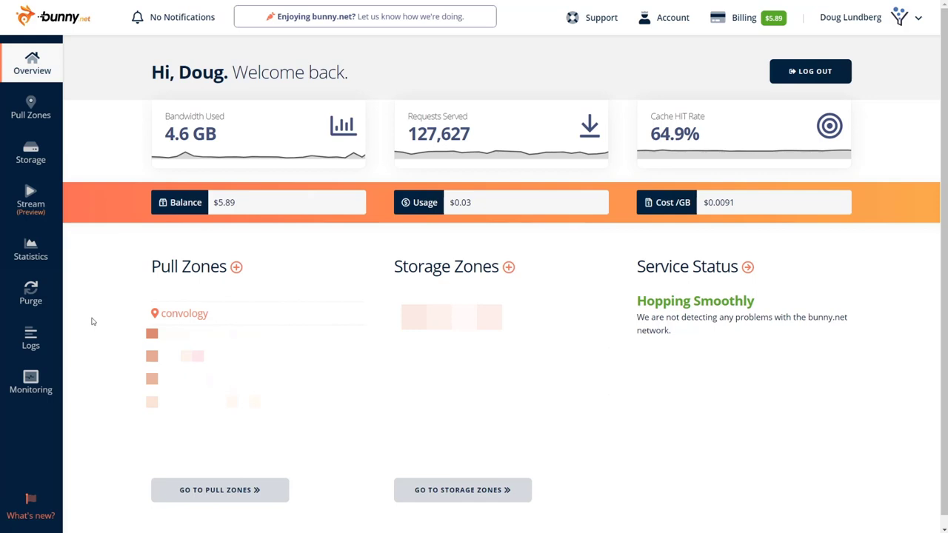
mouse_move(198, 213)
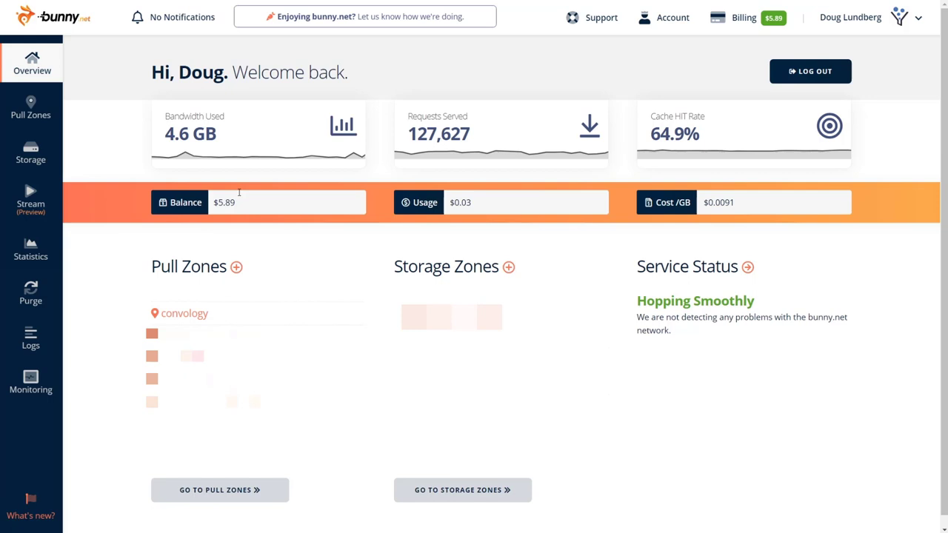
Step: Highlight the $0.0091 cost per GB and $0.03 usage figures on the bunny.net overview
left_click(526, 203)
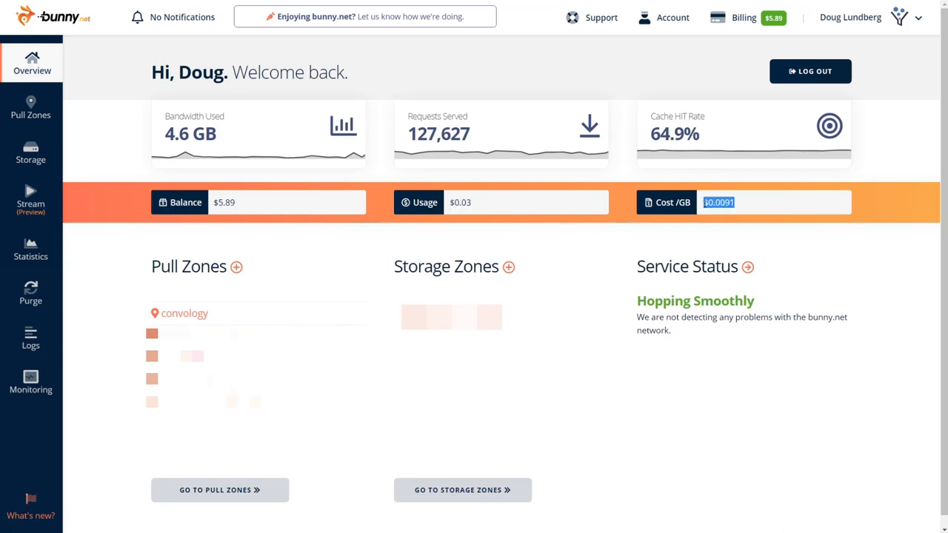
mouse_move(697, 209)
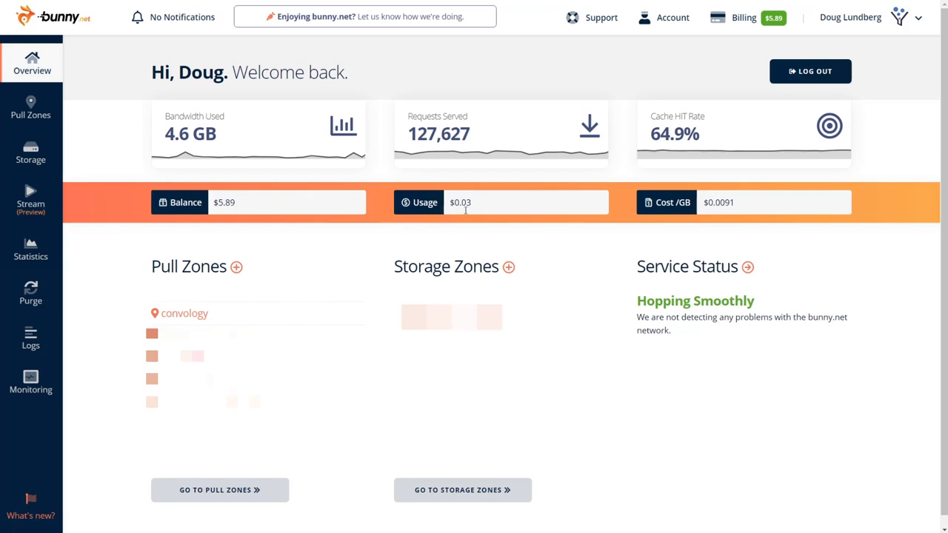
double_click(460, 202)
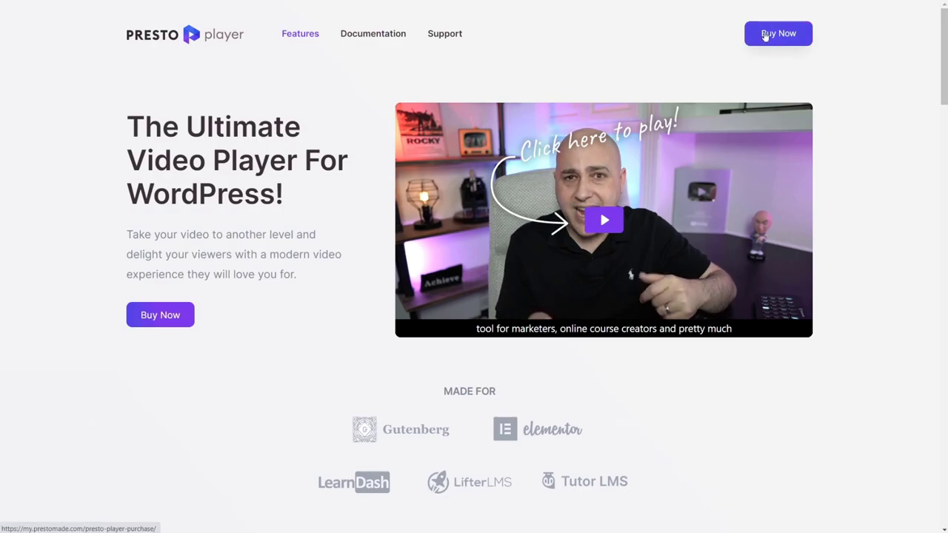
Step: Open the Presto Player purchase page listing plans from $69 to $299 lifetime
left_click(778, 33)
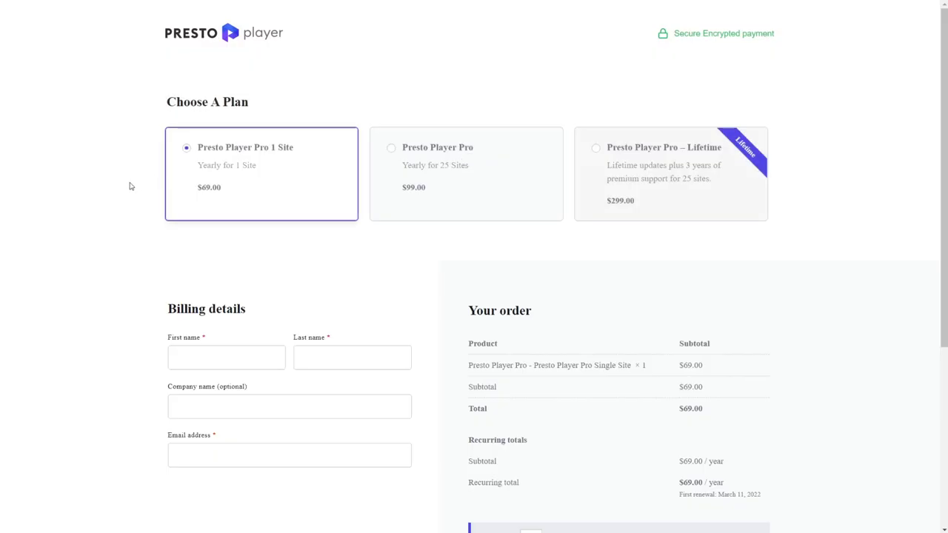
mouse_move(216, 185)
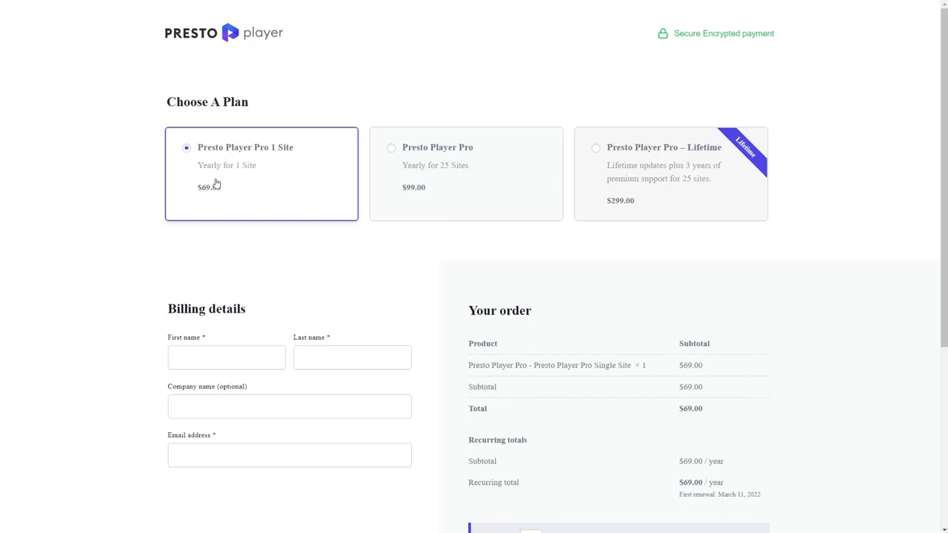
mouse_move(438, 184)
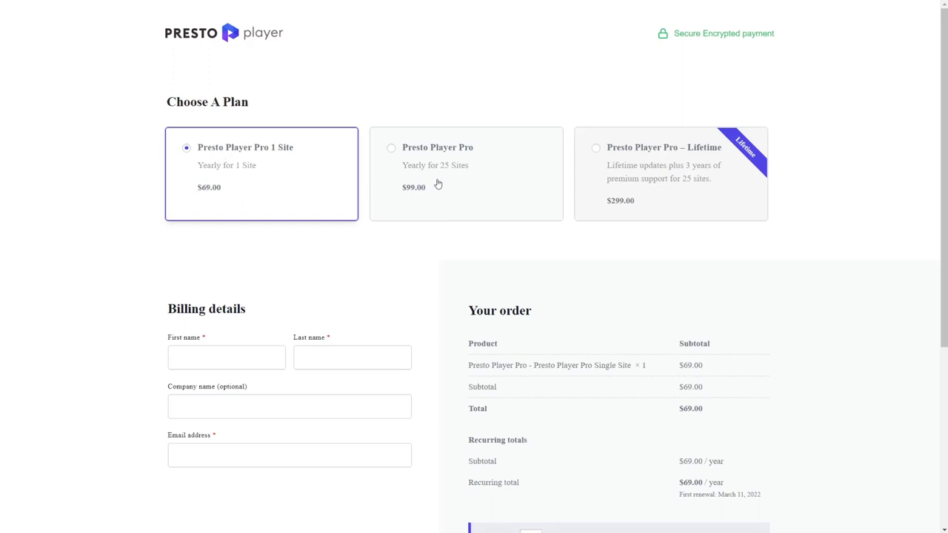
mouse_move(452, 204)
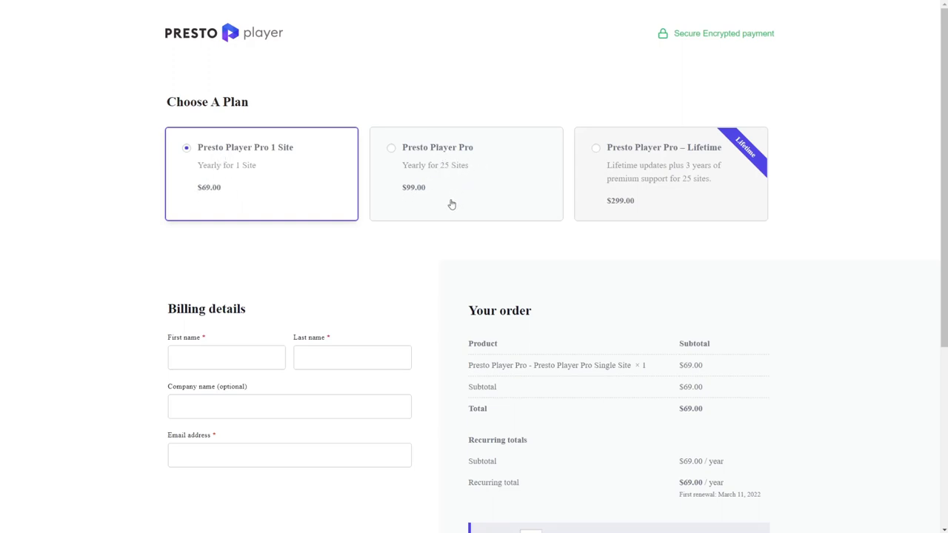
mouse_move(716, 156)
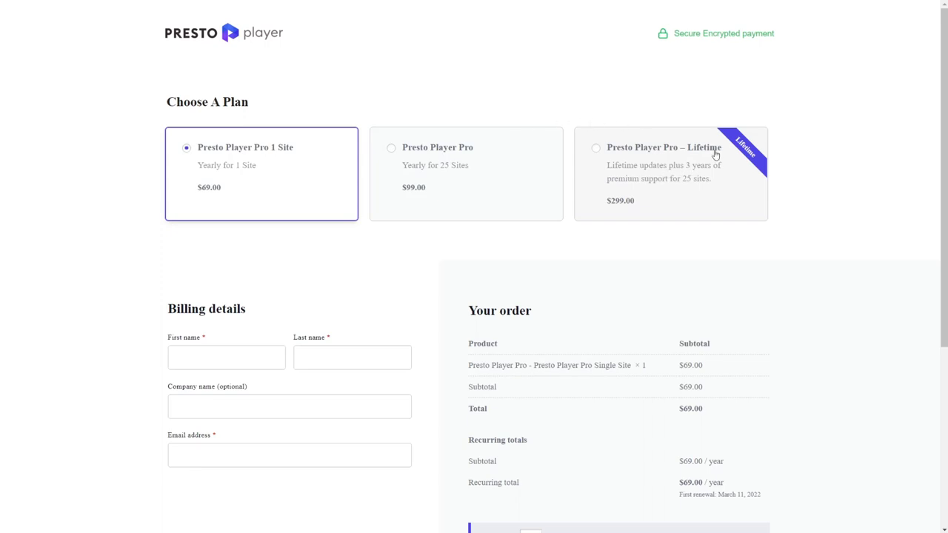
mouse_move(673, 199)
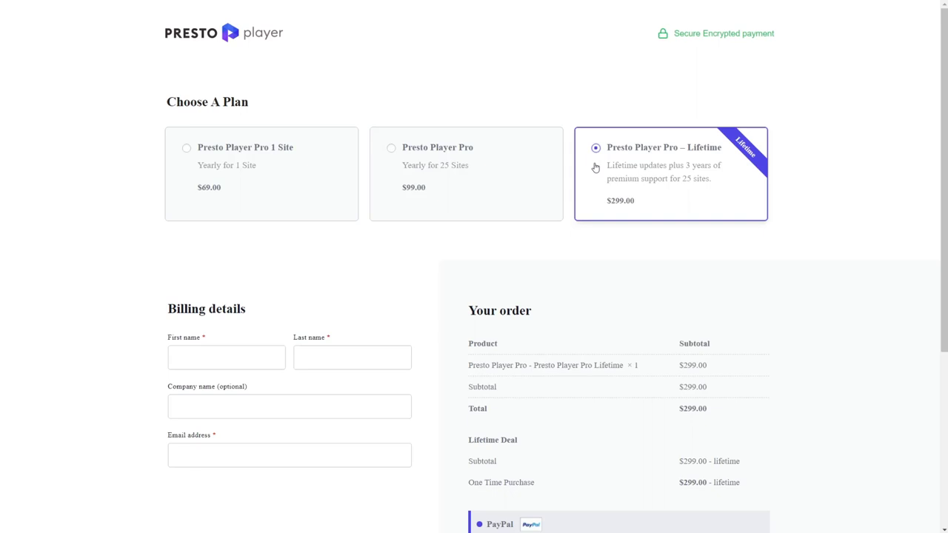
mouse_move(713, 187)
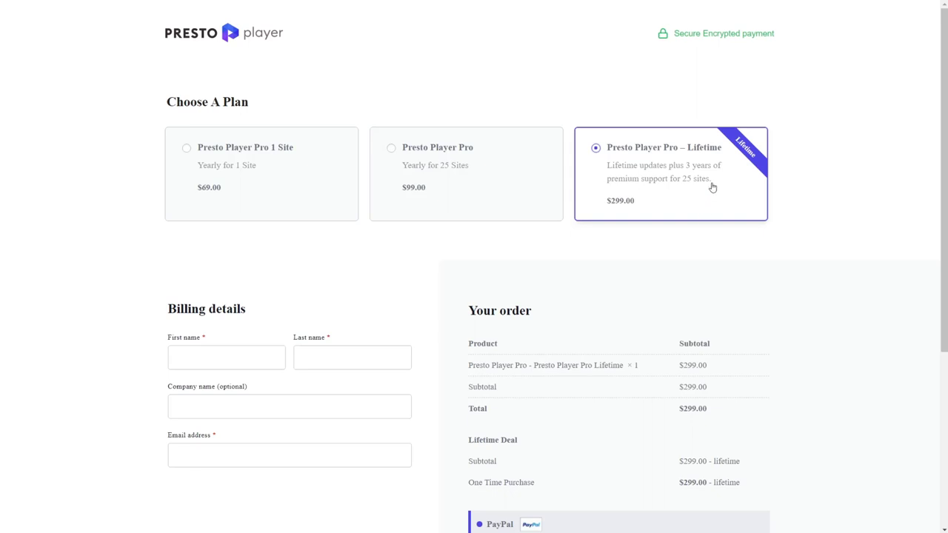
mouse_move(674, 184)
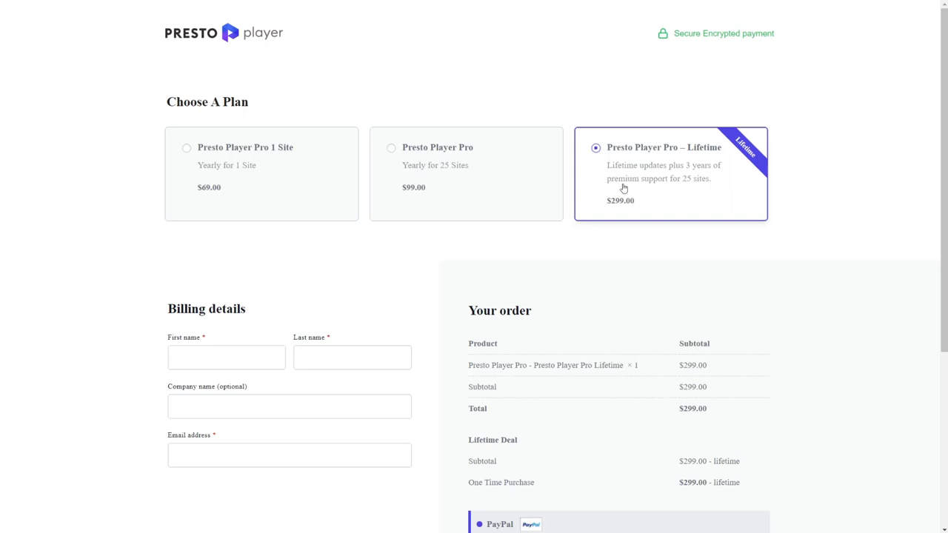
mouse_move(474, 188)
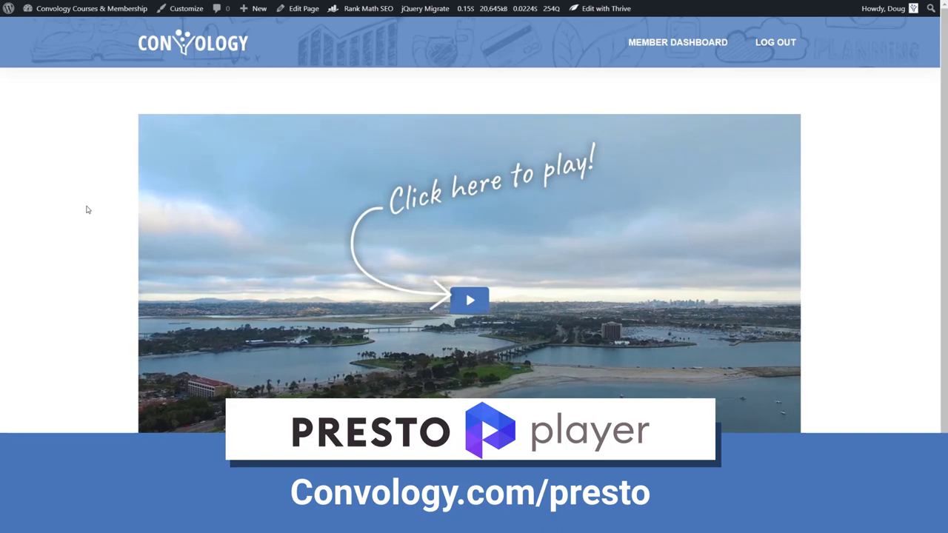
Step: Scroll down the course page showing the aerial video with its click-to-play overlay
scroll("down", 3)
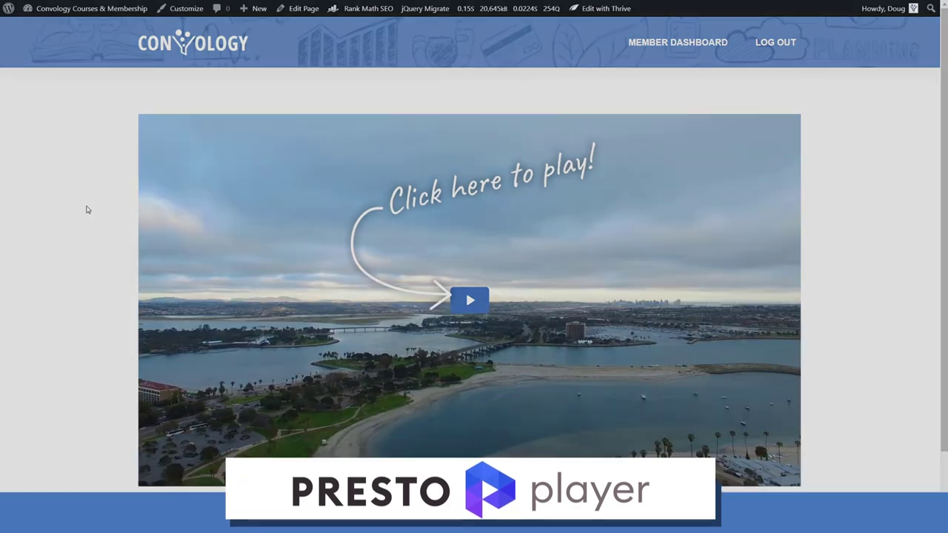